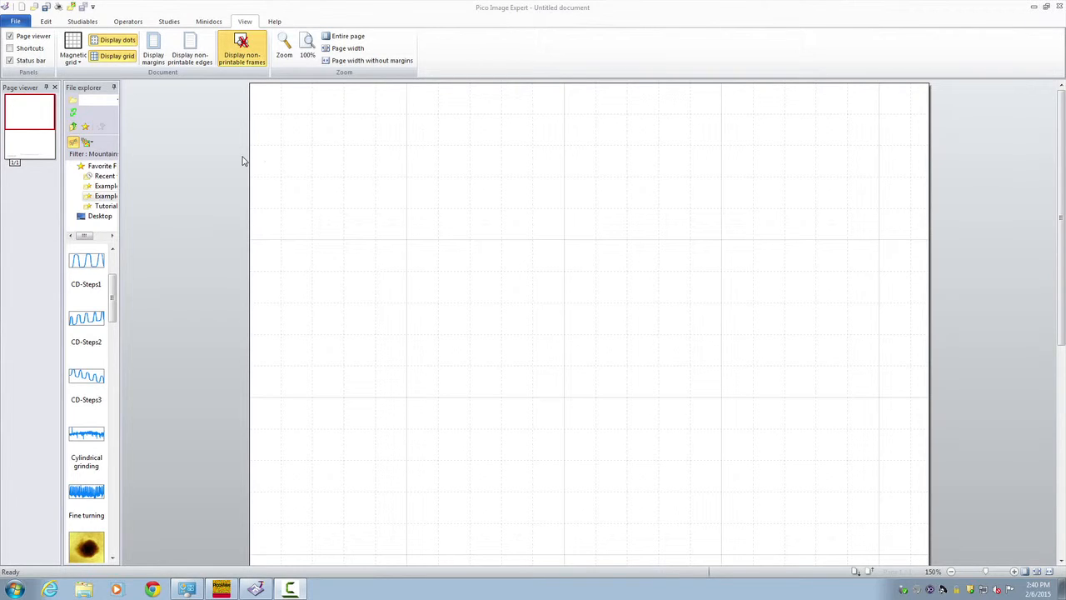
mouse_move(223, 154)
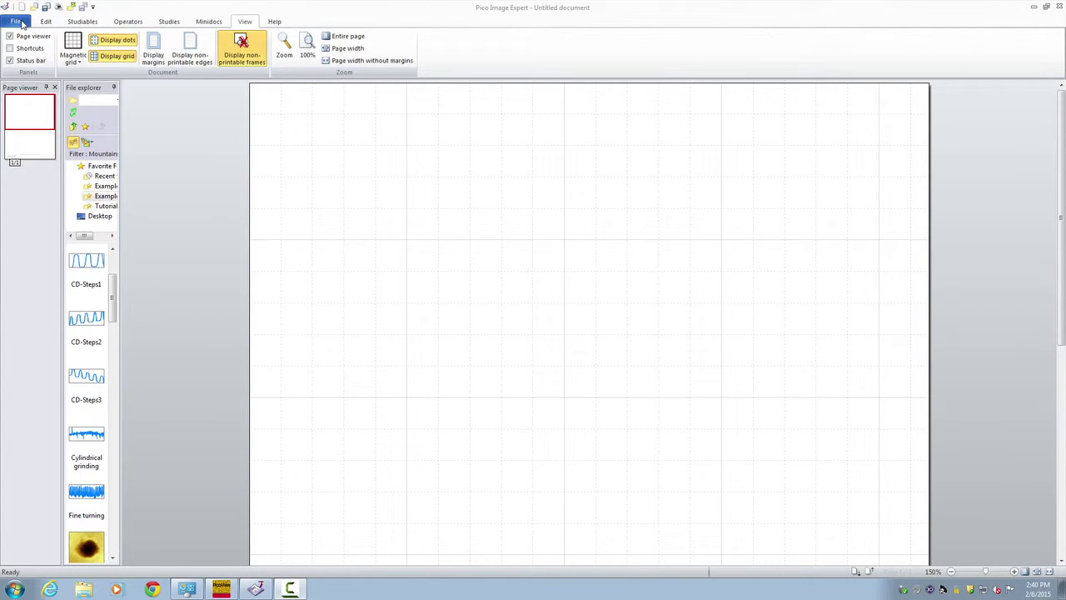
Select the Nucleosome 1 5 AAC_00003 measurement in the Open a studiable dialog
click(128, 21)
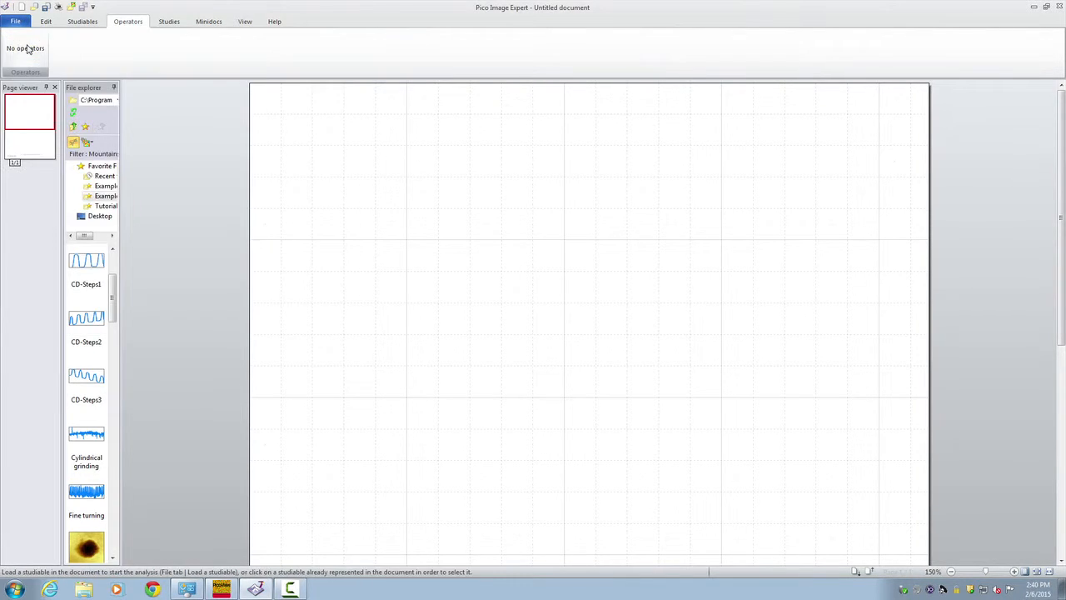
mouse_move(199, 139)
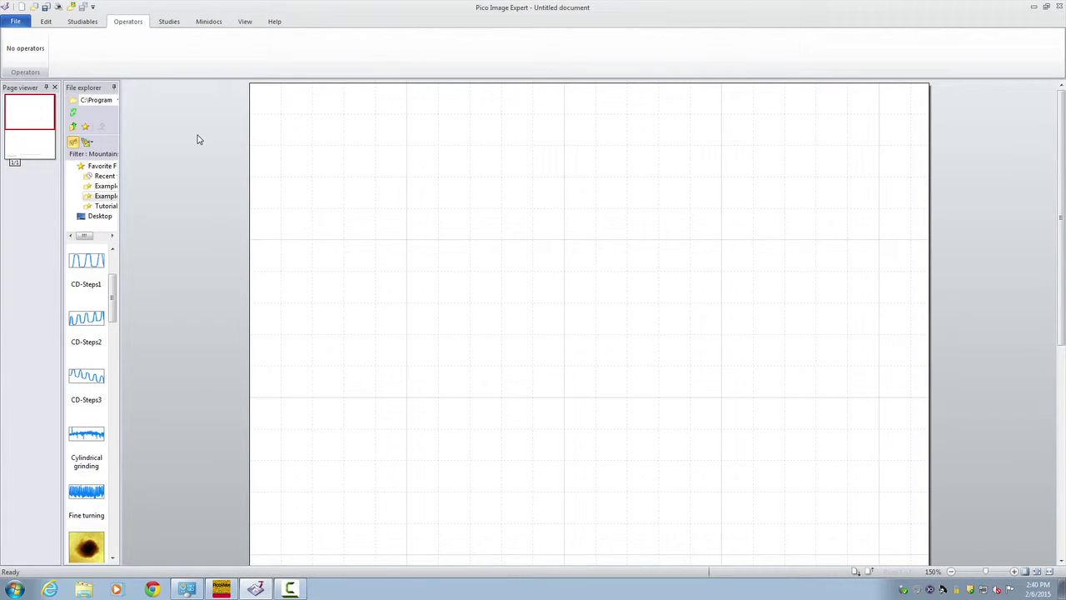
mouse_move(98, 47)
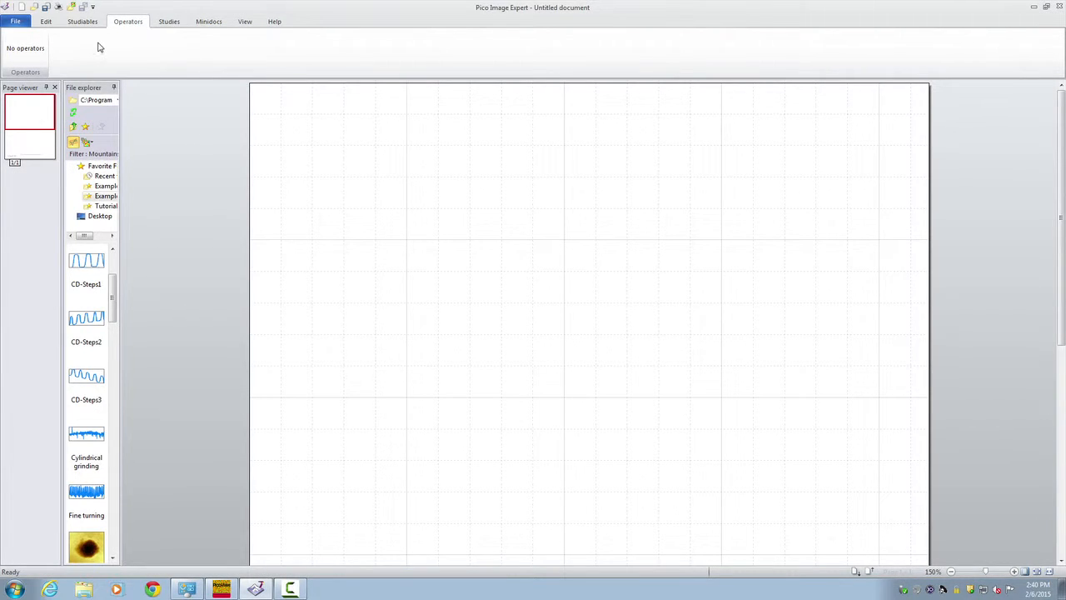
mouse_move(82, 21)
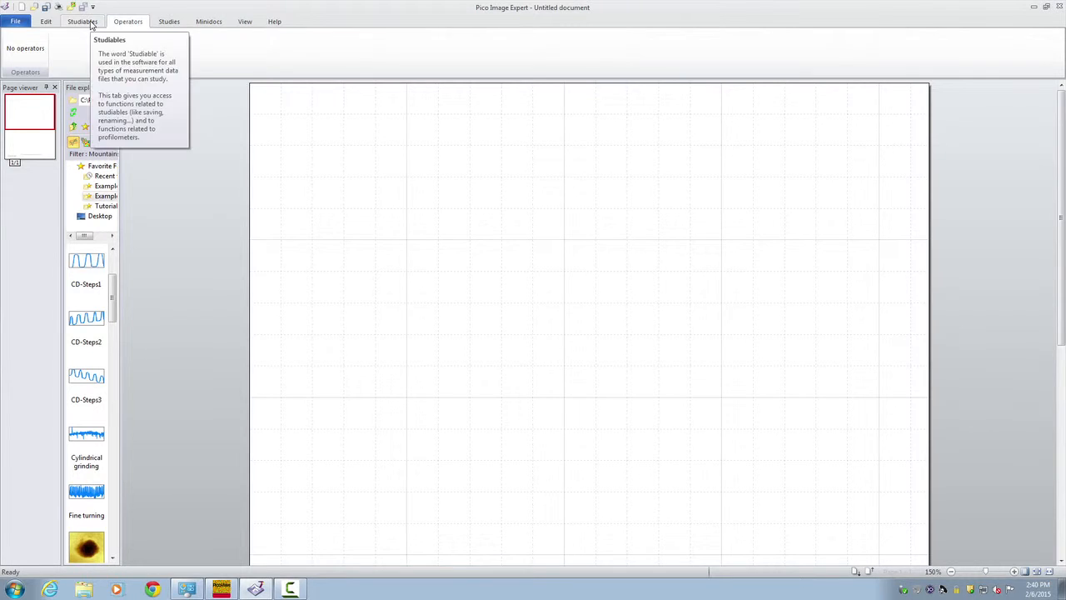
click(82, 21)
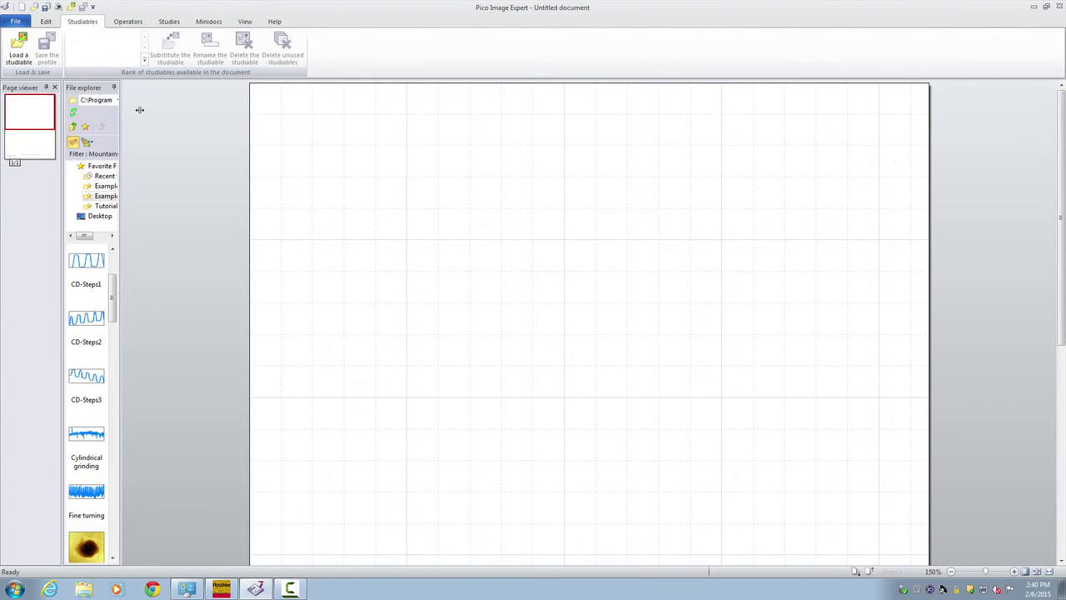
mouse_move(148, 112)
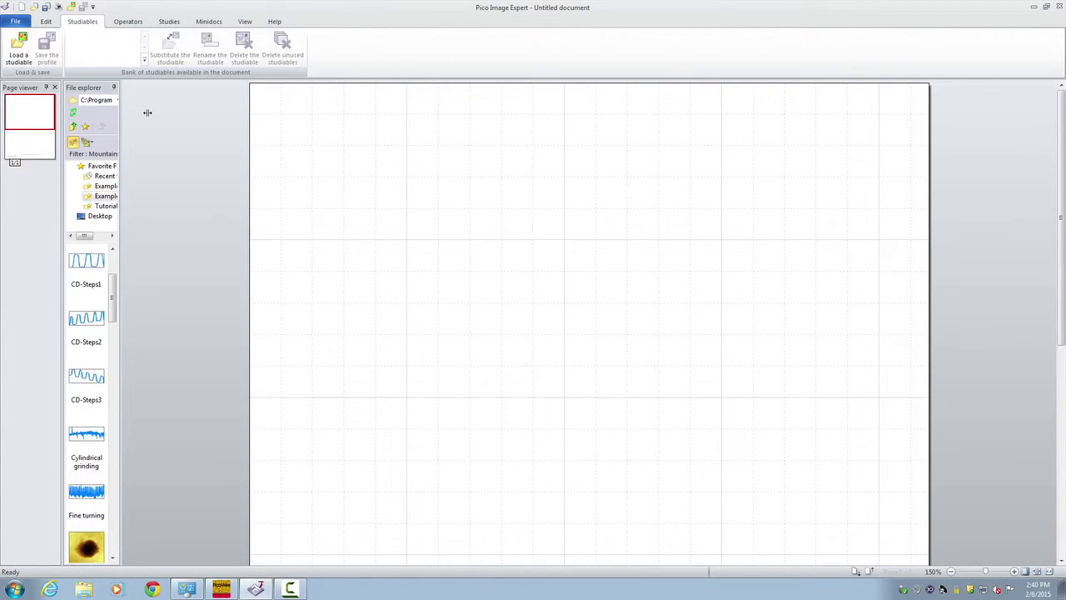
mouse_move(18, 52)
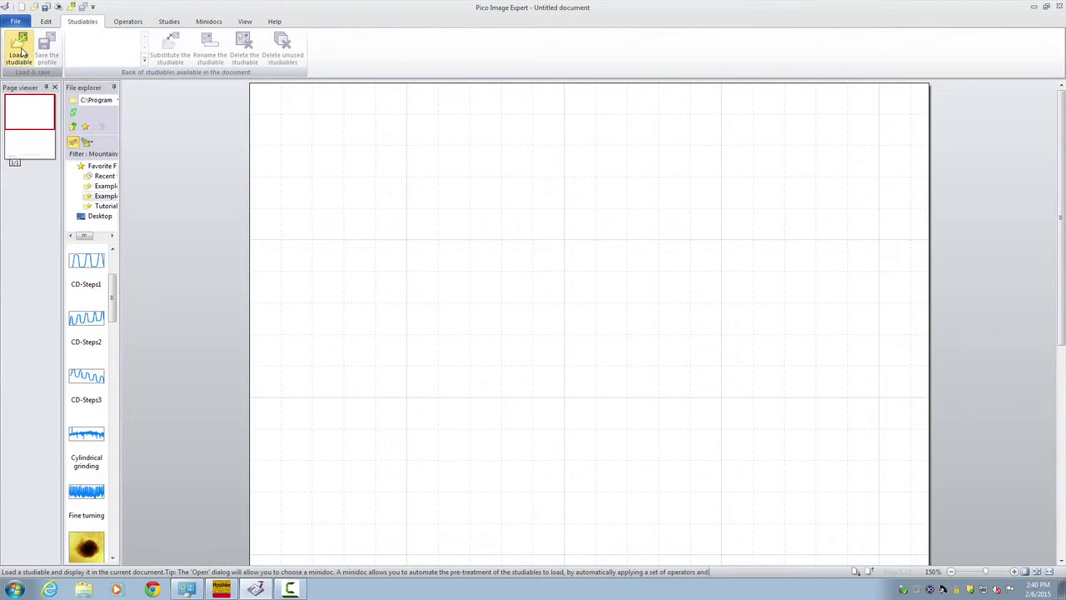
click(18, 50)
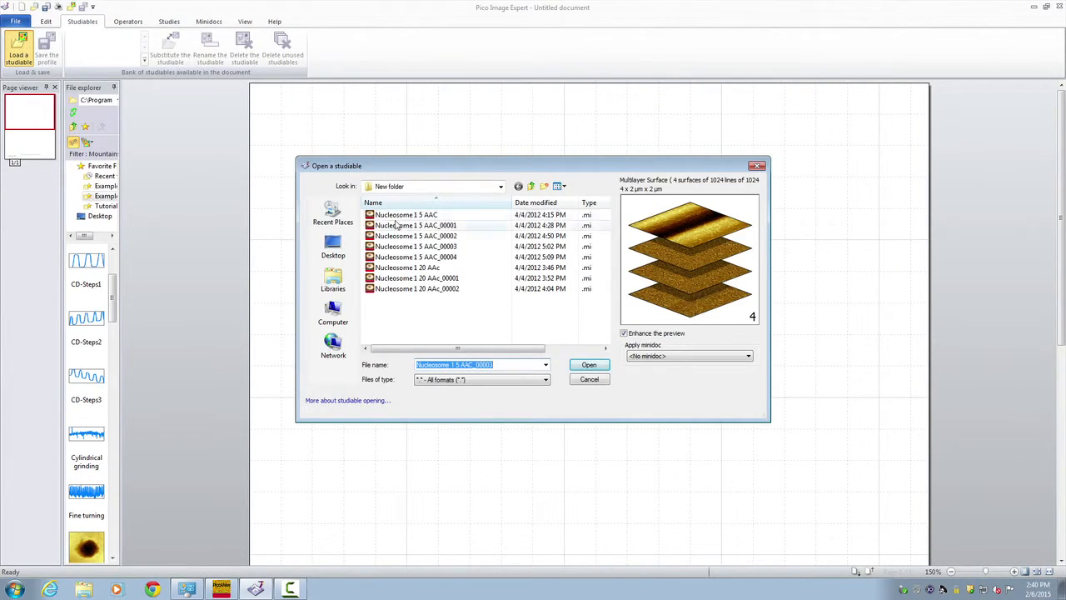
click(415, 246)
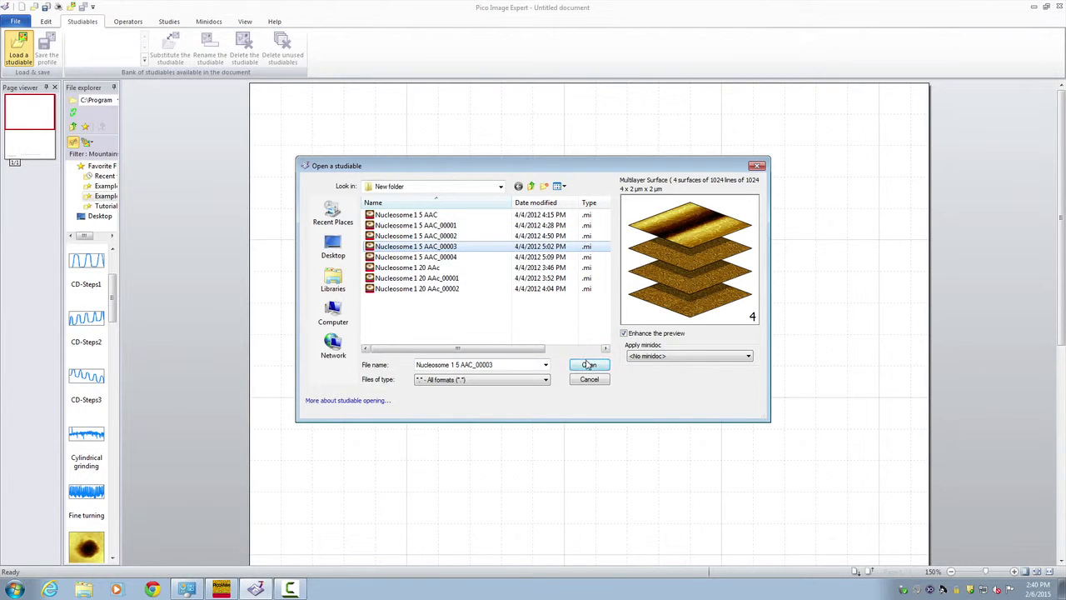
Load Nucleosome 1 5 AAC_00003 and inspect its four-layer pseudo-color topography map
click(589, 365)
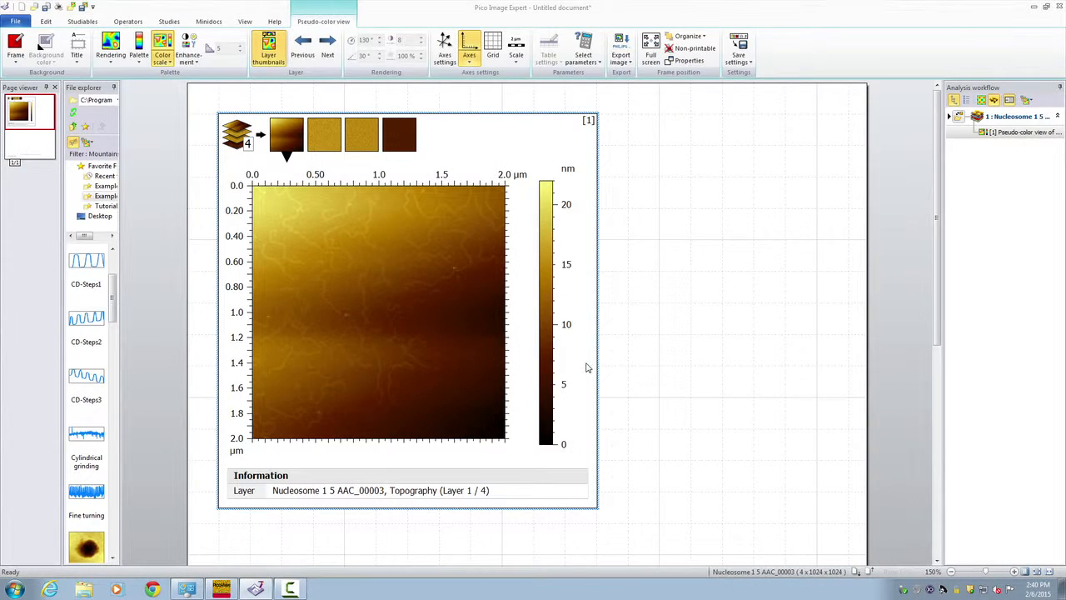
mouse_move(454, 310)
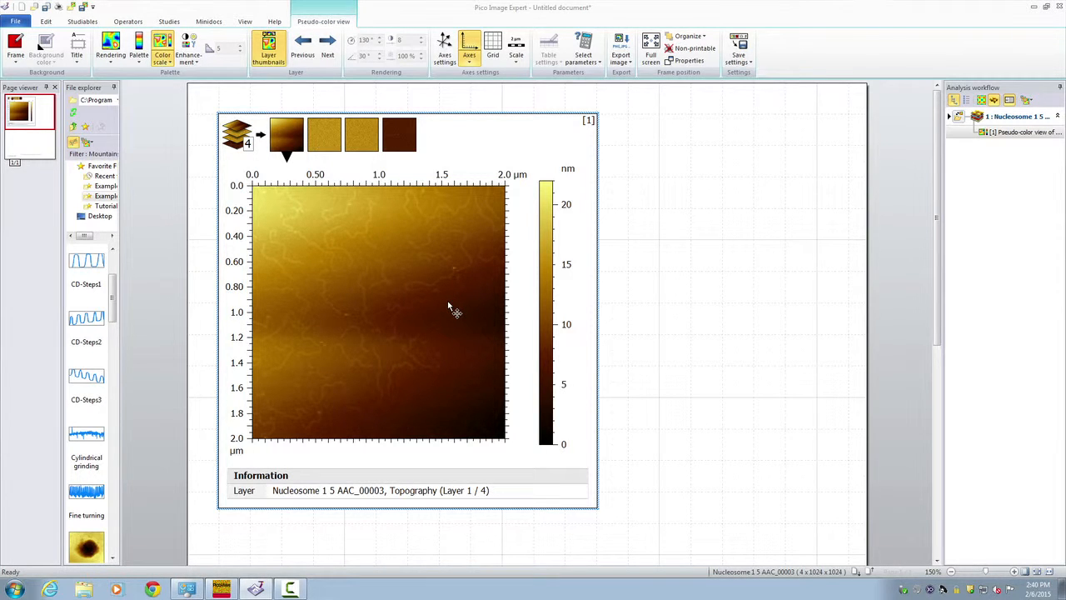
click(361, 134)
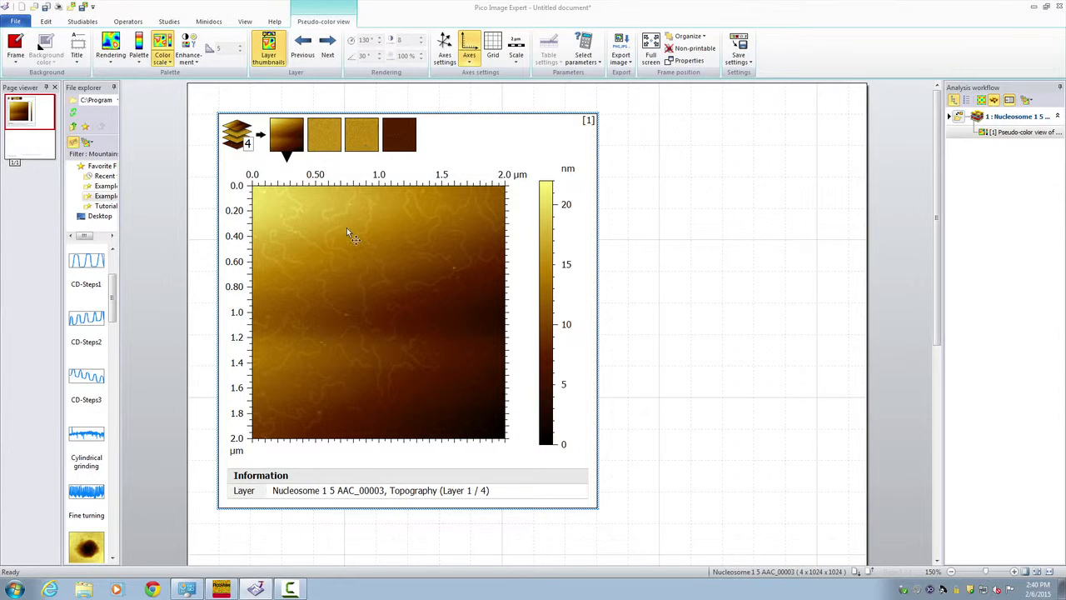
mouse_move(350, 239)
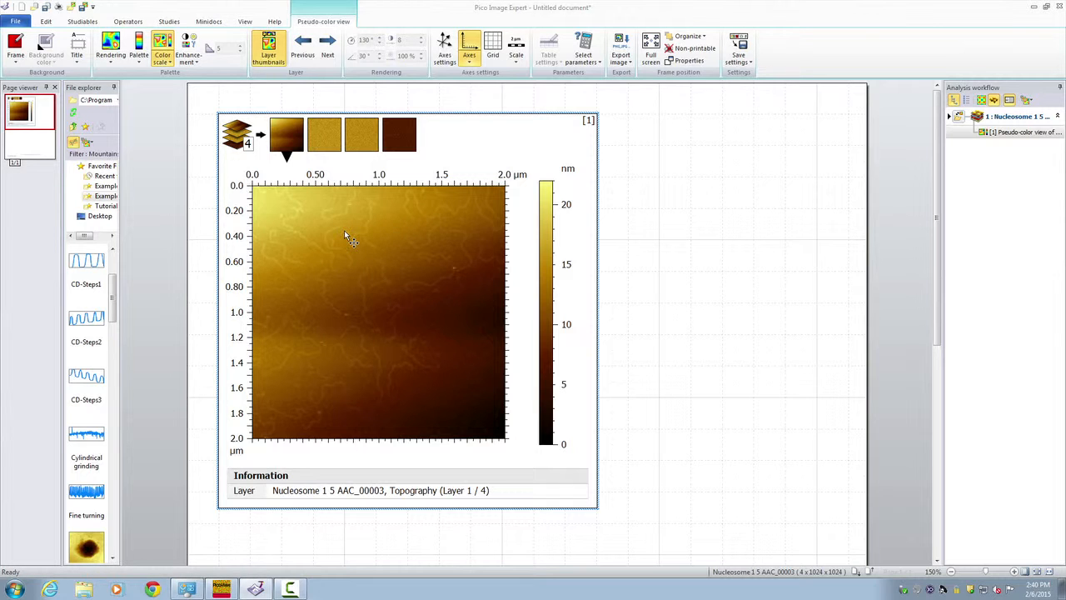
mouse_move(312, 188)
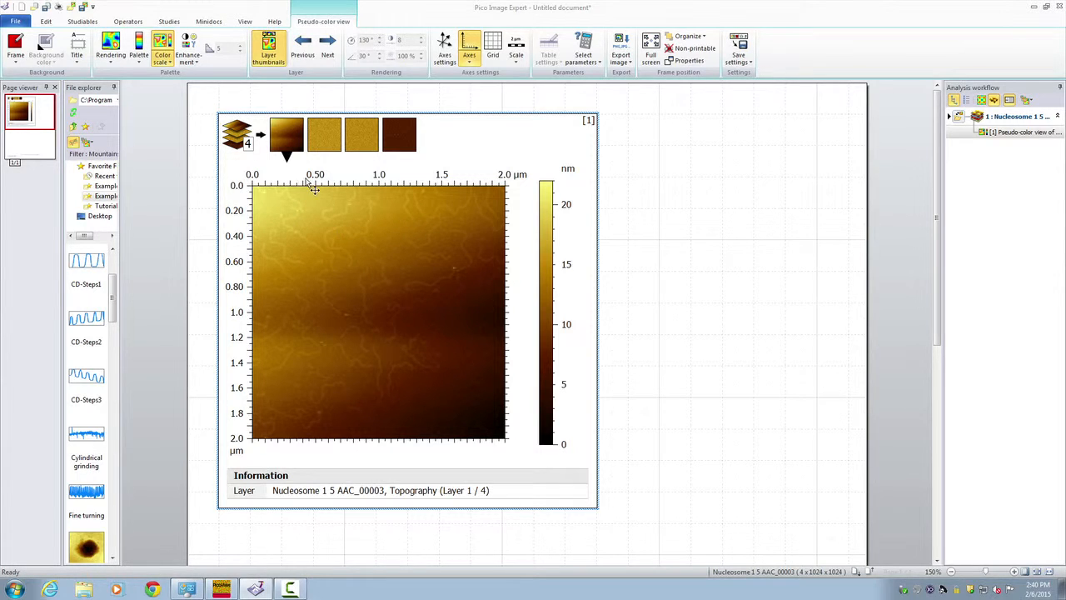
mouse_move(187, 129)
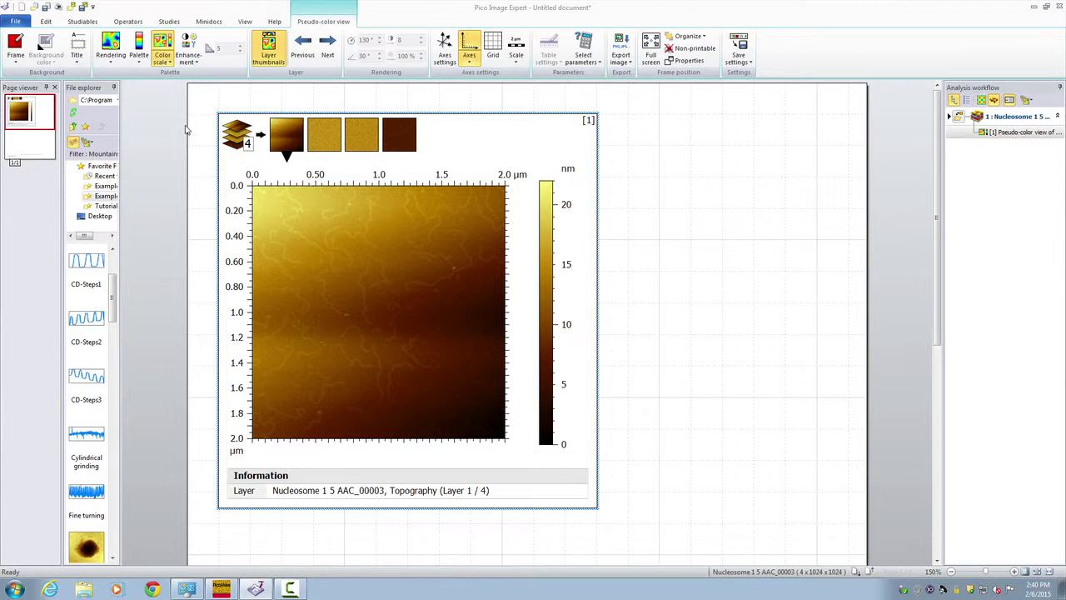
mouse_move(127, 21)
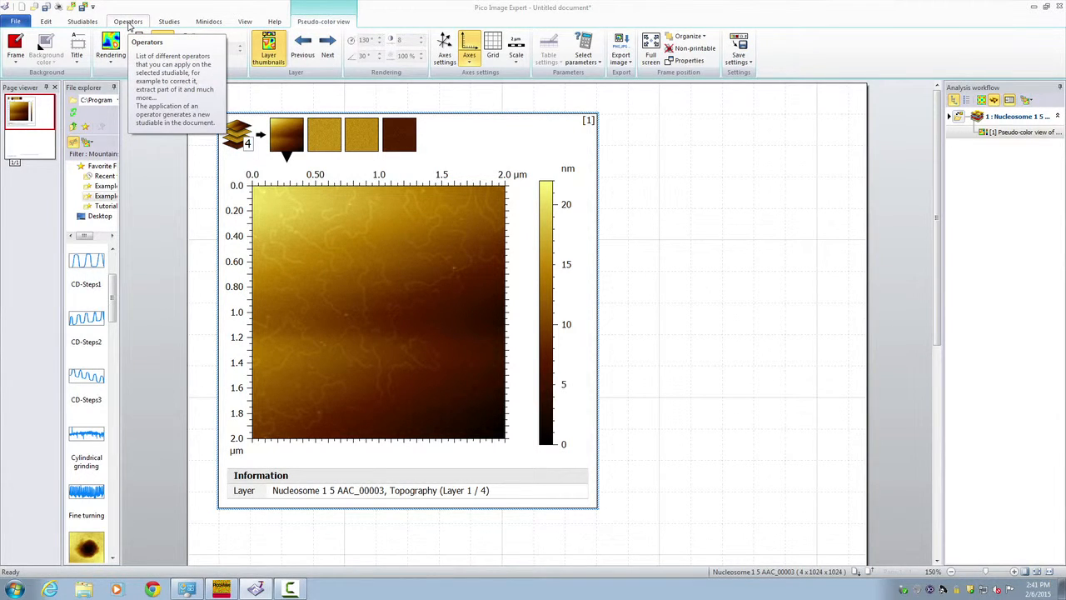
click(127, 20)
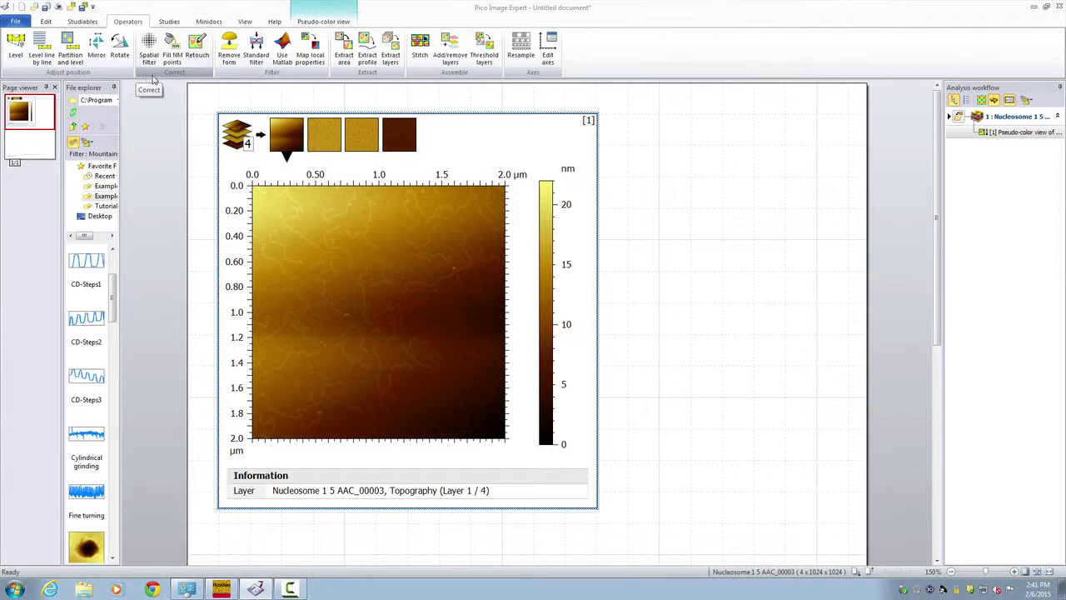
mouse_move(344, 49)
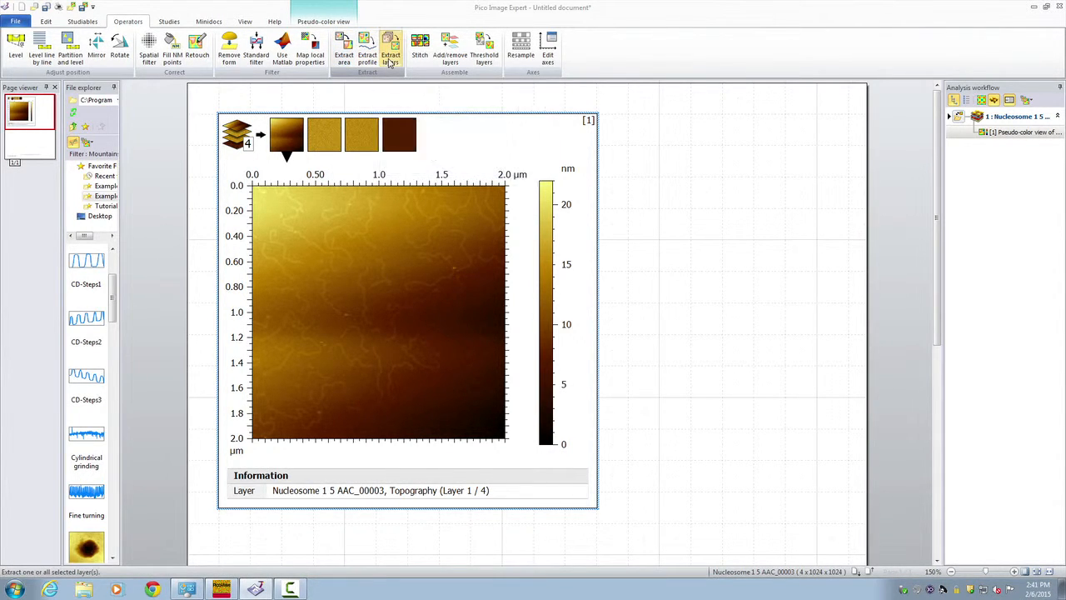
Extract only layer 1, Topography, as a new pseudo-color view
click(391, 50)
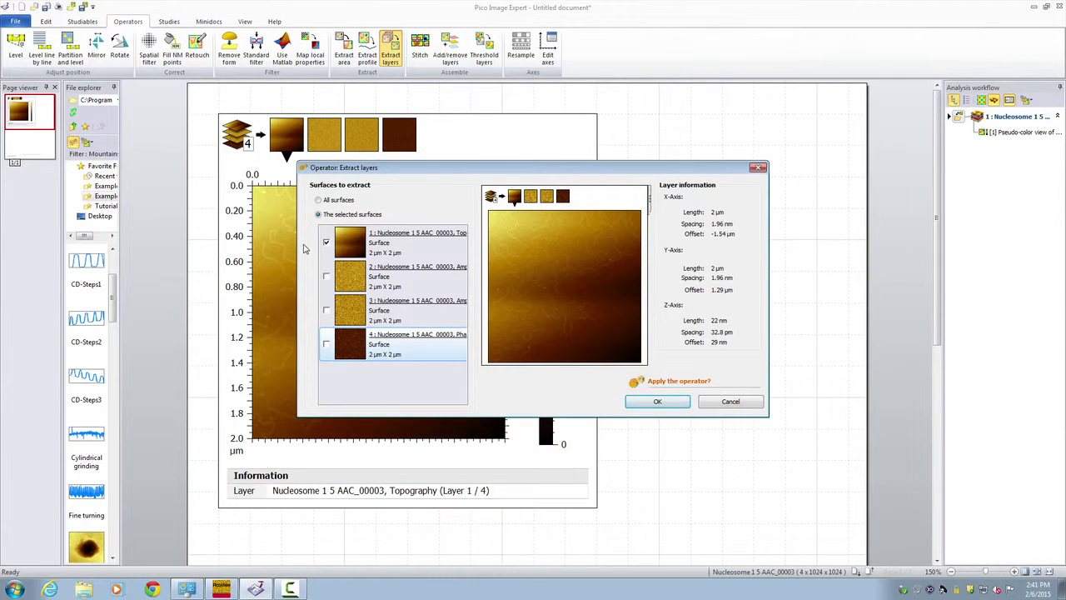
click(326, 243)
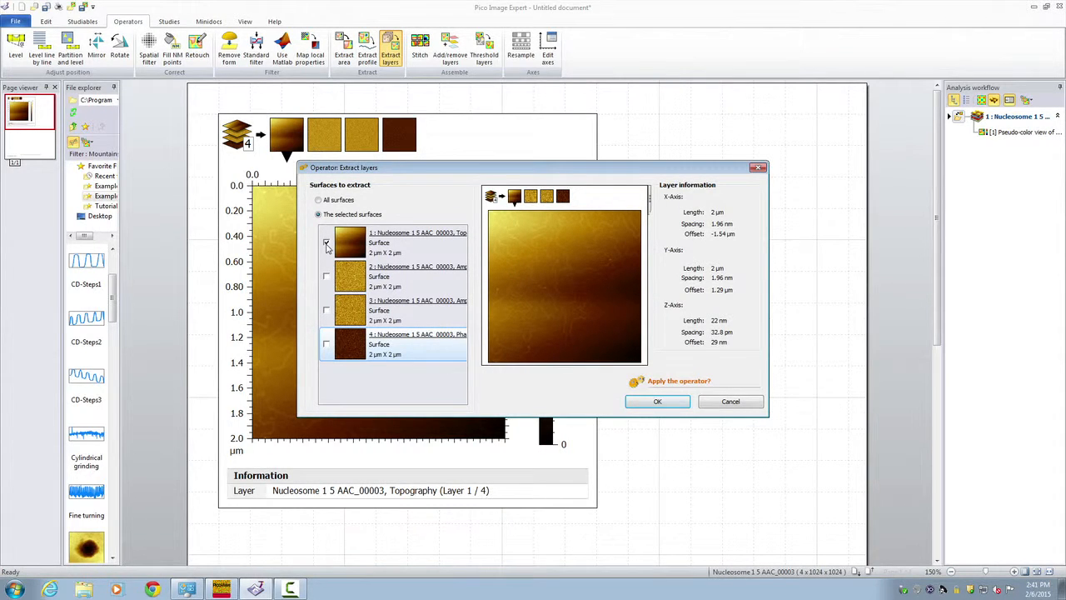
mouse_move(349, 242)
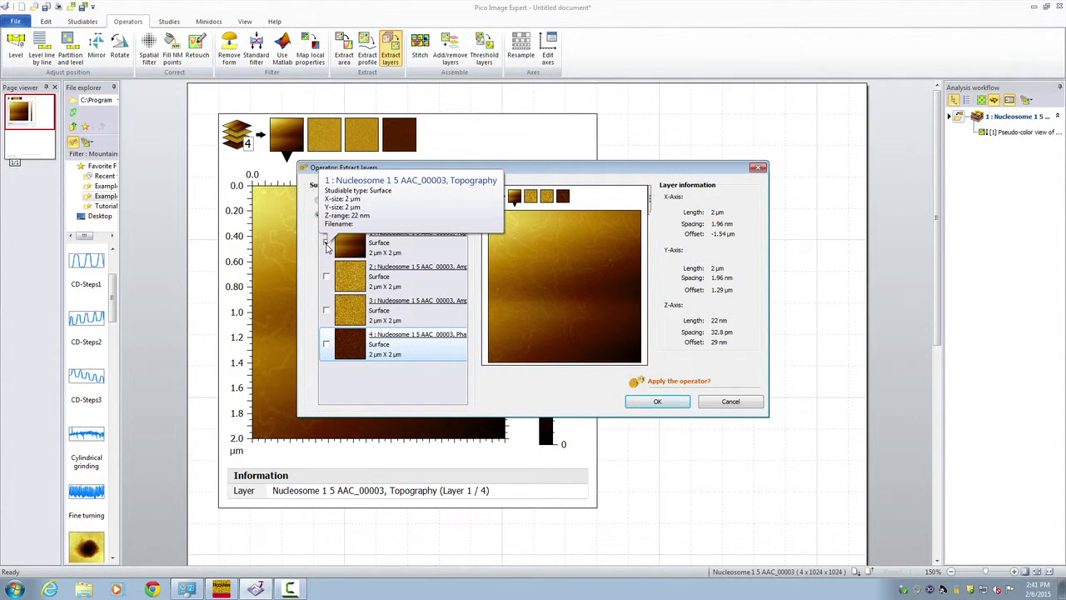
click(657, 401)
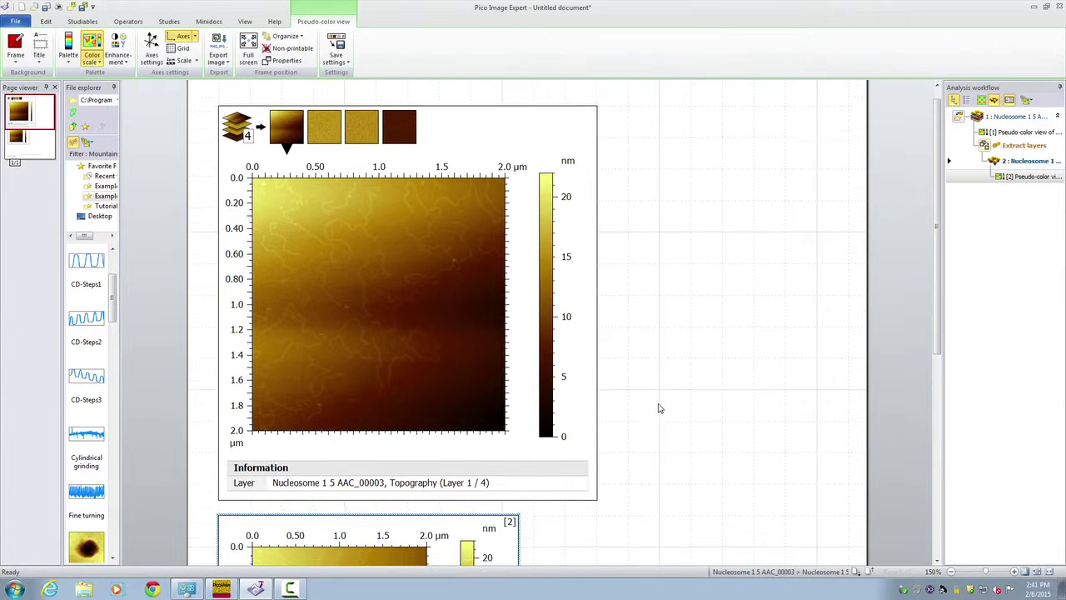
click(127, 21)
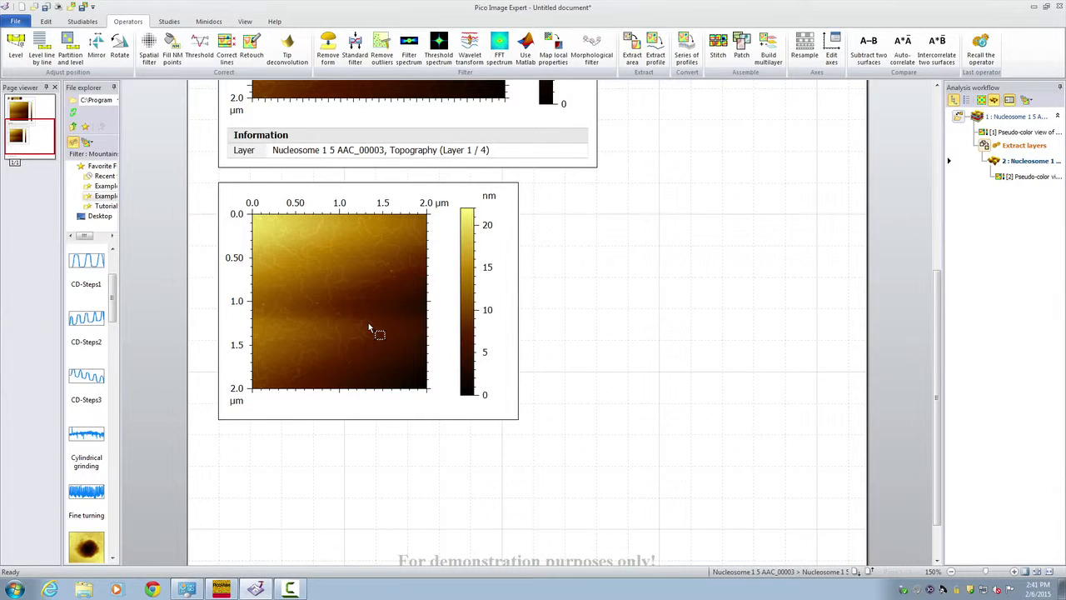
mouse_move(373, 325)
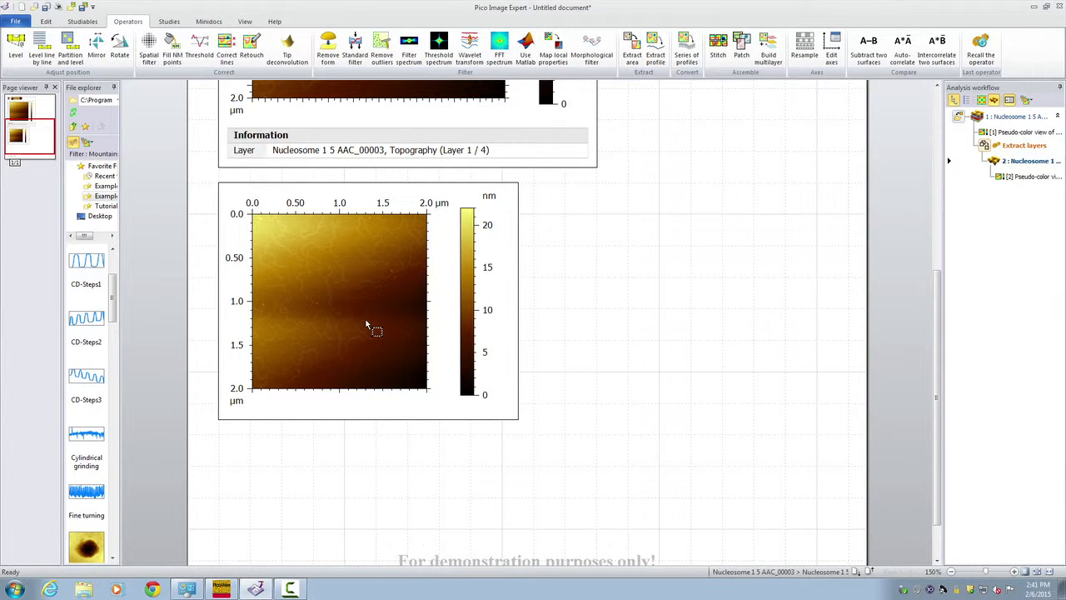
mouse_move(354, 314)
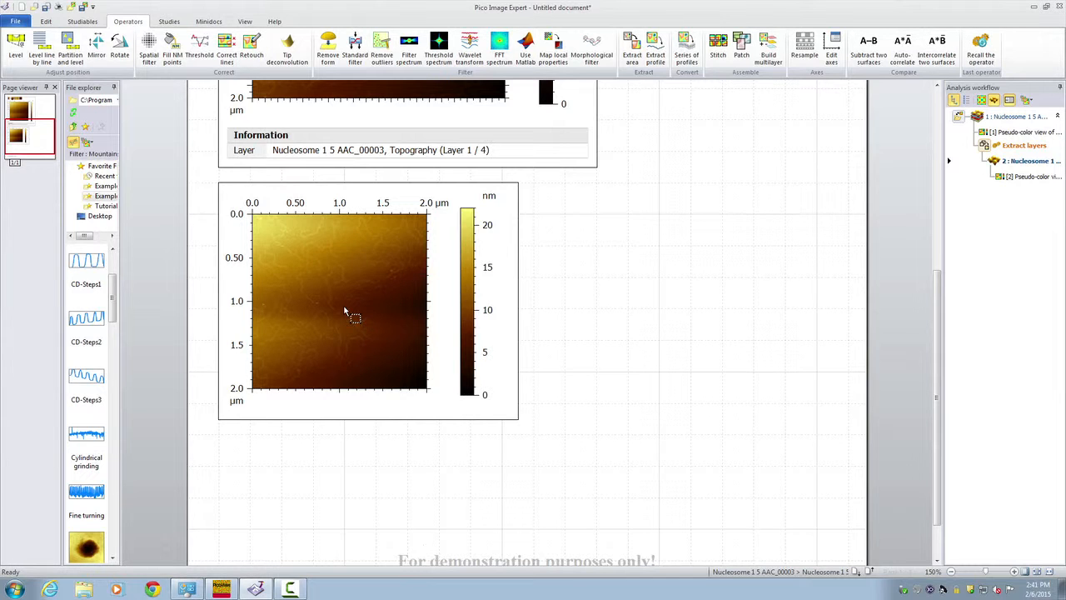
mouse_move(237, 204)
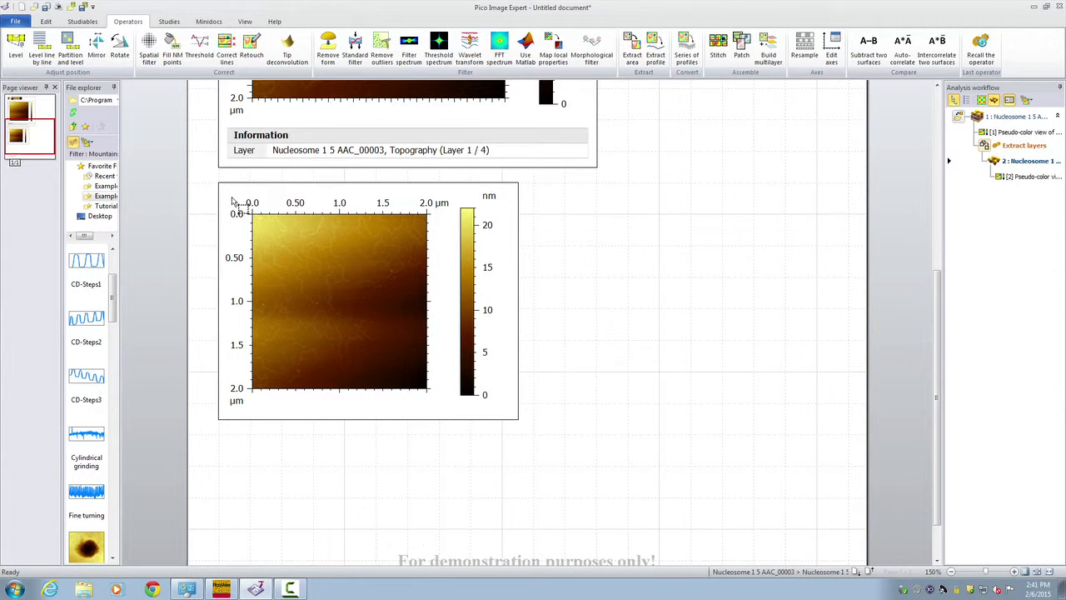
click(339, 300)
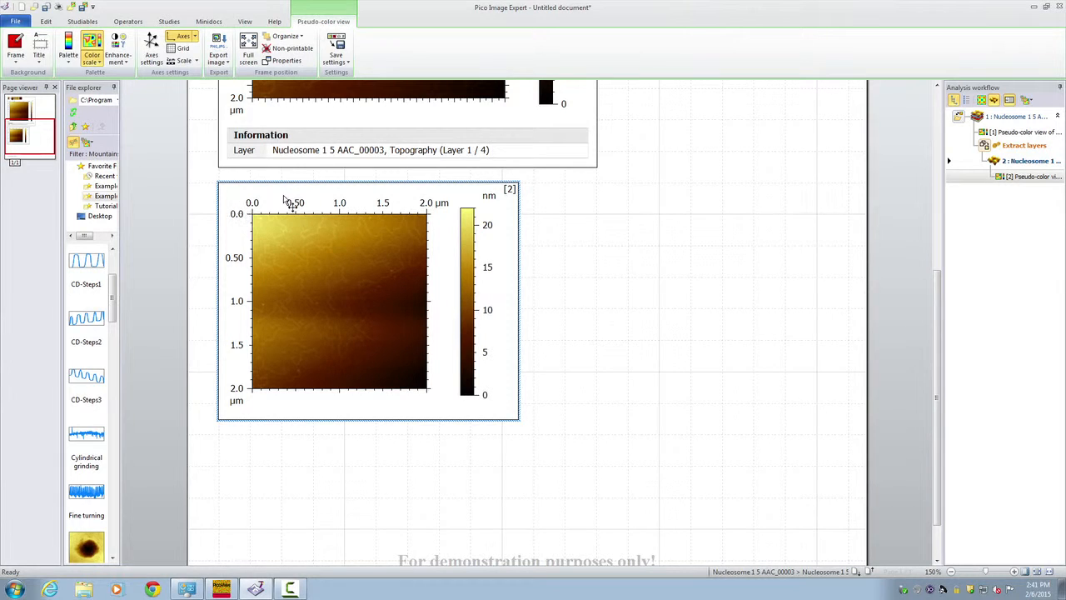
Level the extracted topography with a three-point plane after repositioning one reference point
click(127, 21)
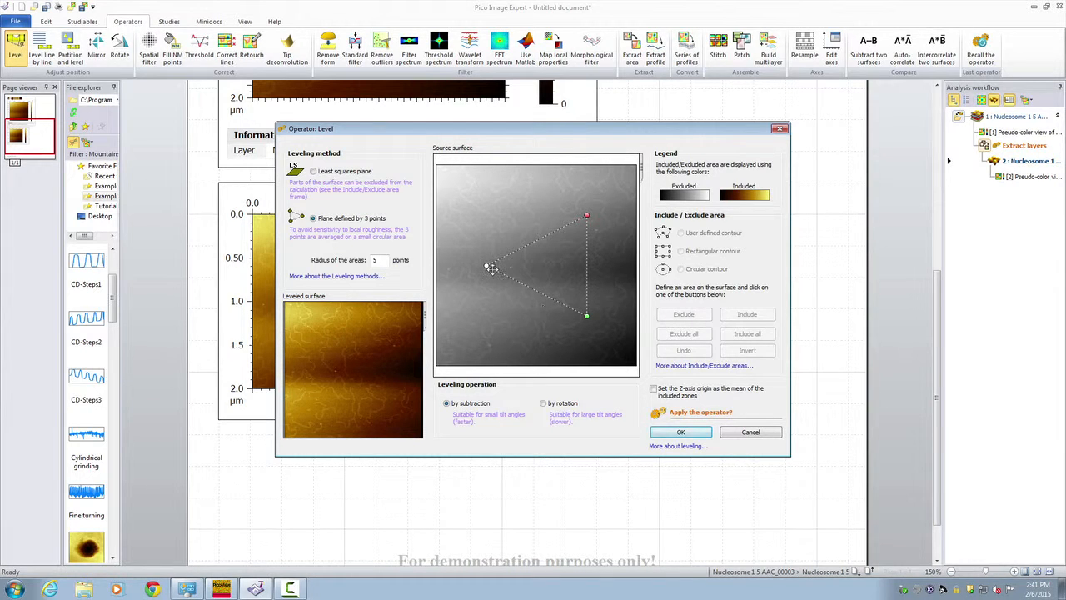
drag(487, 265, 466, 260)
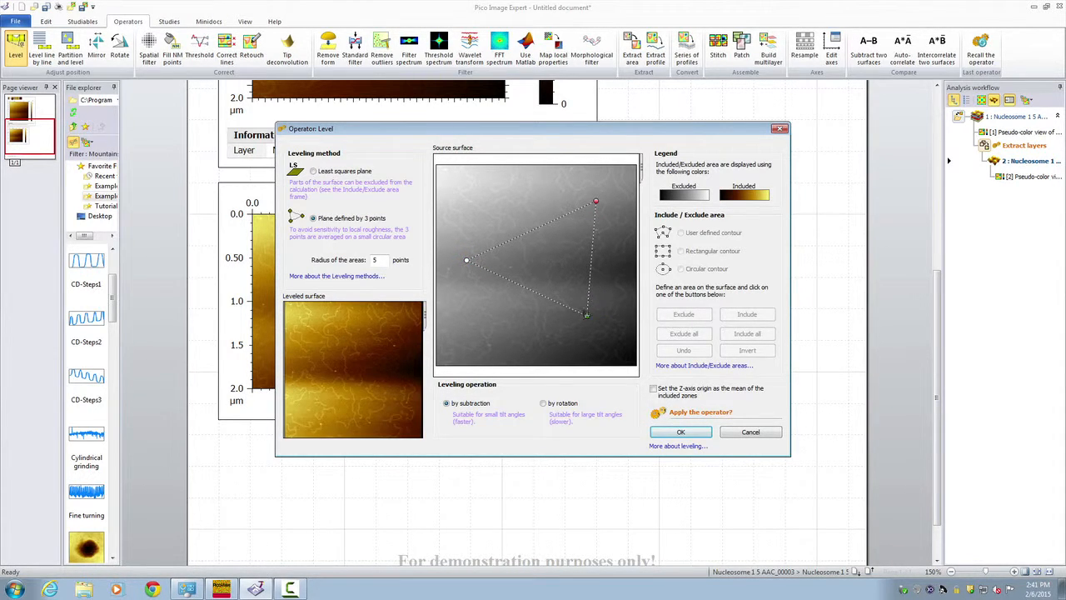
click(681, 431)
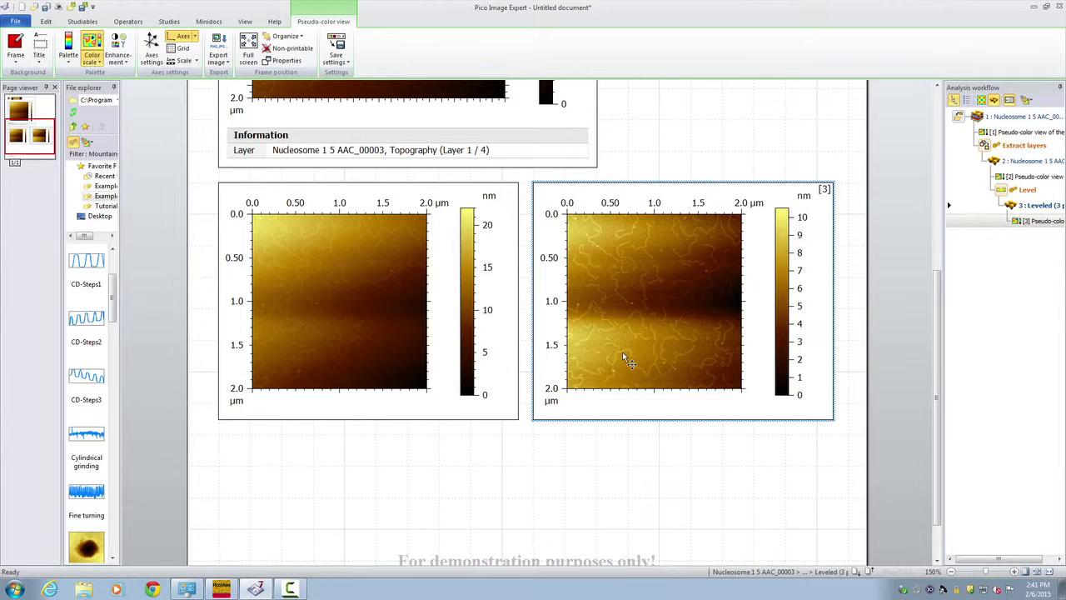
mouse_move(624, 323)
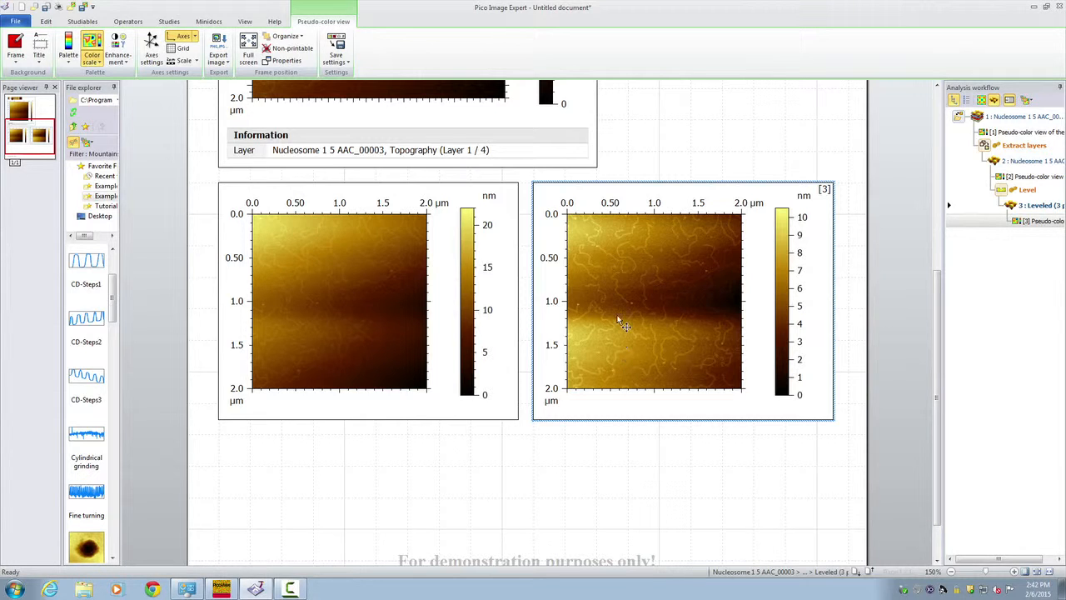
mouse_move(604, 325)
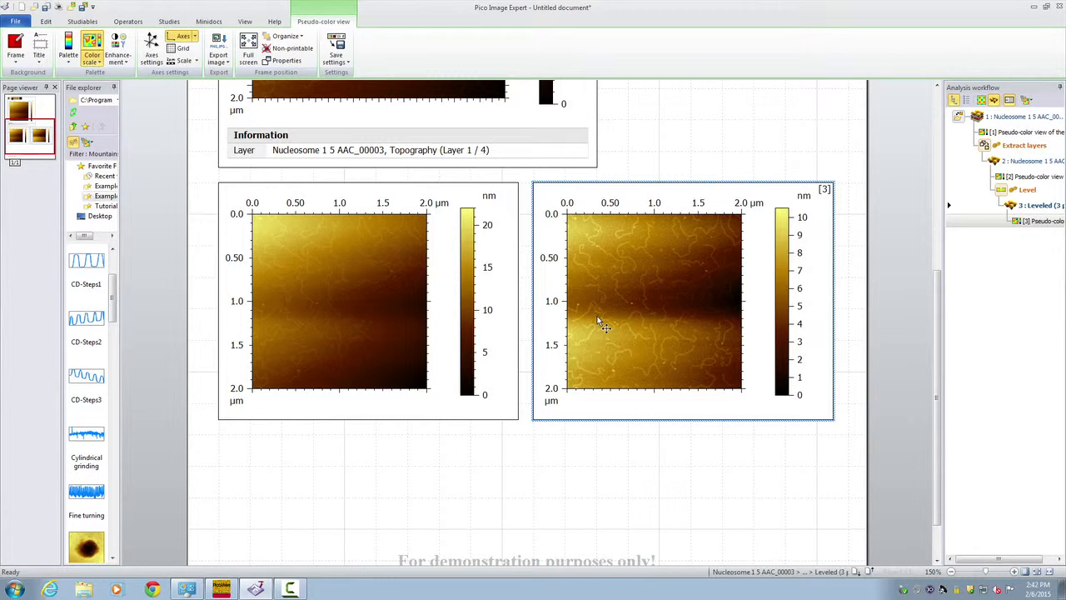
mouse_move(563, 290)
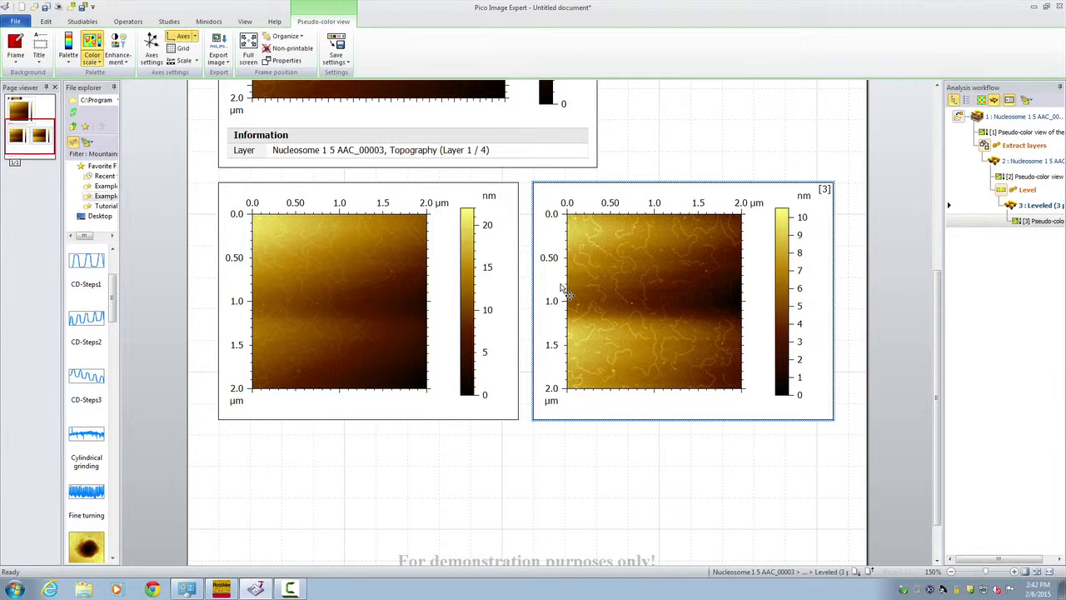
mouse_move(328, 150)
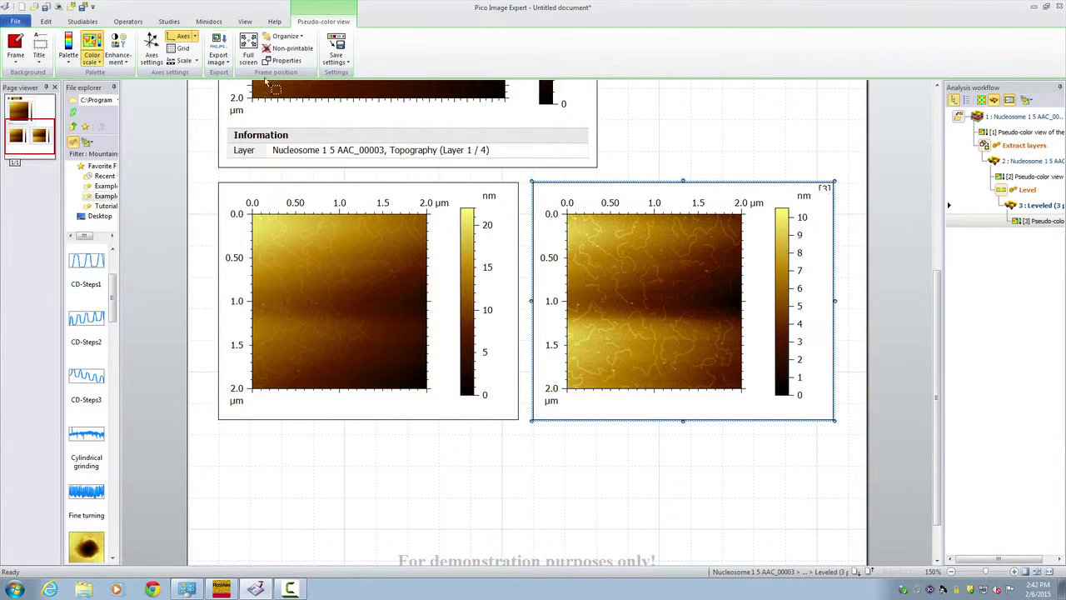
Review the three stored studiables, then return to the operators for the leveled surface
click(81, 20)
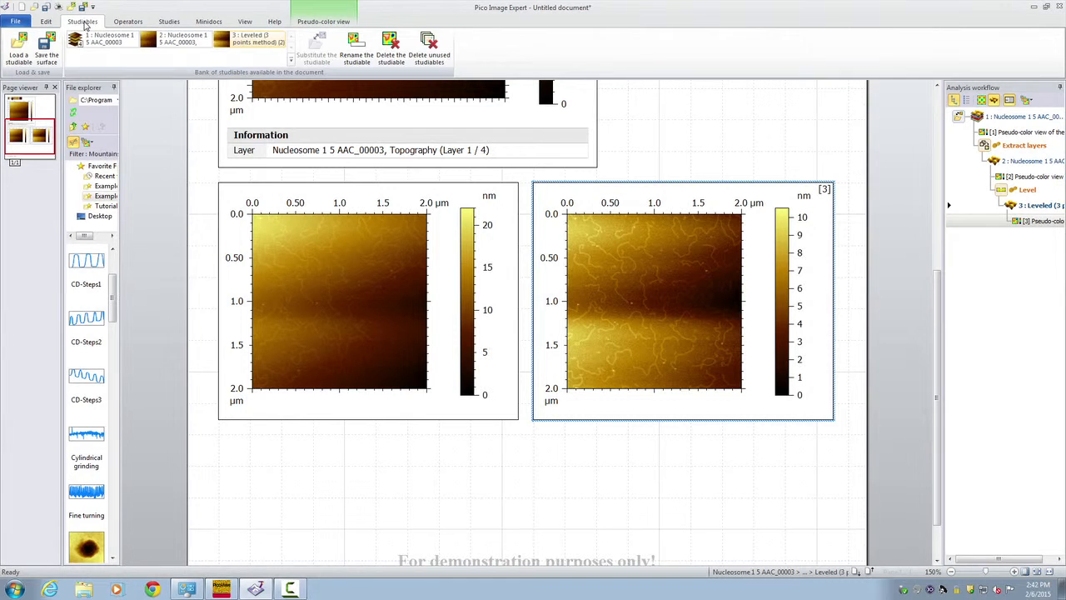
click(128, 21)
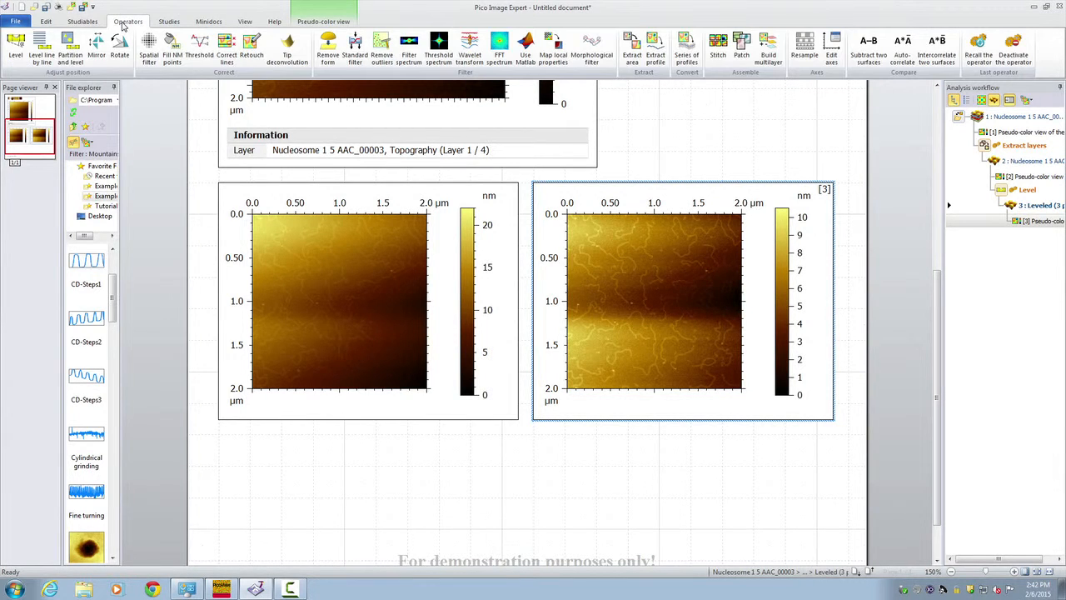
mouse_move(42, 45)
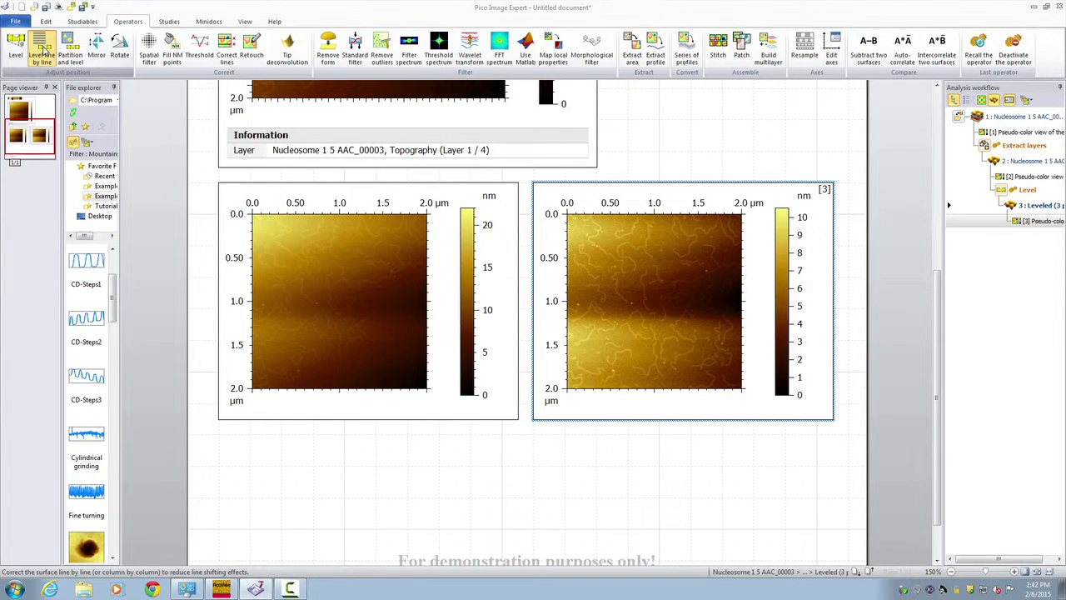
Apply line-by-line leveling with degree 2, automatic structure exclusion and weak dilation
click(41, 48)
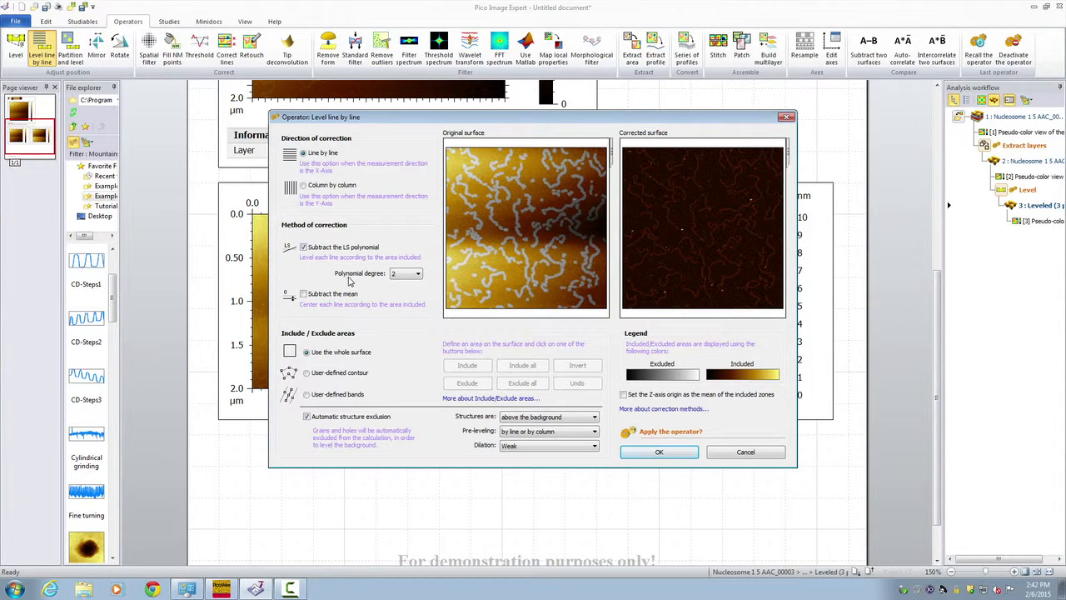
mouse_move(364, 281)
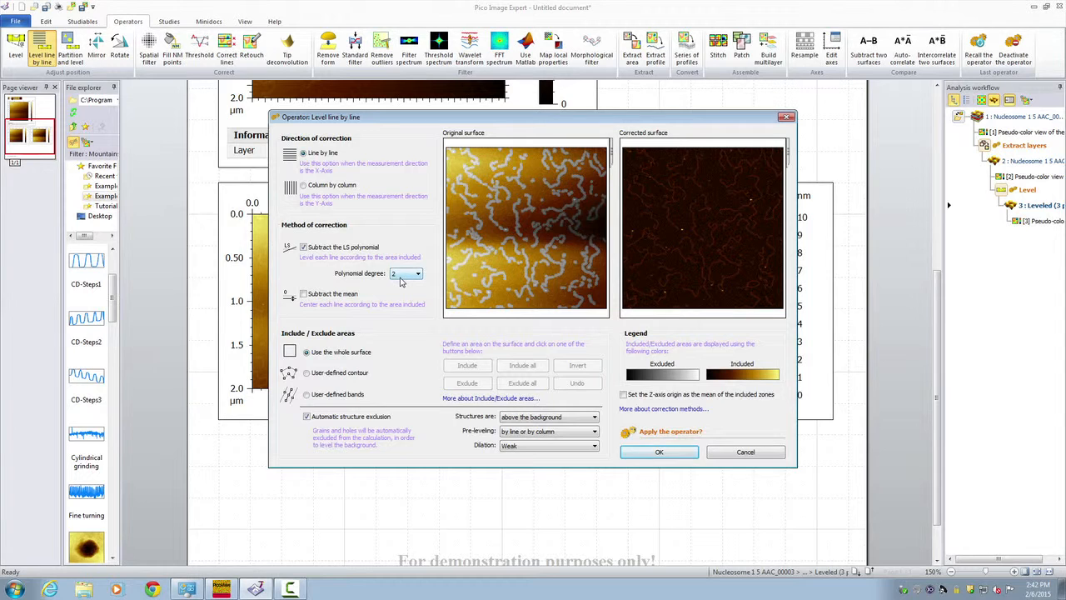
mouse_move(315, 377)
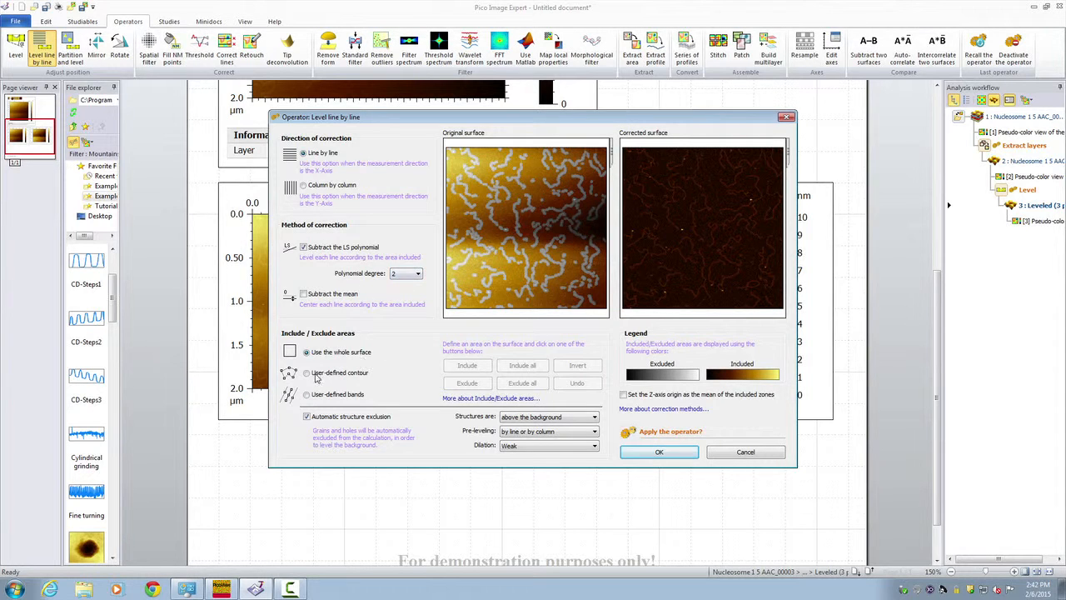
click(307, 351)
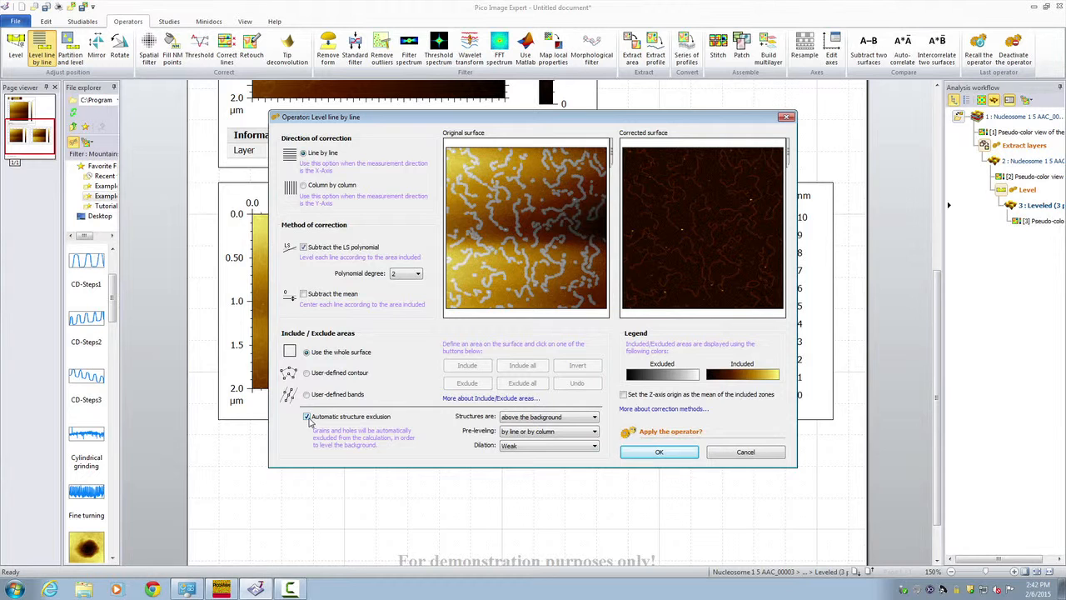
click(593, 416)
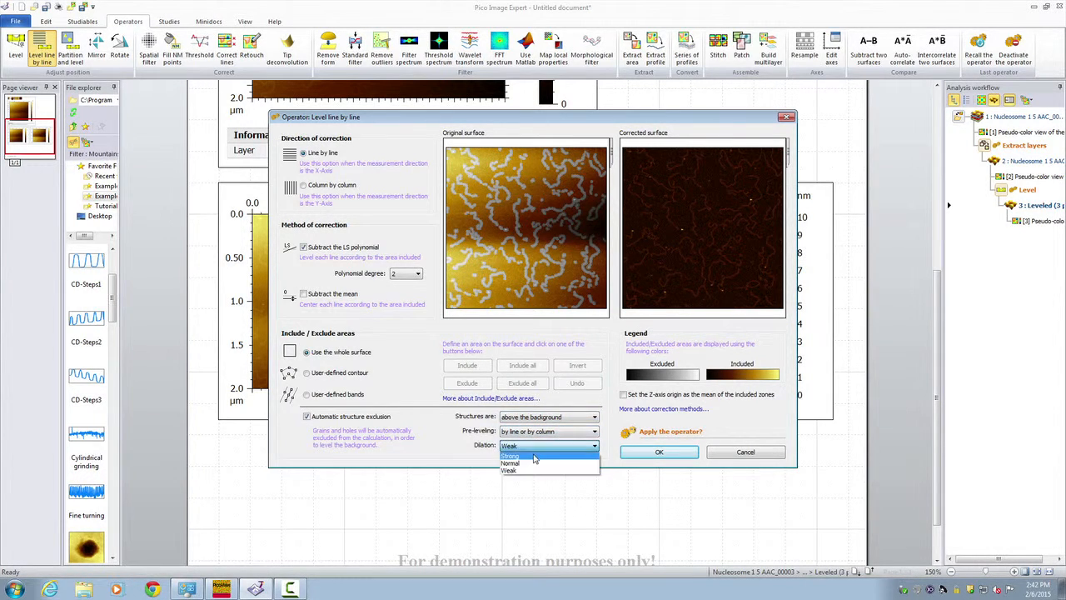
click(510, 456)
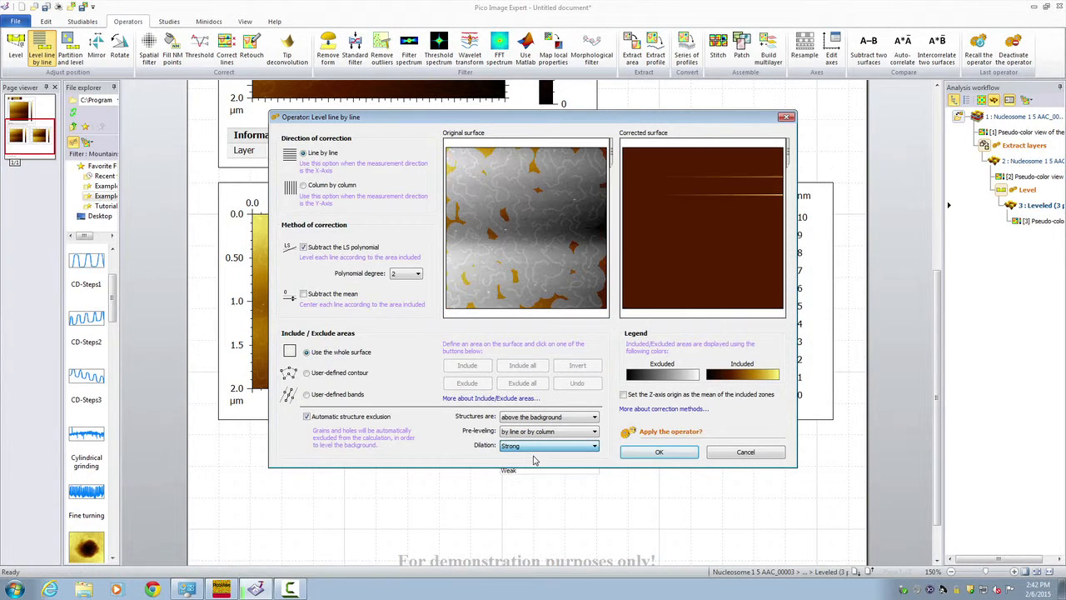
click(547, 444)
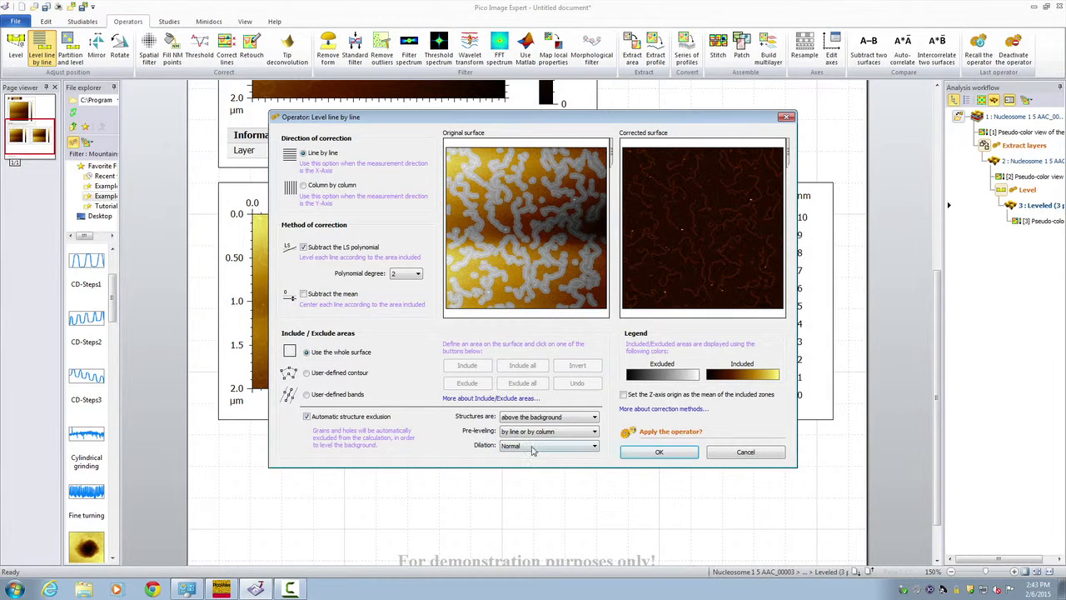
click(548, 445)
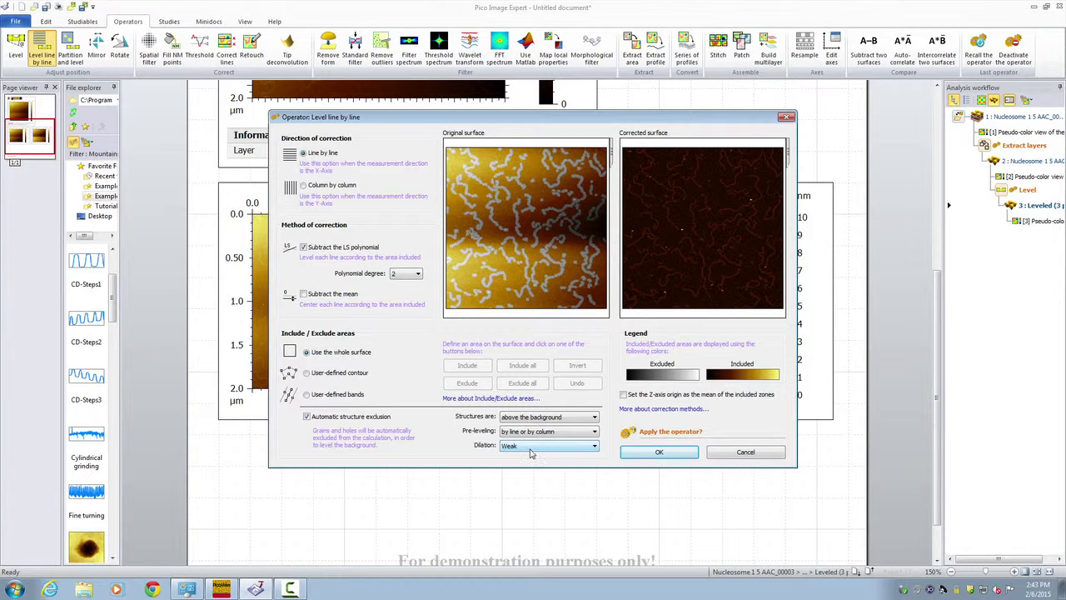
click(658, 451)
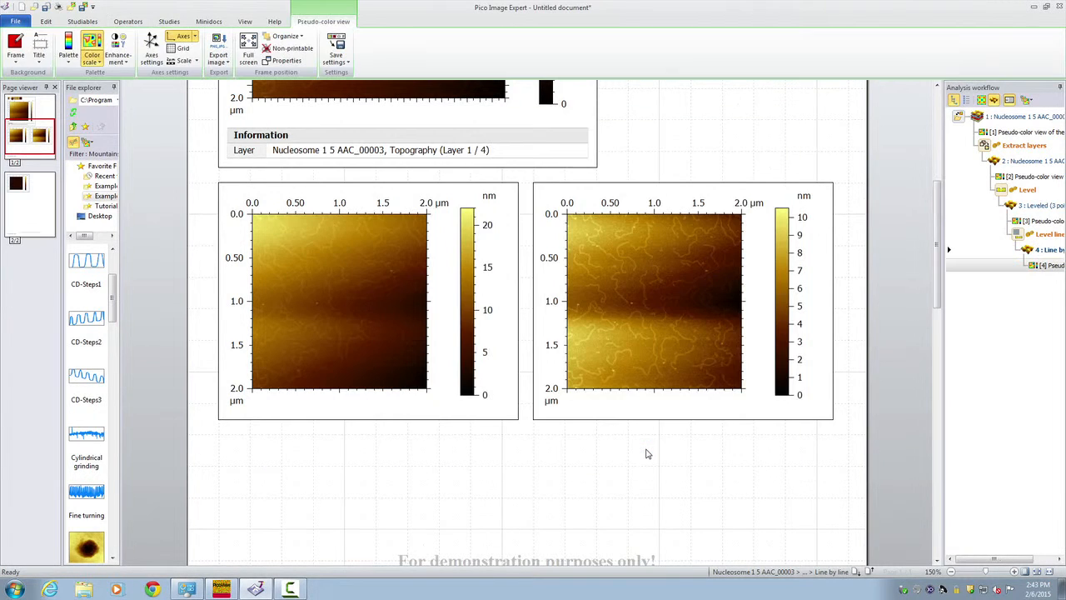
Resize the line-by-line corrected map frame to fill most of page two
click(127, 21)
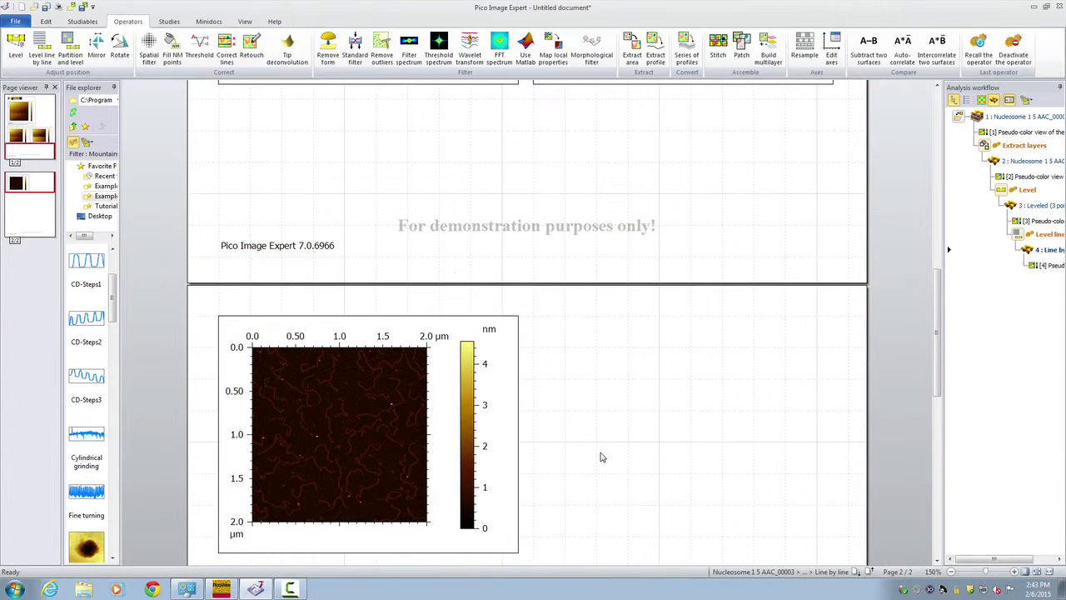
scroll(up, 3)
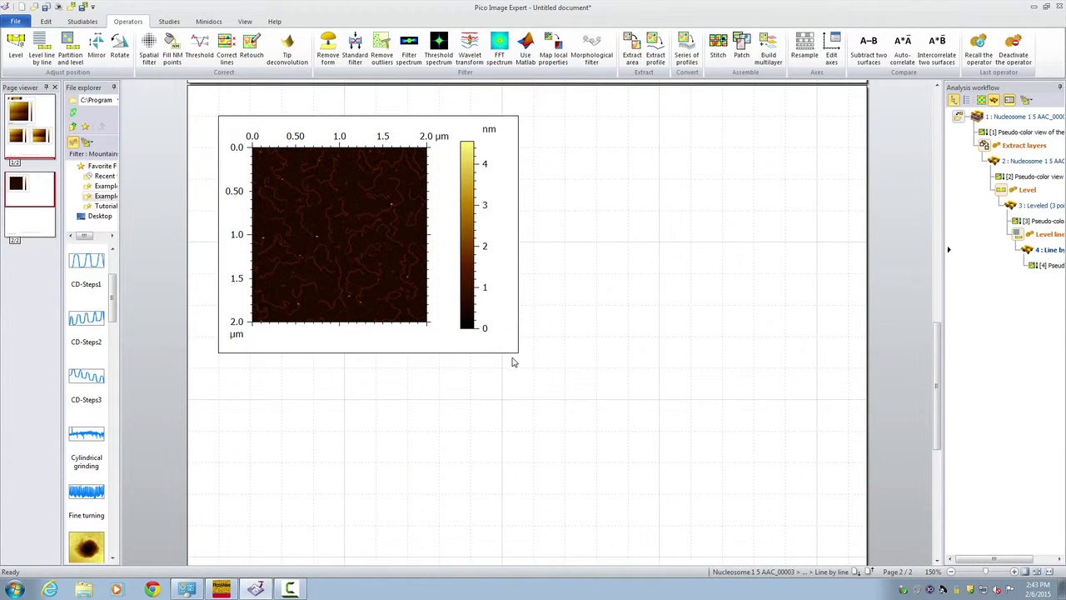
click(342, 233)
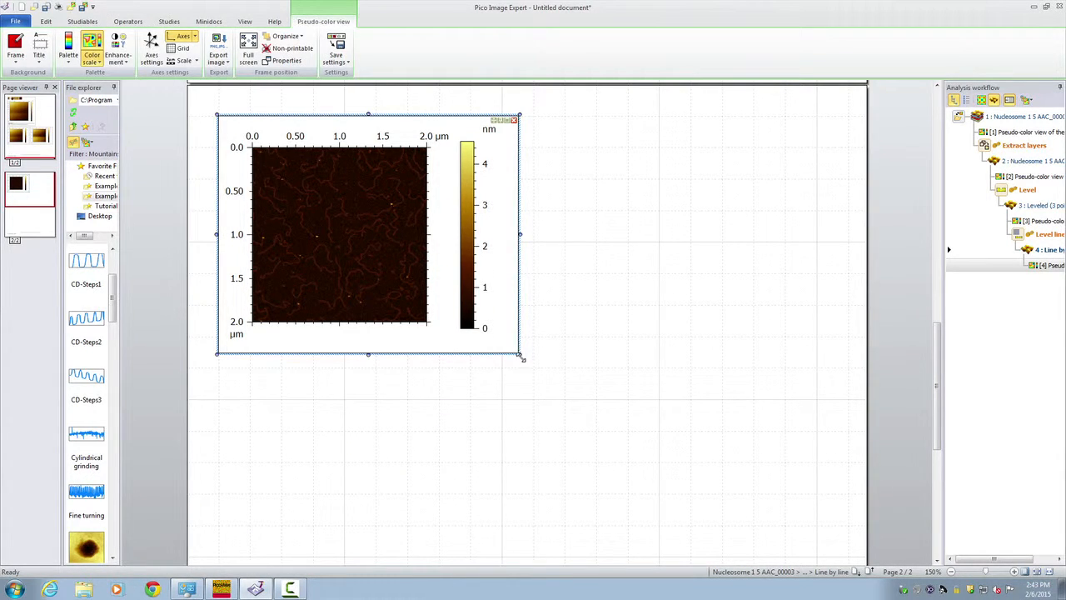
drag(522, 358, 652, 485)
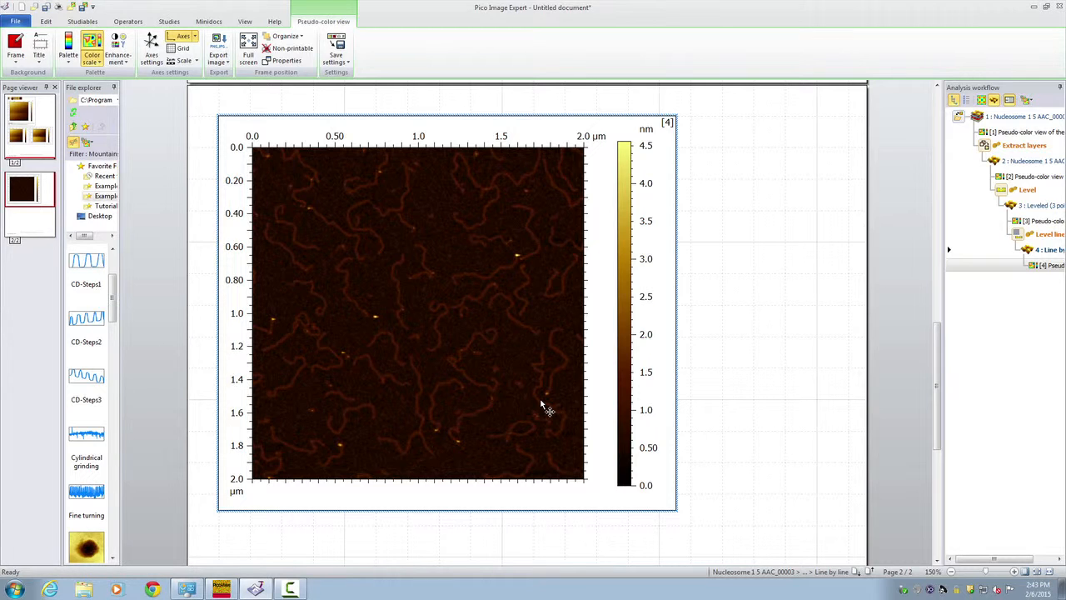
mouse_move(249, 225)
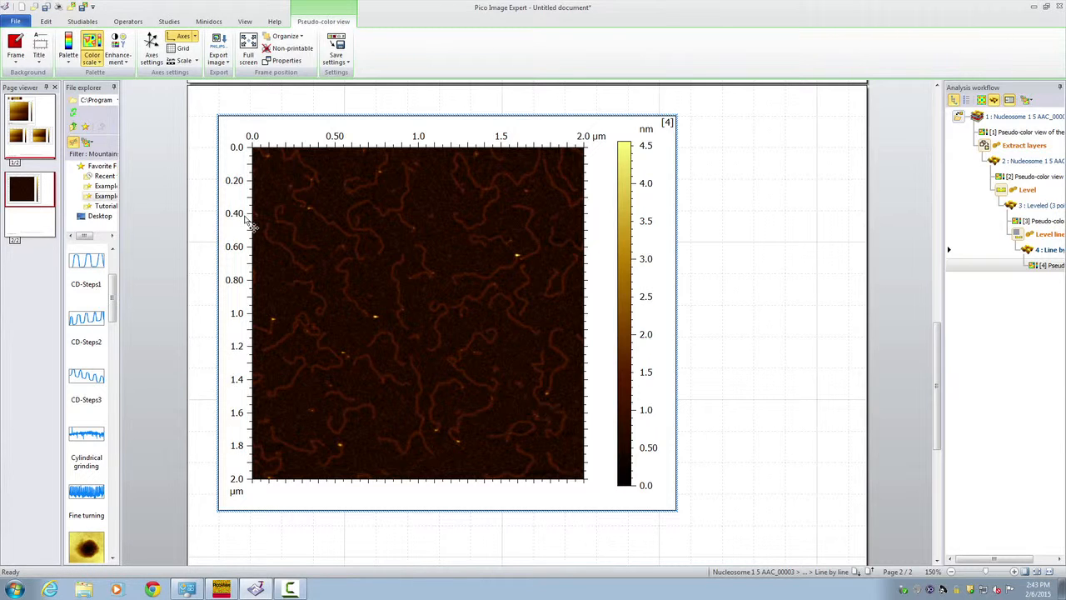
mouse_move(184, 102)
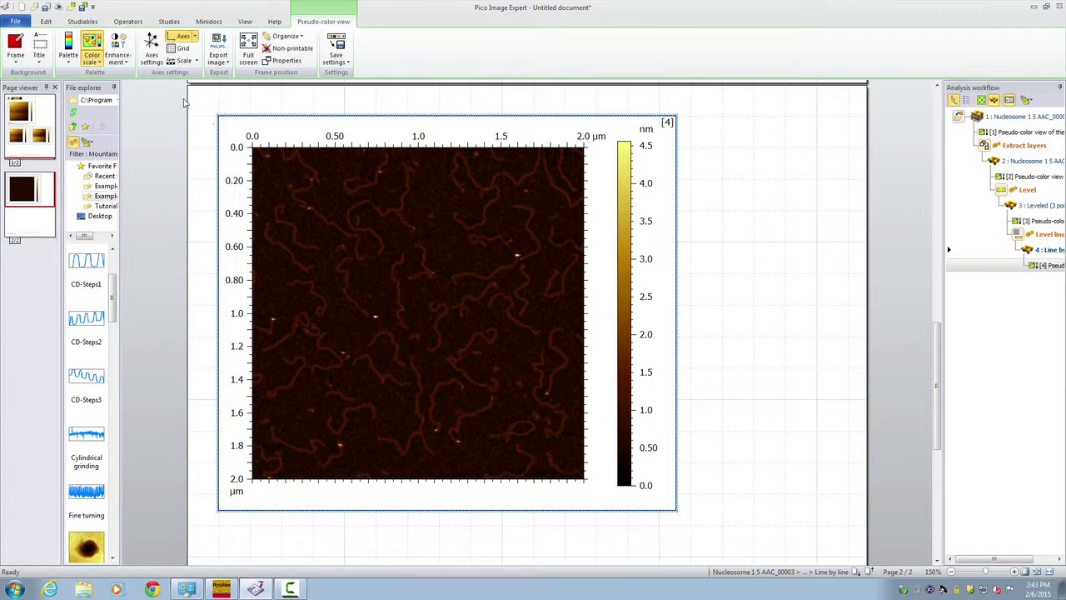
Display the height histogram on the colour scale and cap the colour range near 2 nm
click(69, 50)
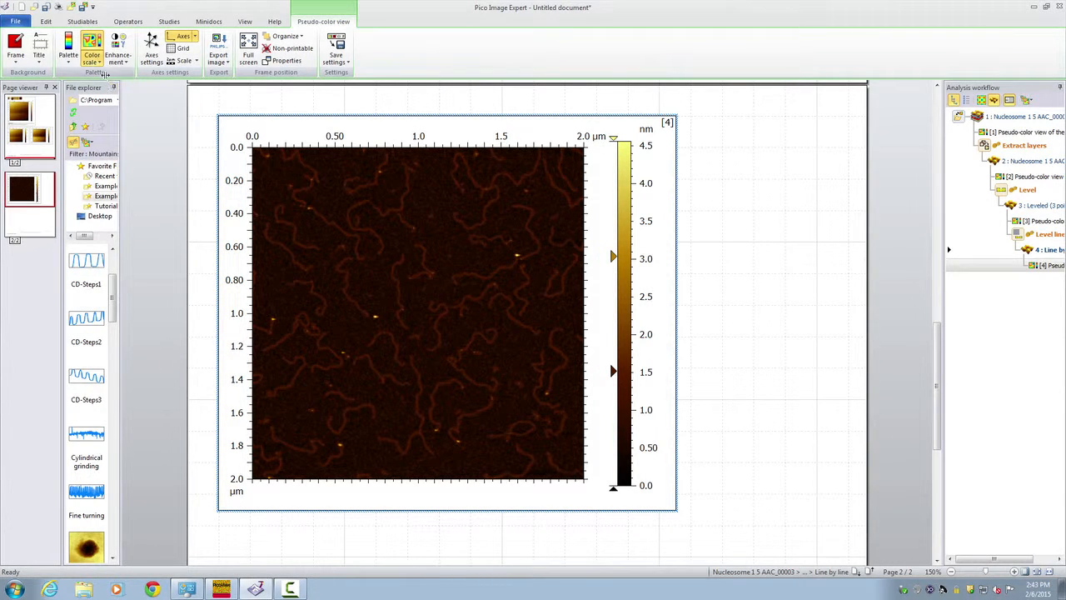
click(92, 50)
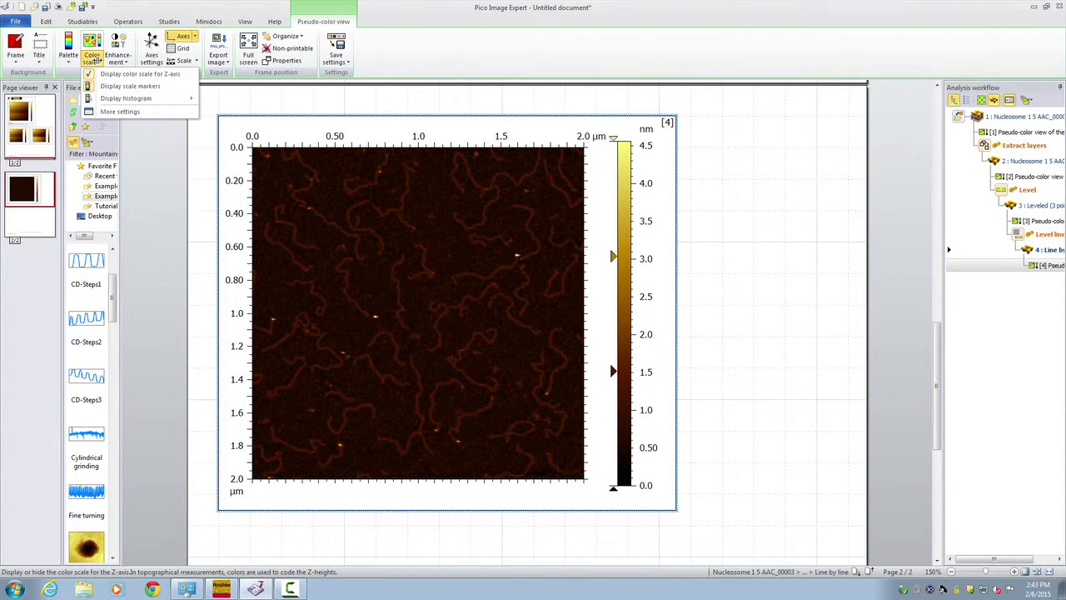
mouse_move(130, 85)
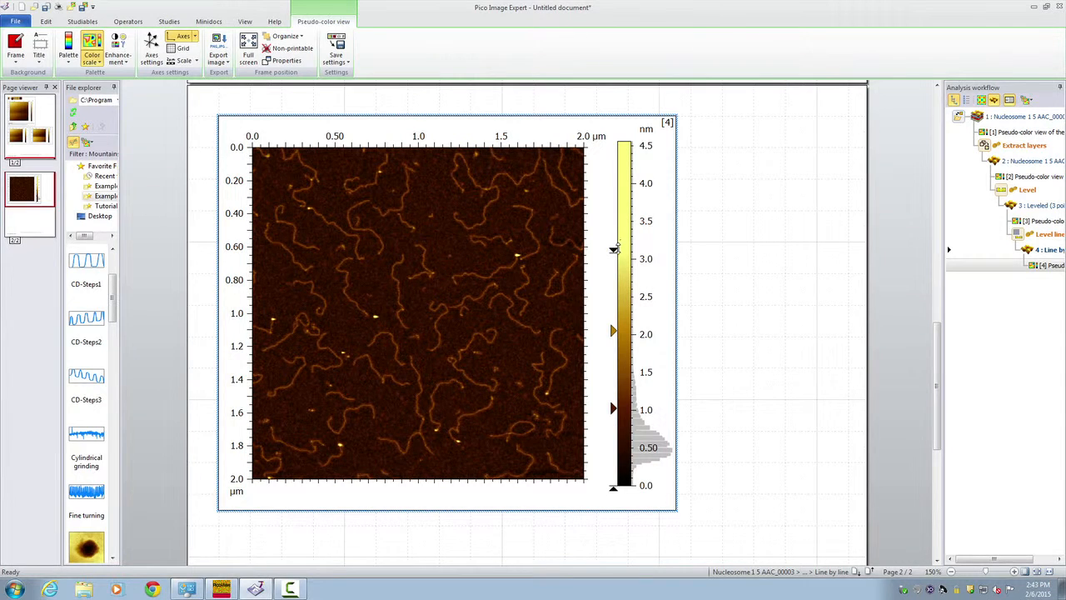
drag(614, 250, 614, 314)
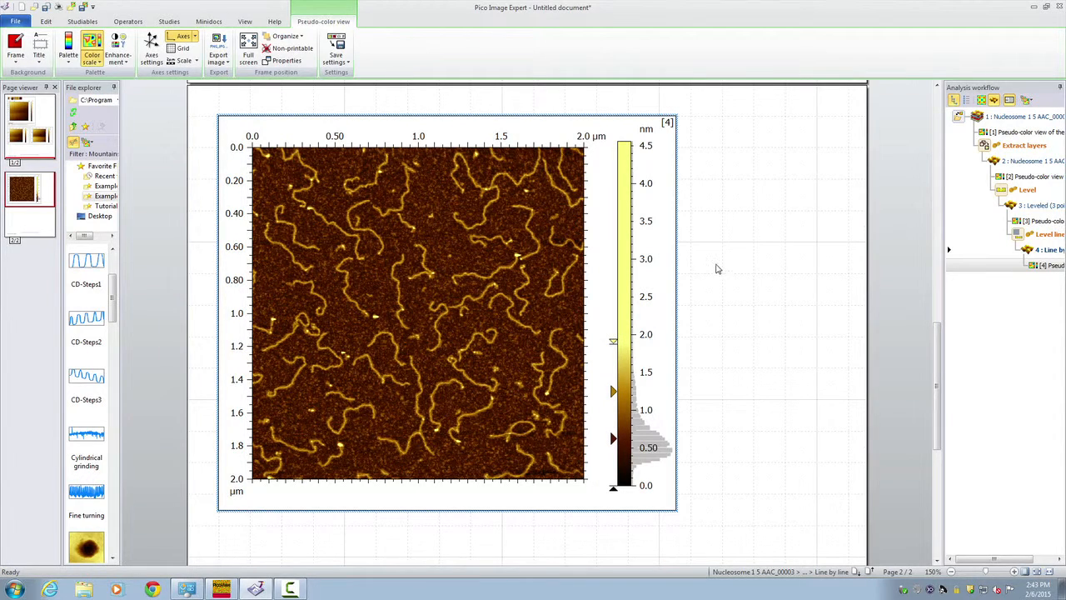
Choose a colour for the height histogram in the colour scale options
click(127, 21)
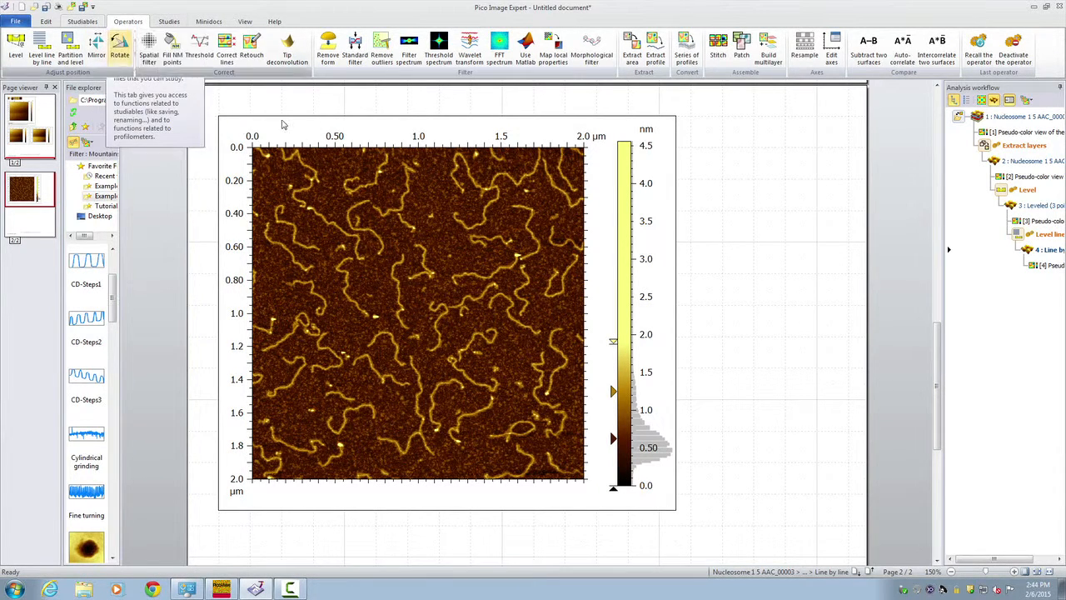
click(91, 48)
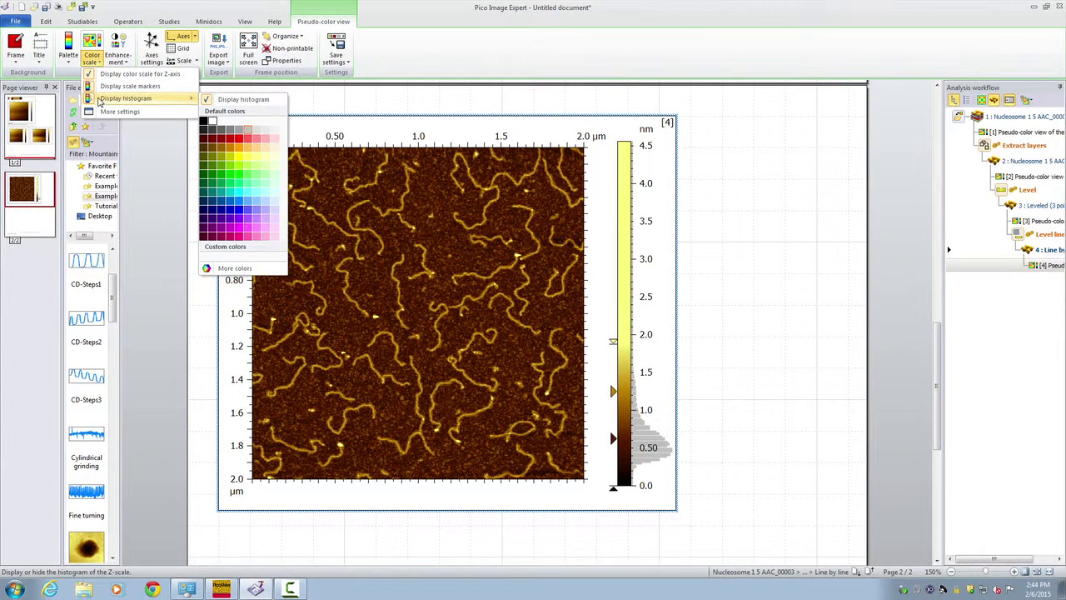
click(244, 99)
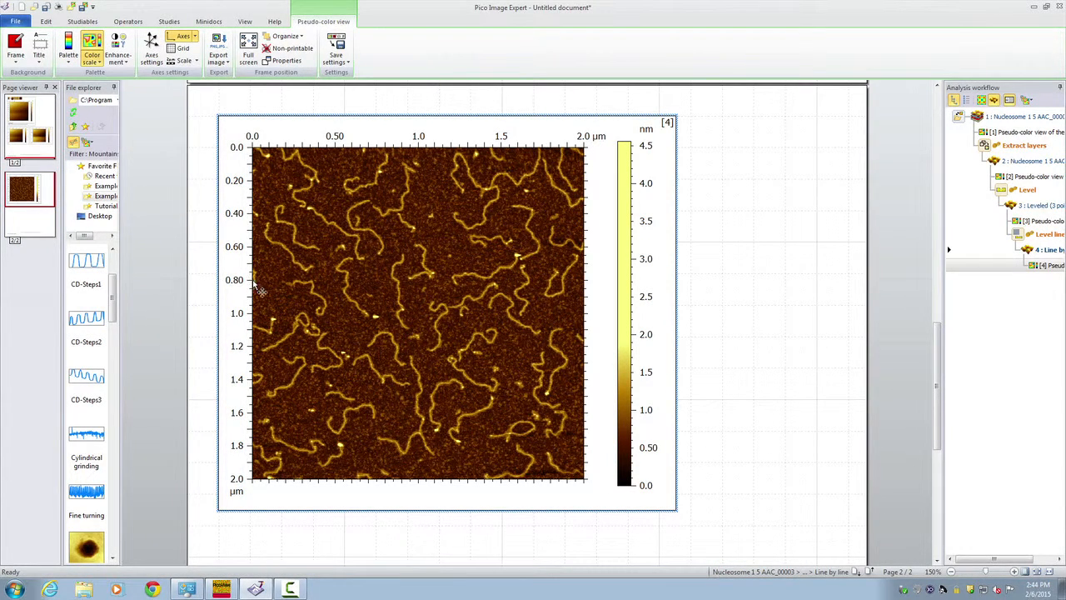
mouse_move(321, 325)
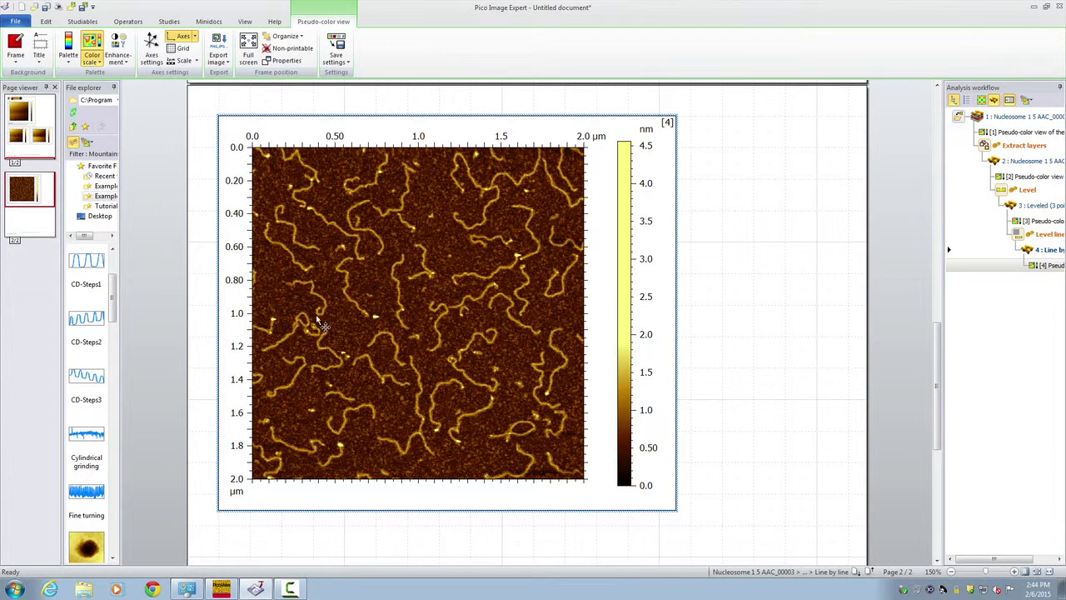
mouse_move(339, 326)
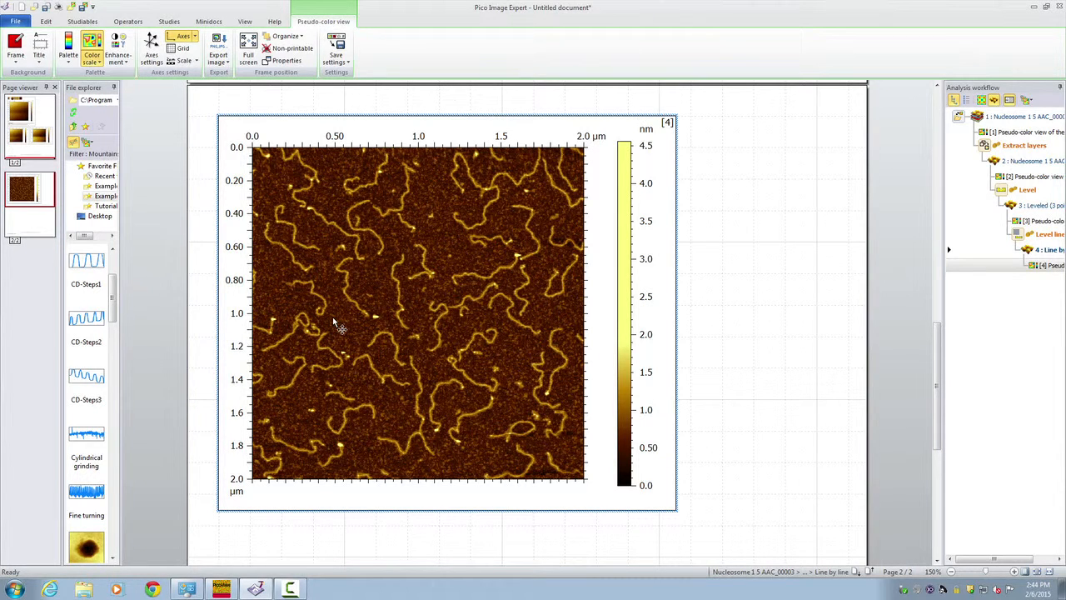
mouse_move(293, 206)
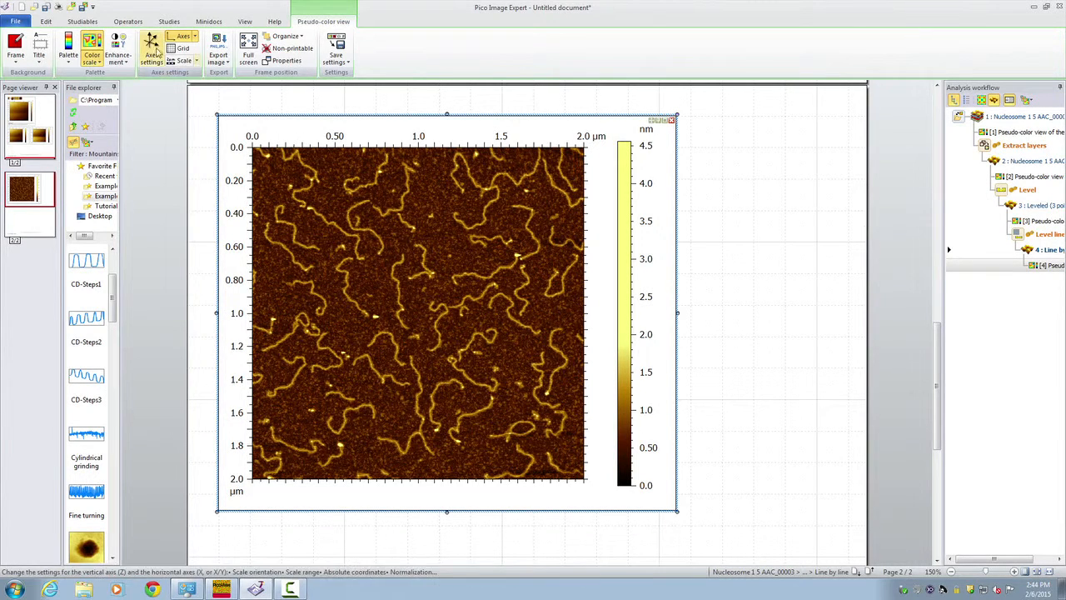
Show the image processing operators for the leveled nucleosome map
click(128, 21)
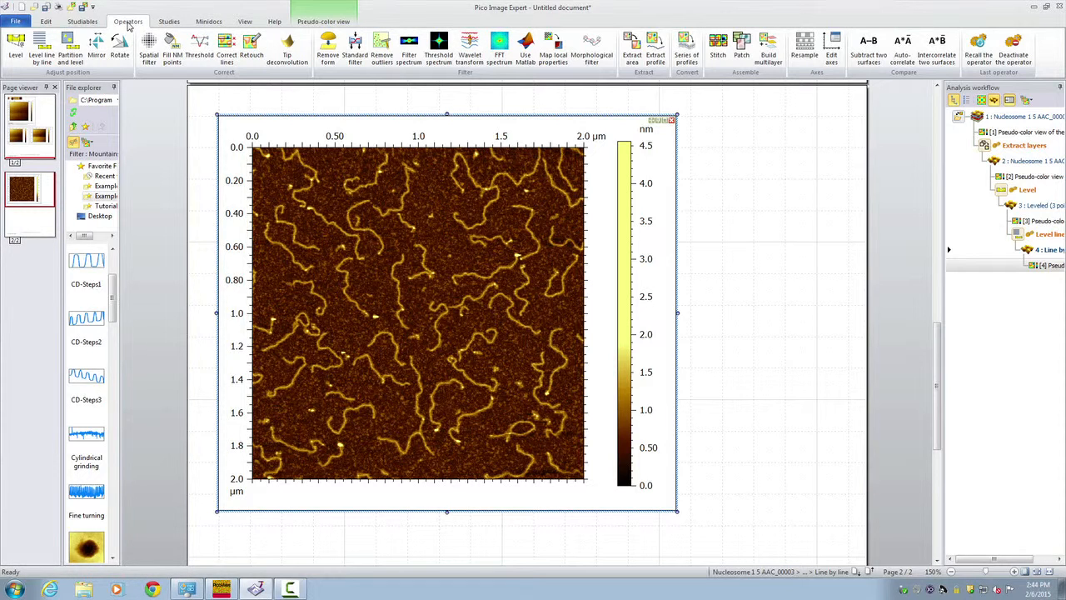
mouse_move(355, 46)
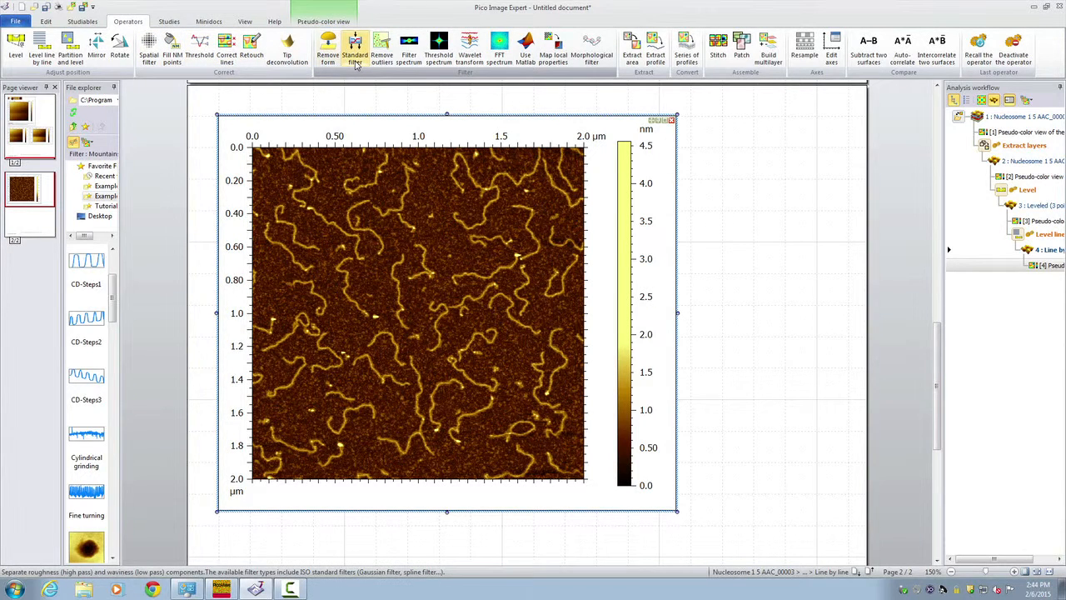
Preview 0.025 and 0.08 µm cut-offs, then apply the Gaussian filter at 0.008 µm
click(354, 47)
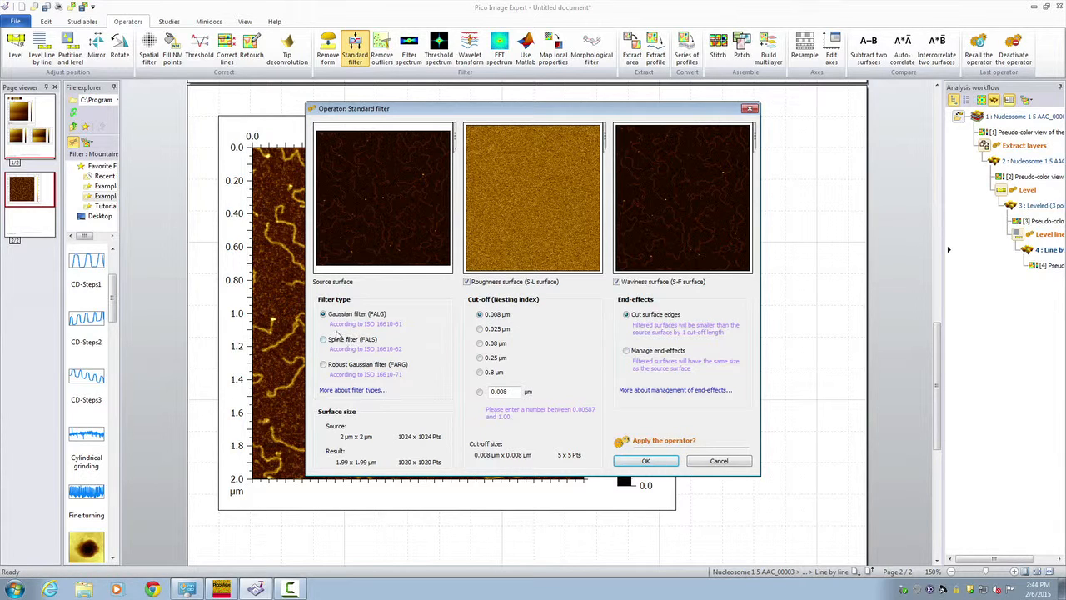
mouse_move(340, 349)
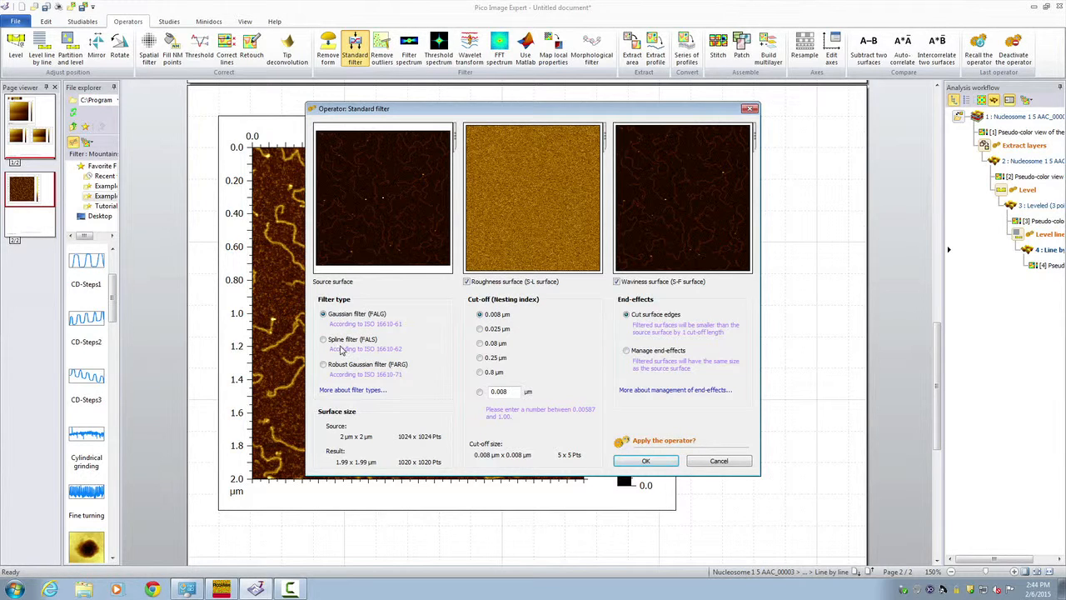
mouse_move(337, 342)
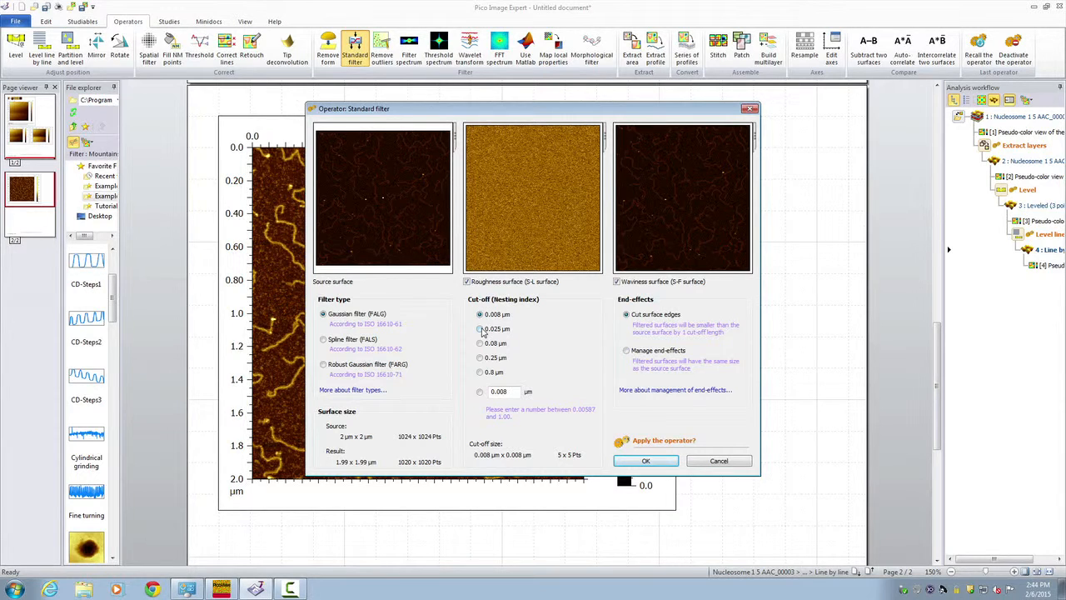
click(480, 328)
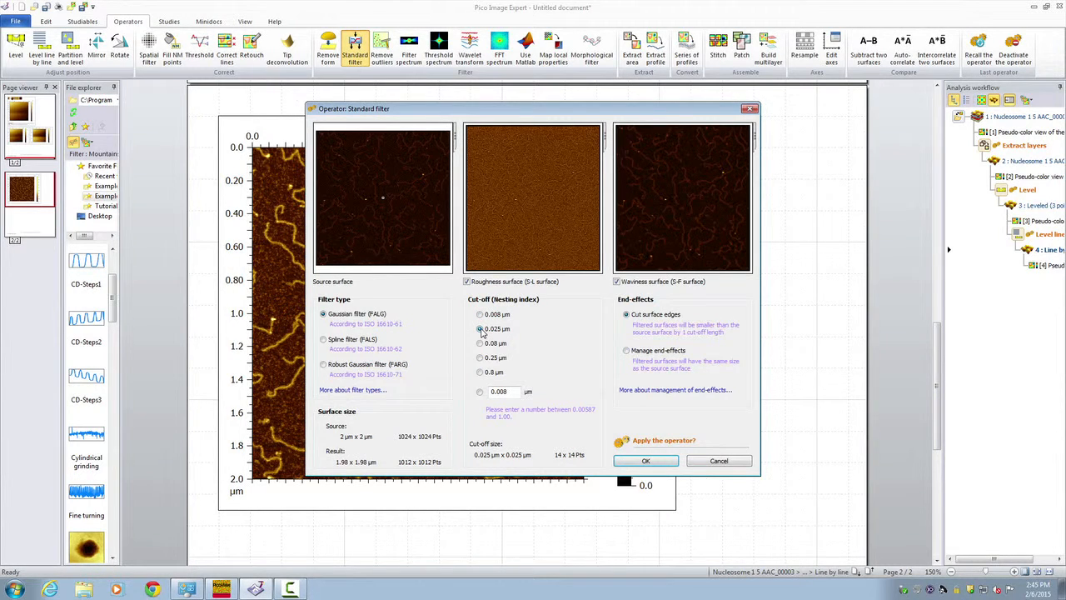
click(479, 343)
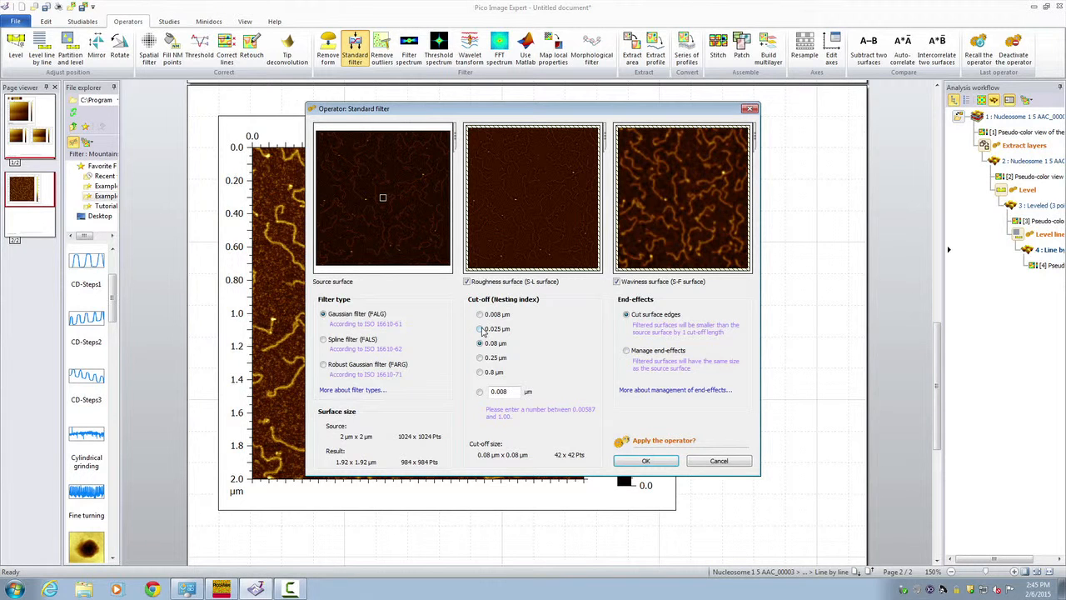
click(479, 328)
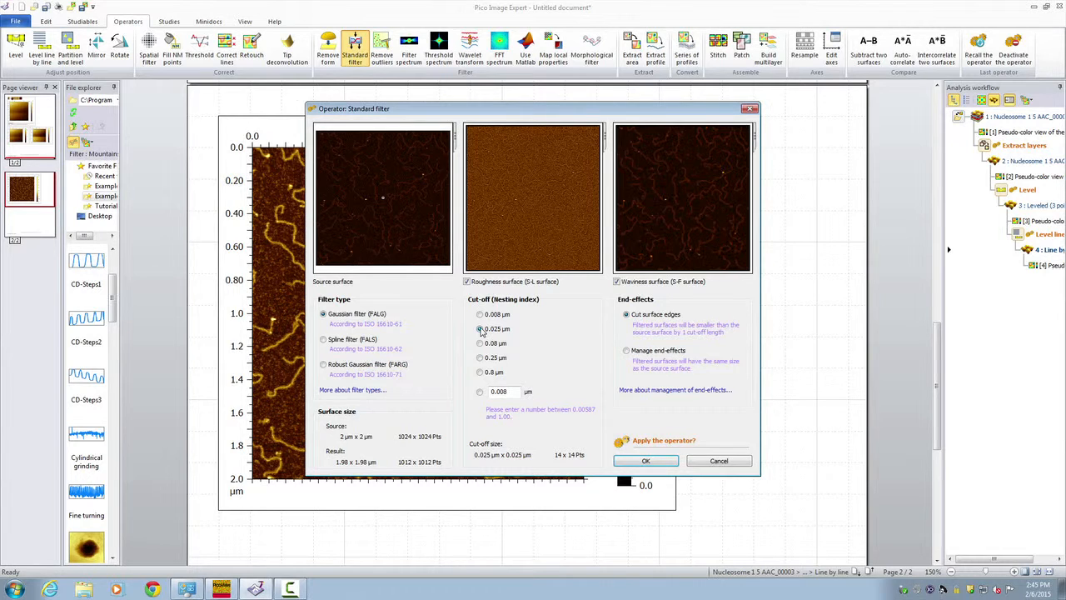
click(480, 314)
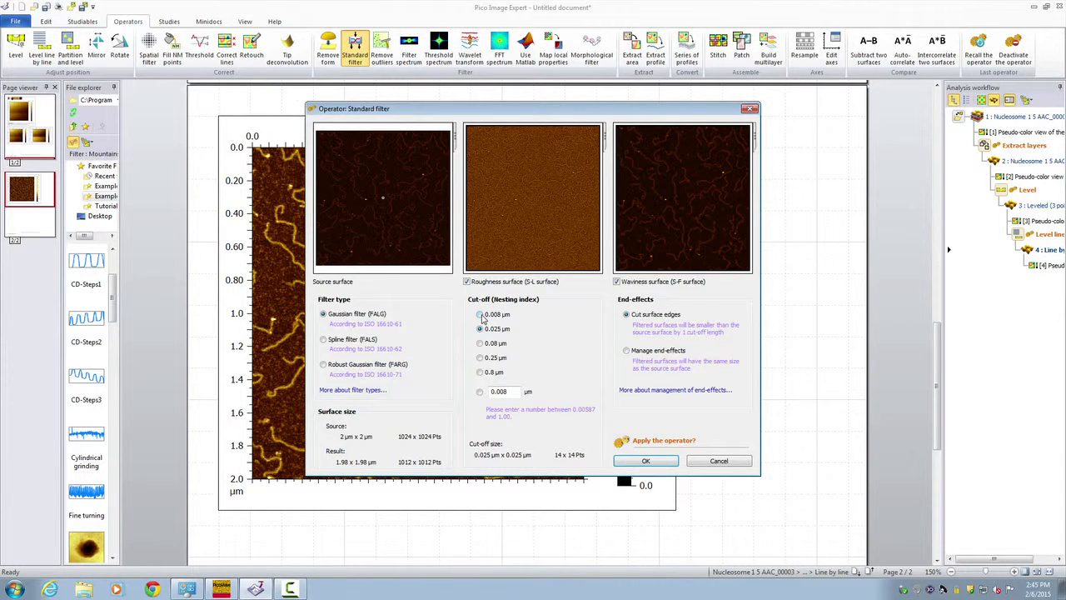
click(480, 328)
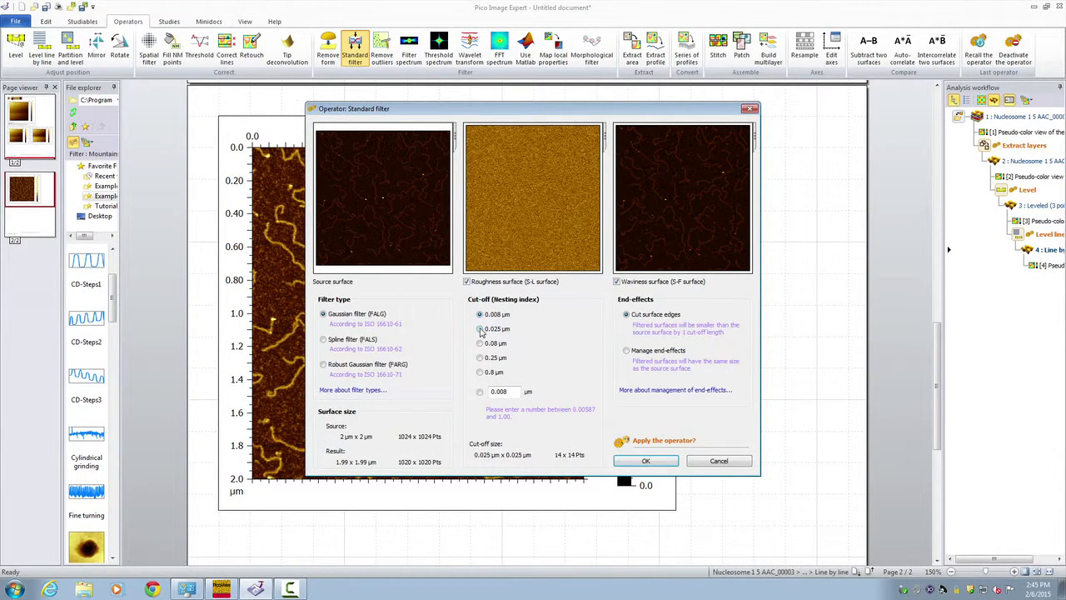
click(480, 328)
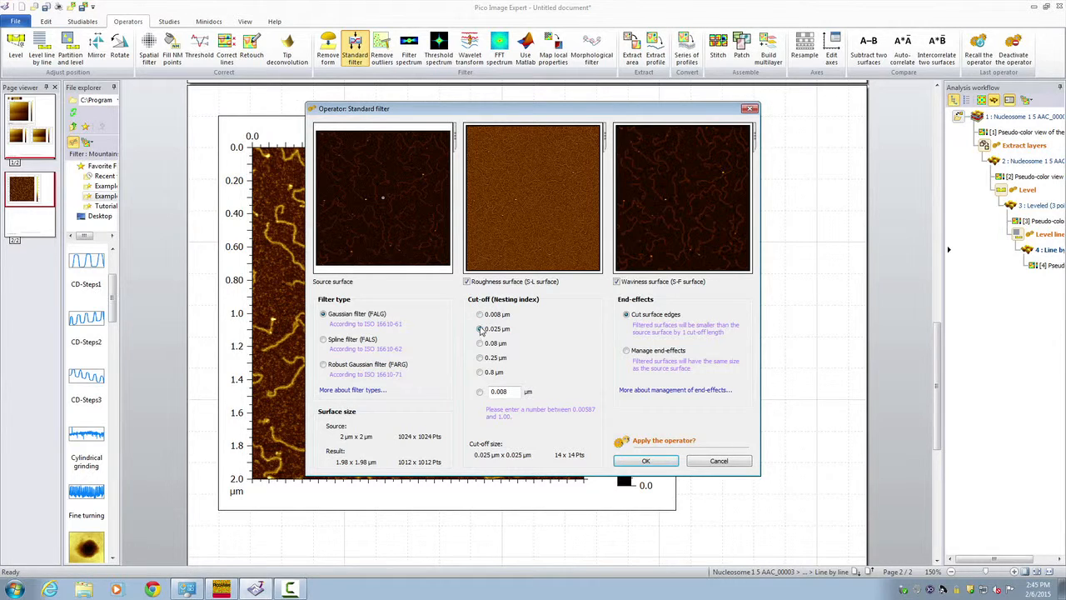
click(480, 314)
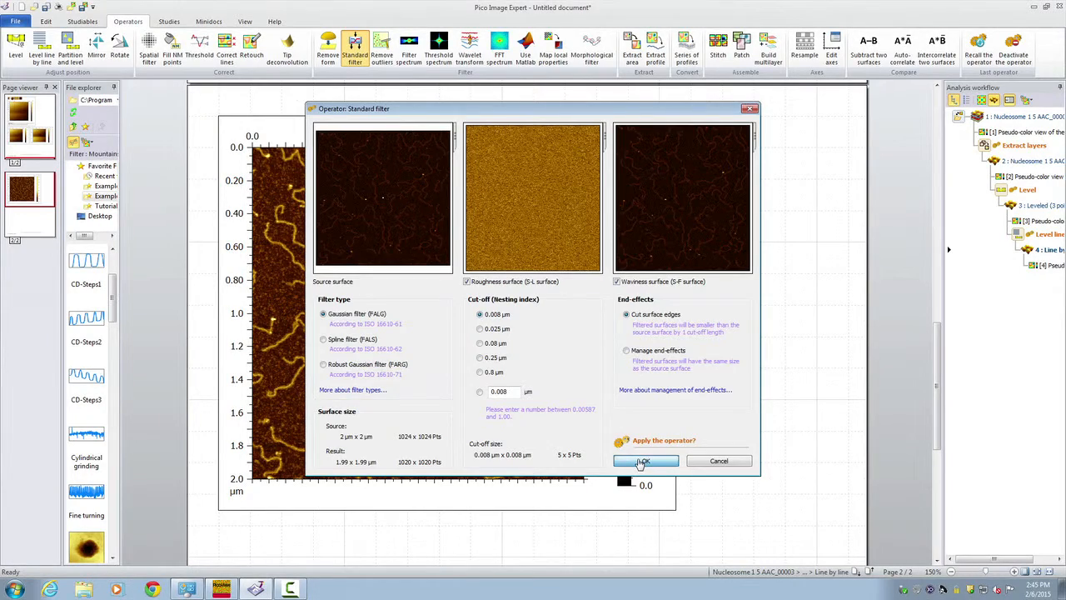
click(642, 461)
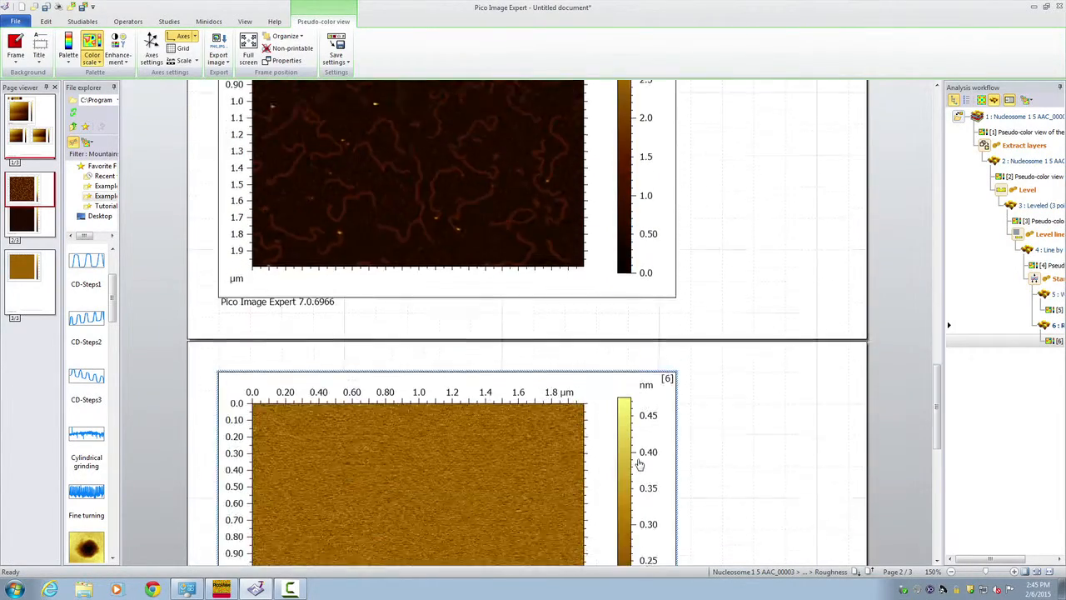
Scroll to the waviness surface and show the height histogram beside its colour scale
scroll(down, 3)
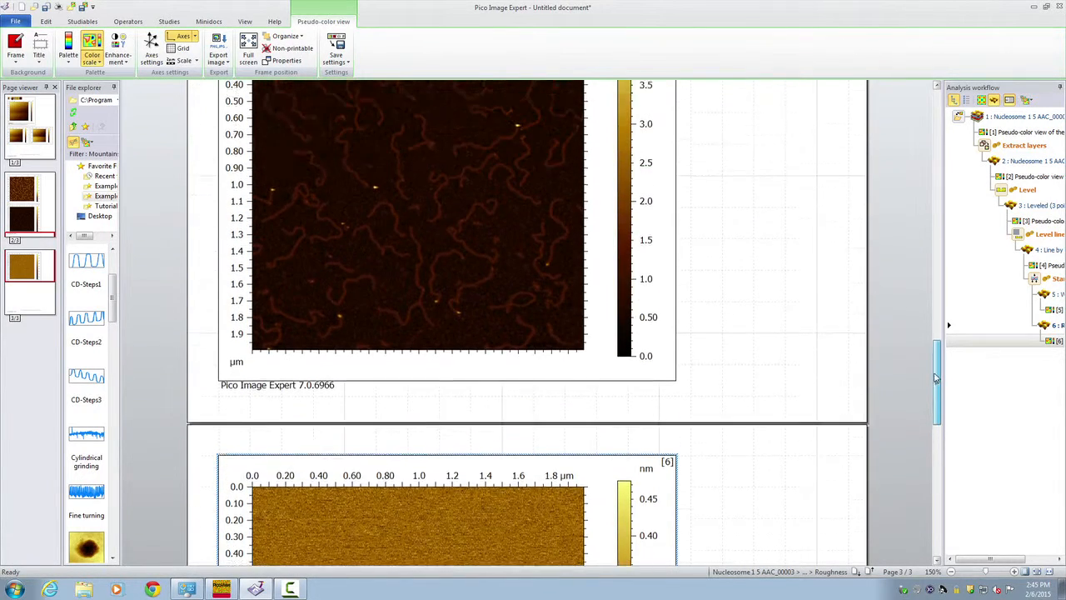
scroll(up, 3)
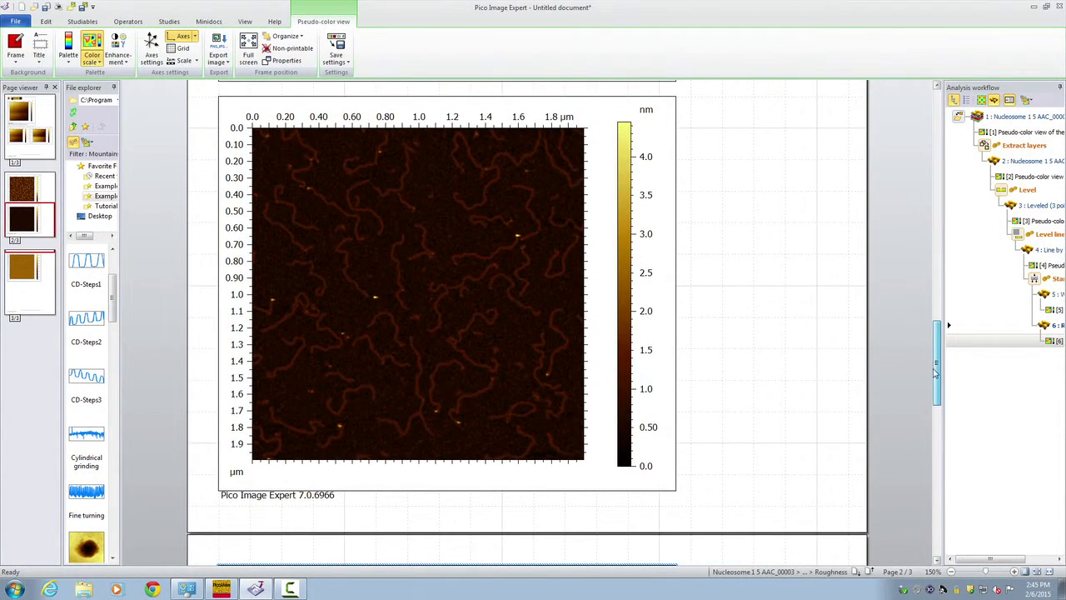
scroll(down, 3)
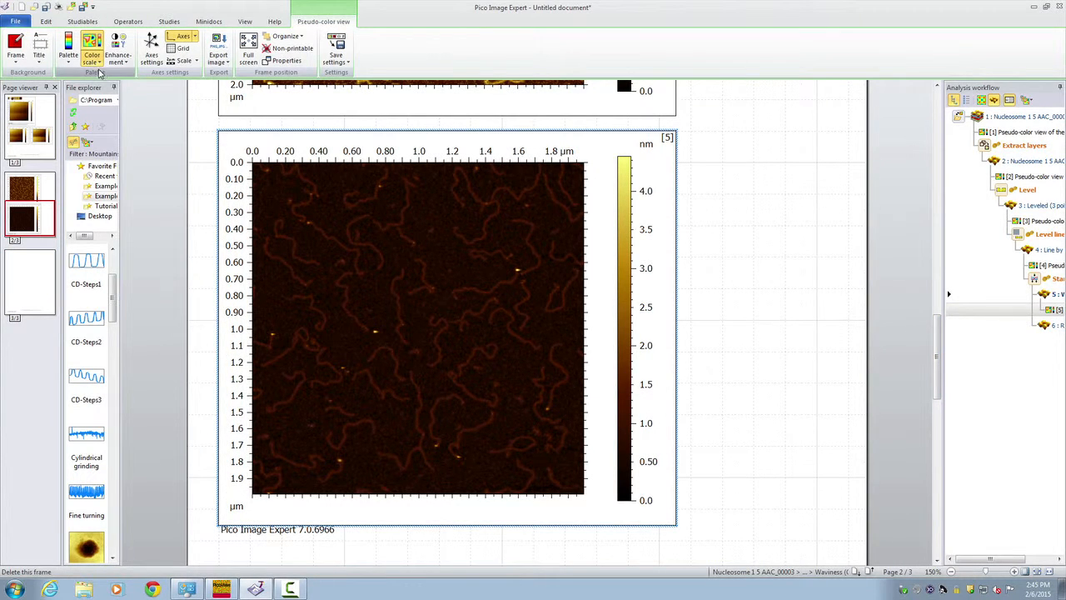
click(92, 55)
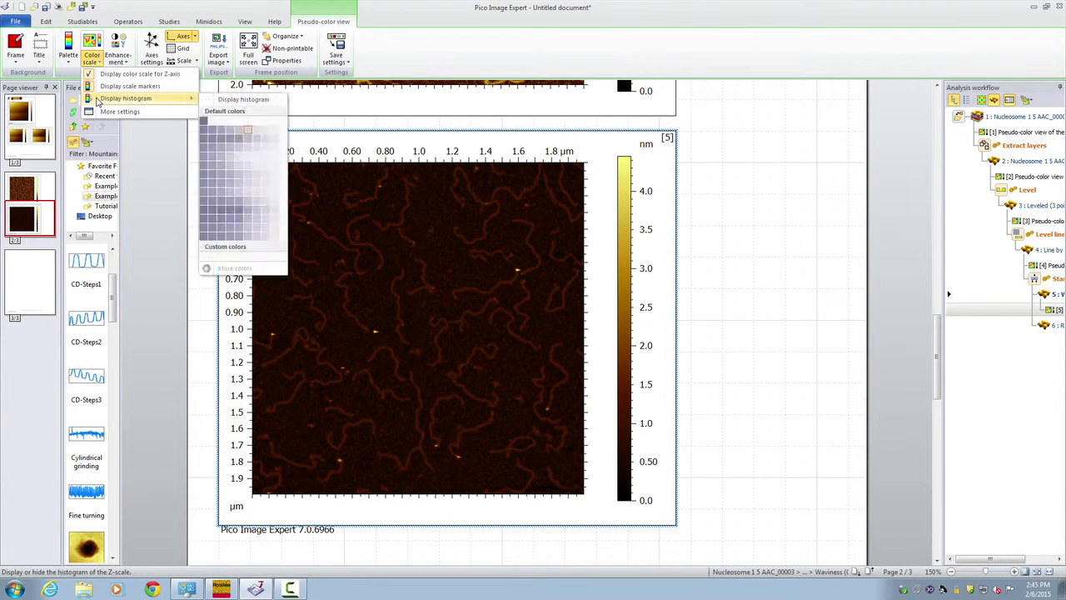
click(67, 49)
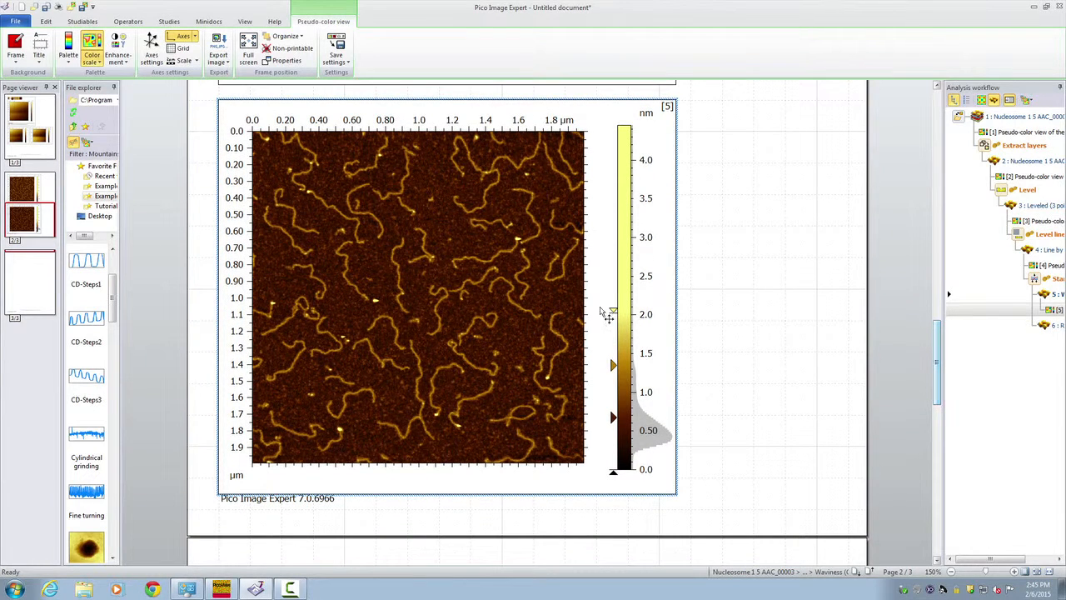
mouse_move(366, 270)
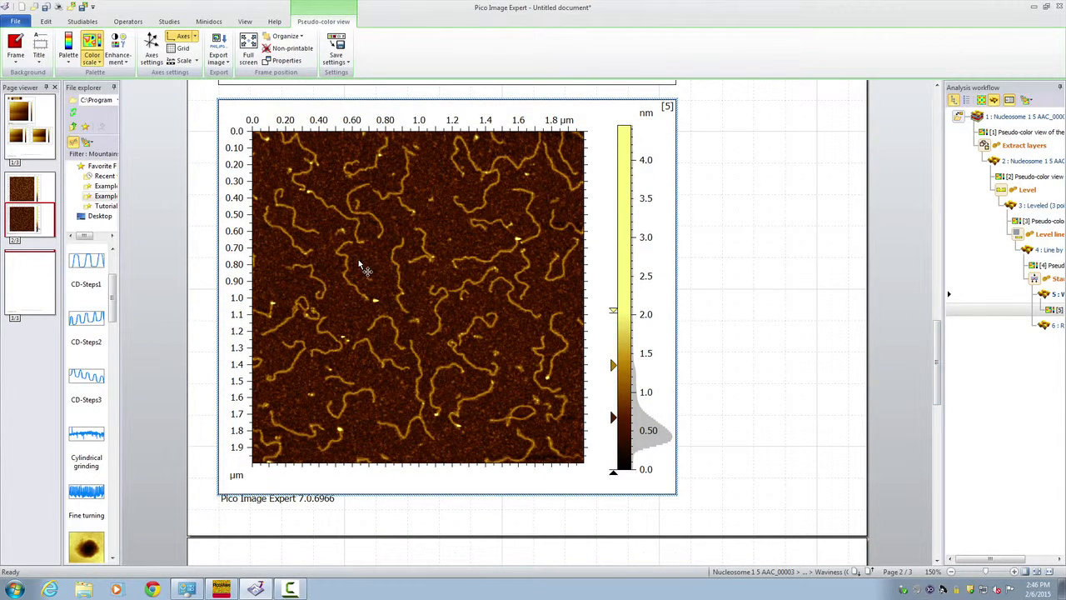
mouse_move(128, 20)
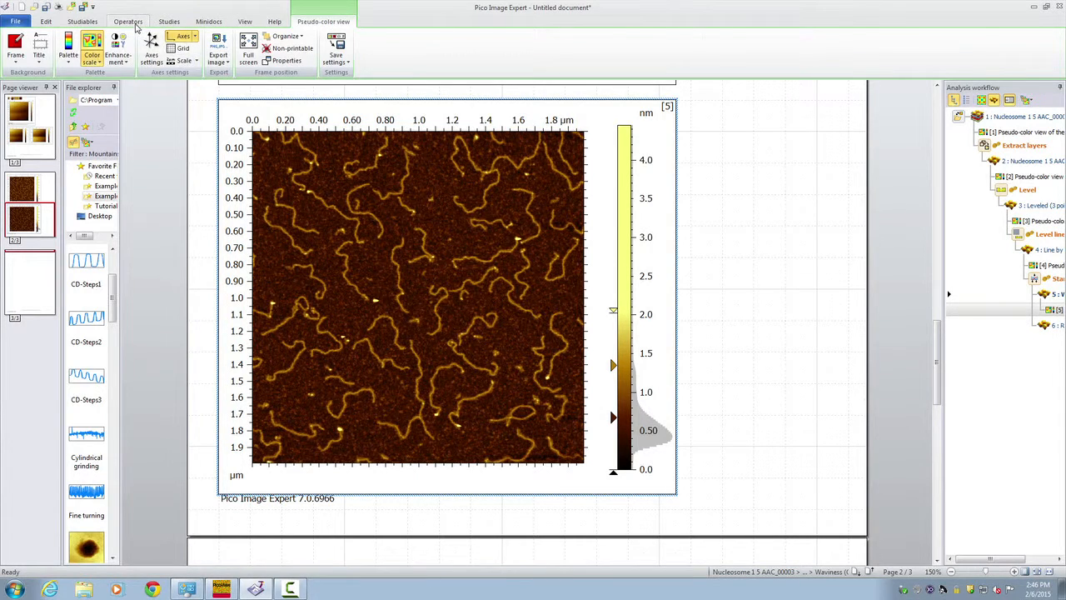
Extract an oblique height profile about 1.41 µm long crossing the DNA strands
click(127, 21)
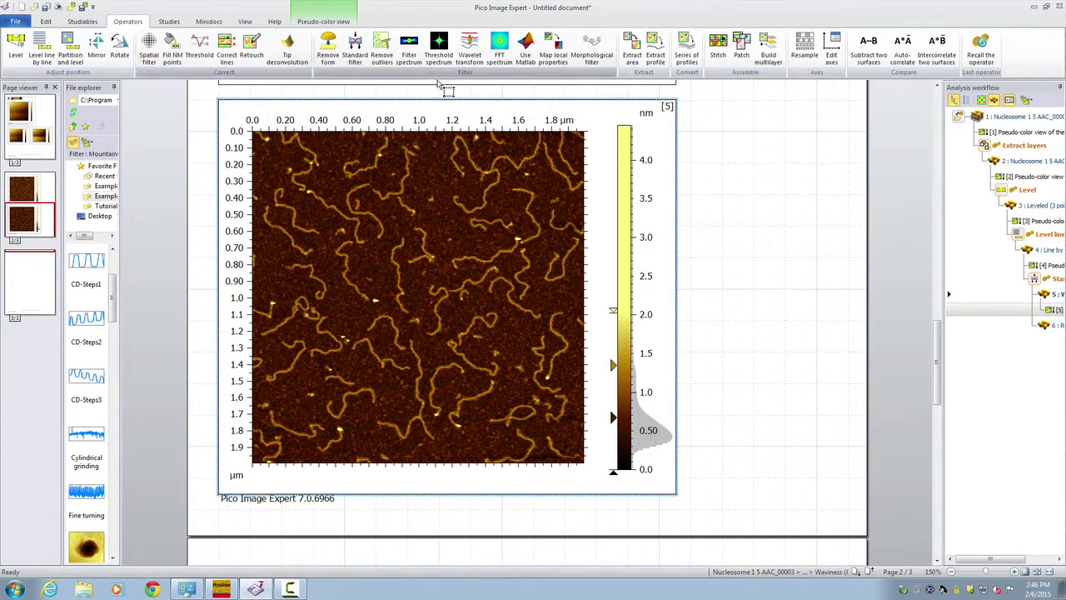
mouse_move(655, 46)
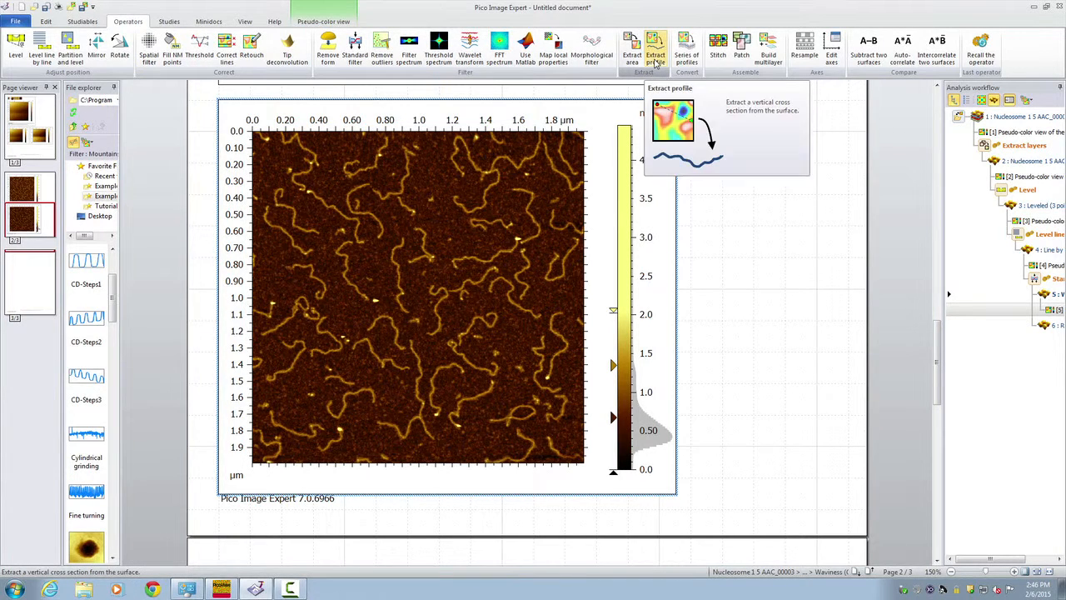
click(655, 47)
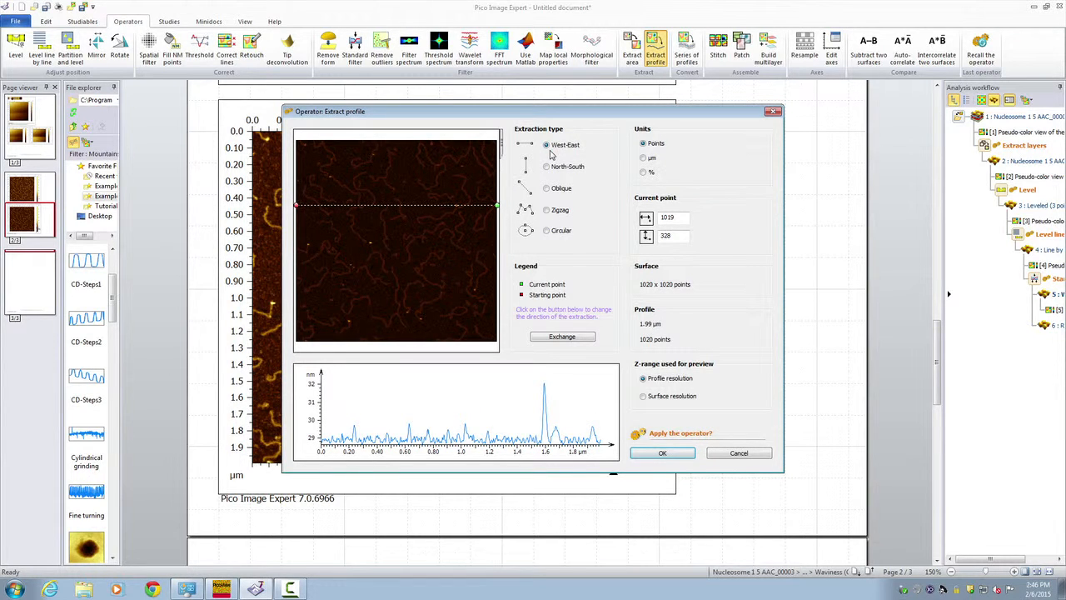
click(547, 166)
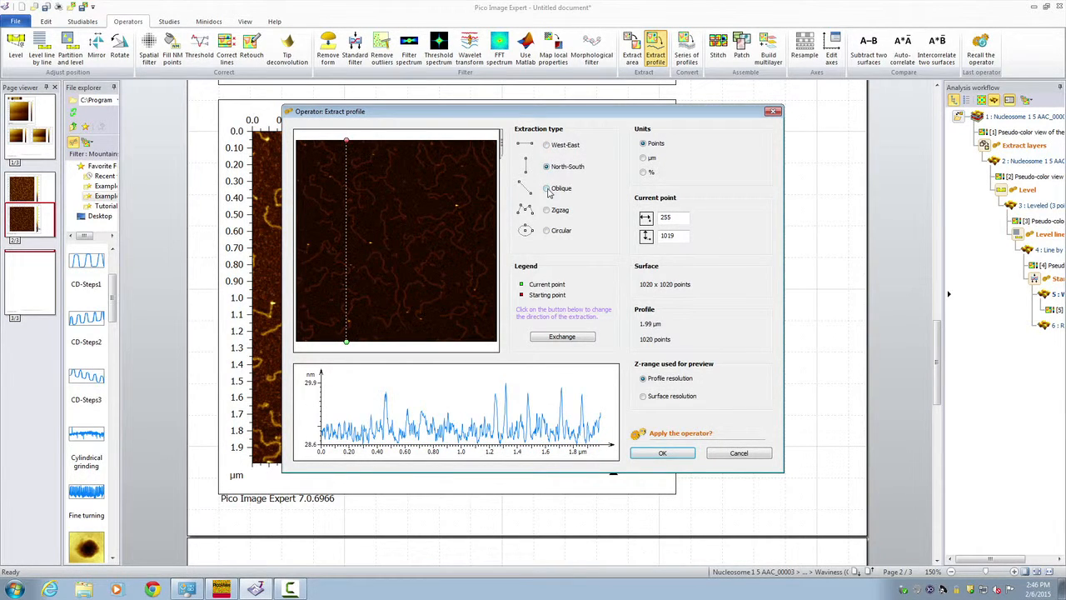
click(546, 188)
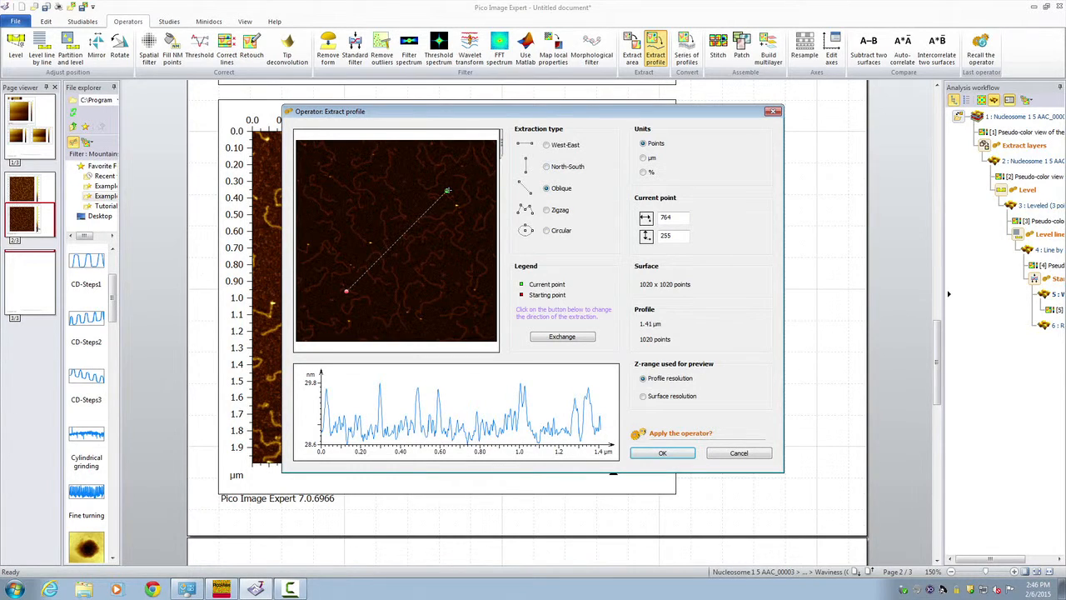
drag(447, 191, 470, 196)
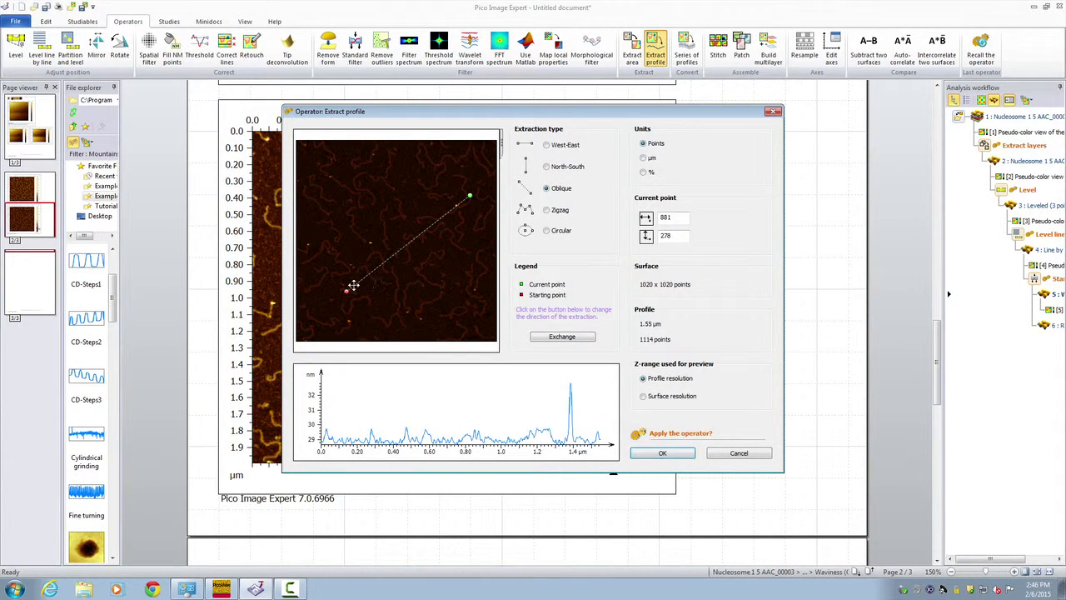
drag(348, 289, 342, 256)
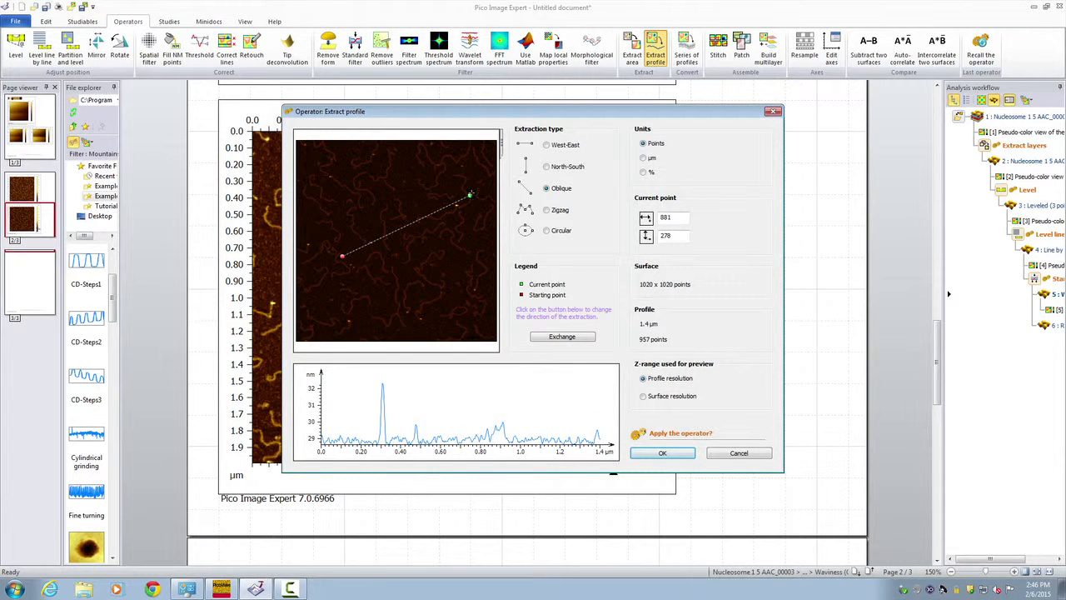
drag(471, 199, 471, 200)
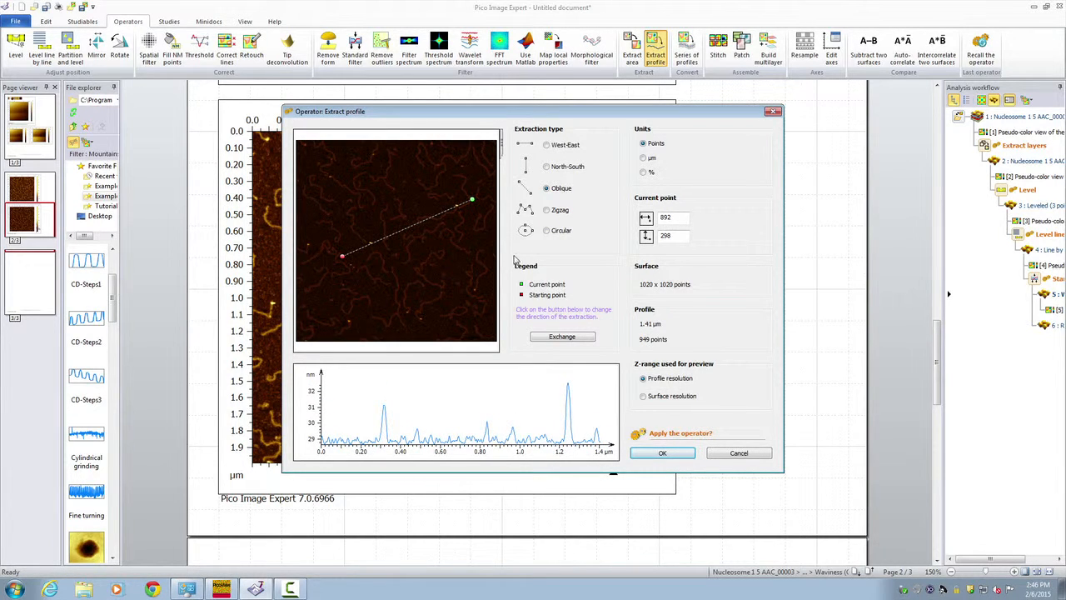
click(662, 452)
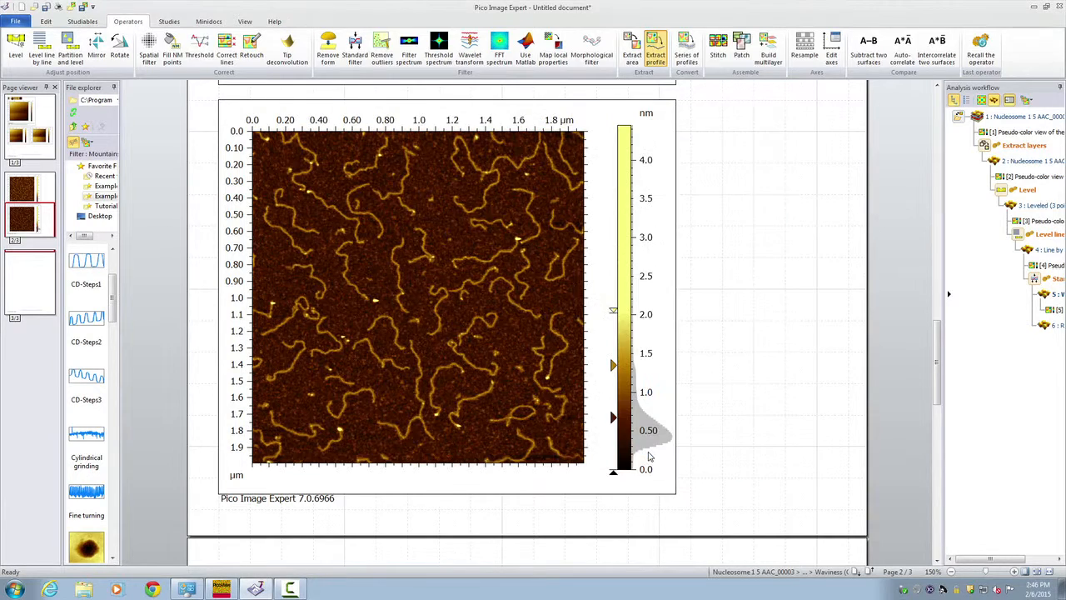
Select the leveled height image frame
click(655, 45)
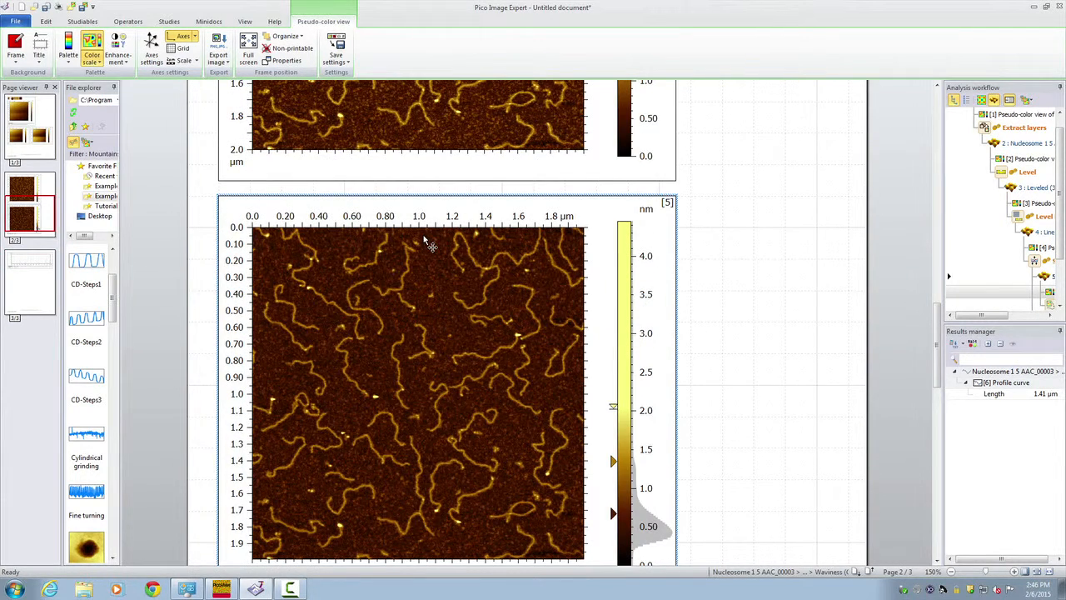
mouse_move(200, 74)
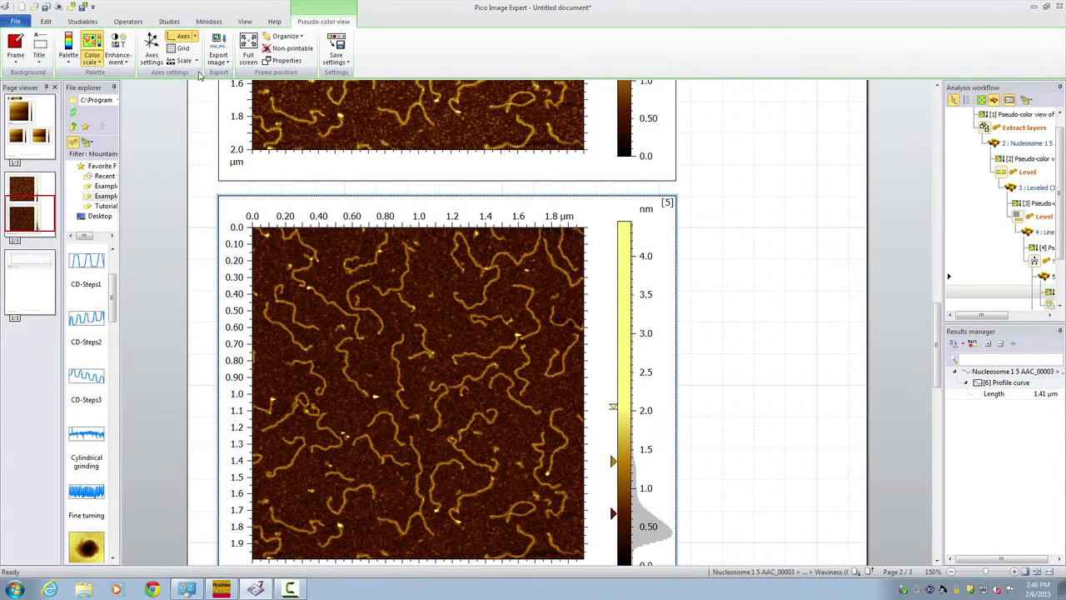
mouse_move(169, 21)
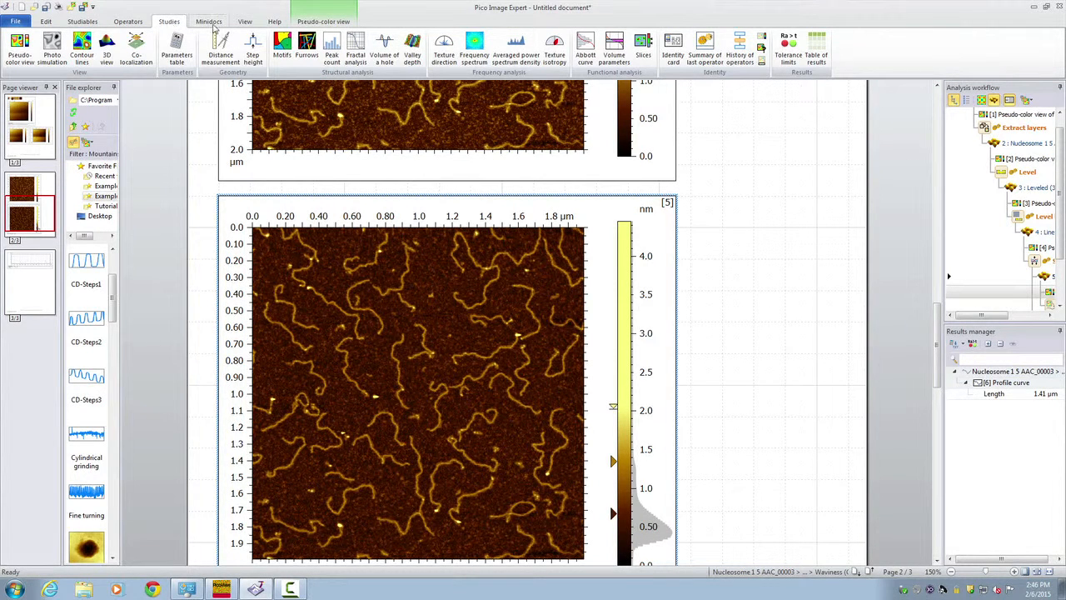
mouse_move(106, 47)
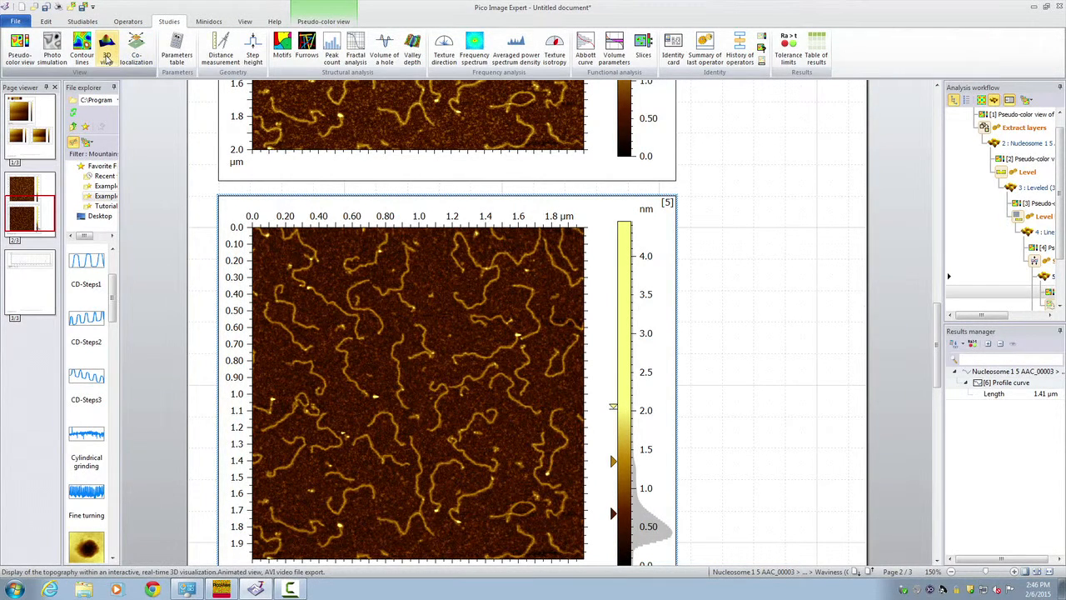
mouse_move(107, 48)
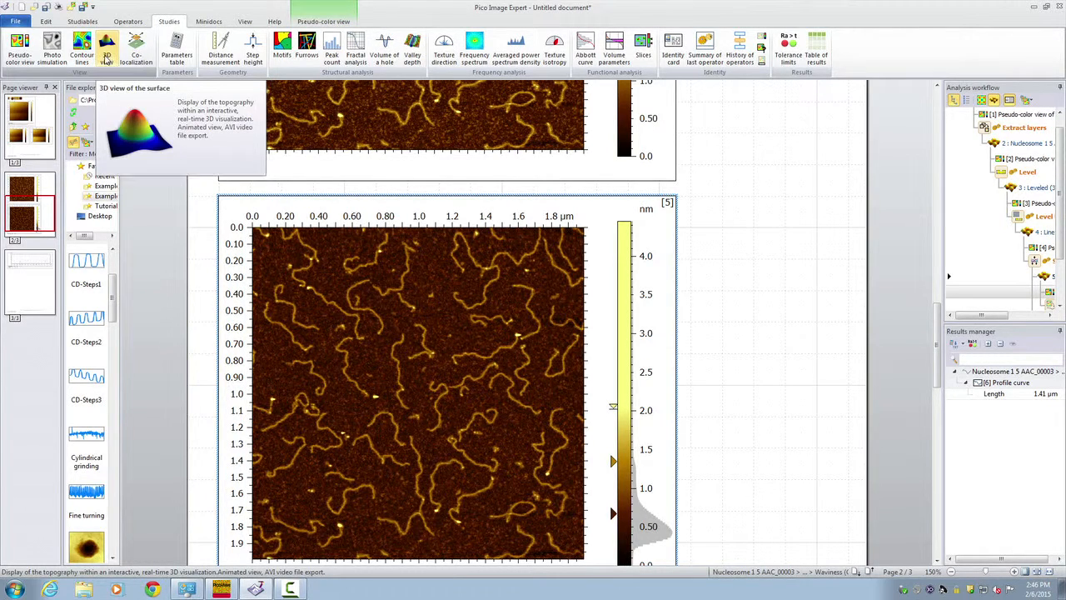
Create a 3D view of the leveled surface and adjust its colour-scale histogram and range markers
click(107, 50)
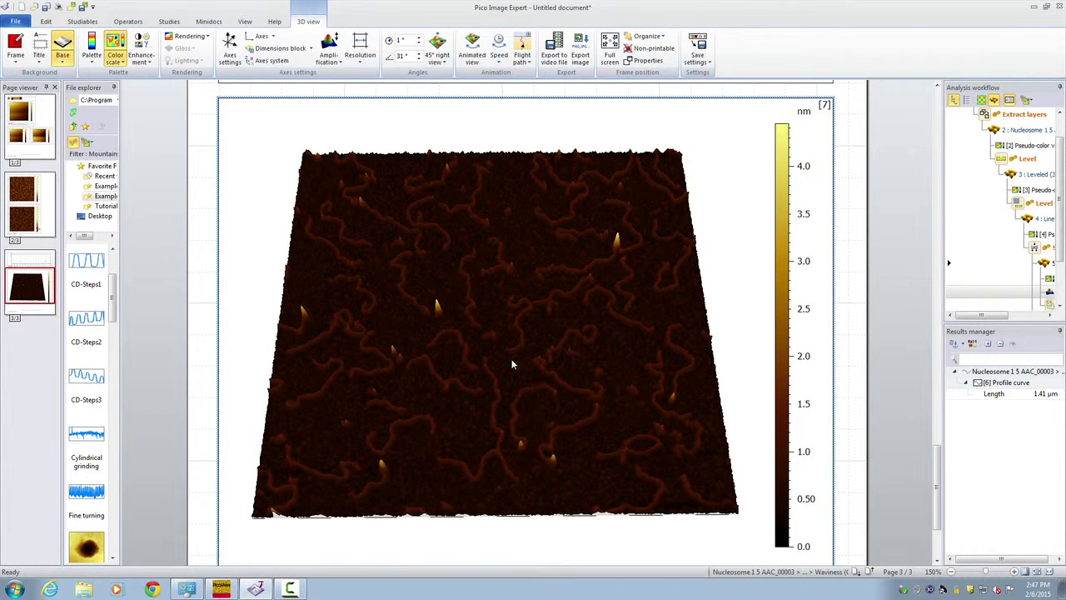
click(115, 40)
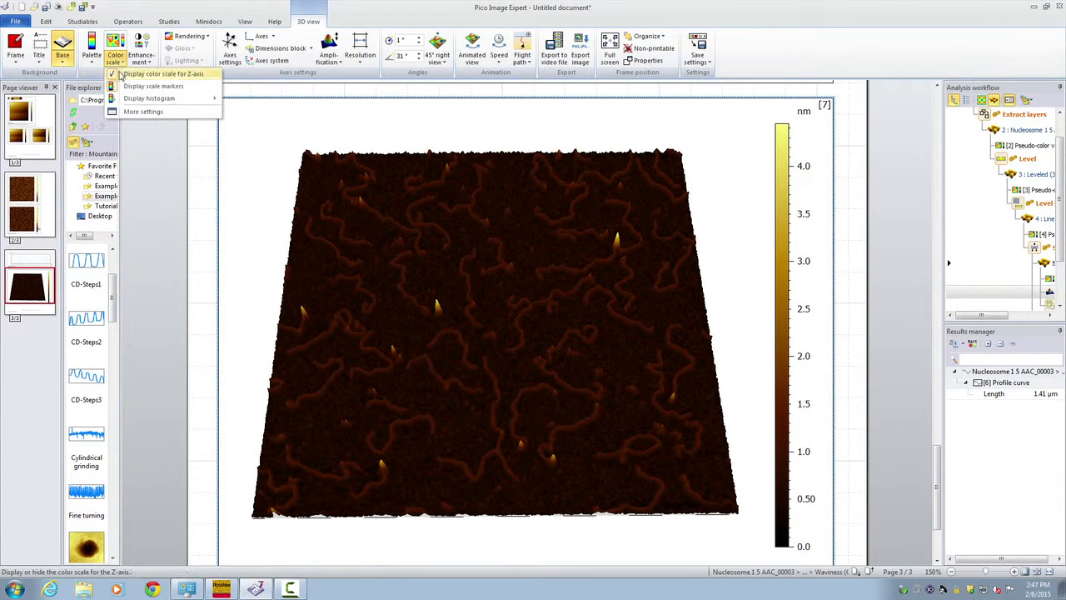
click(163, 74)
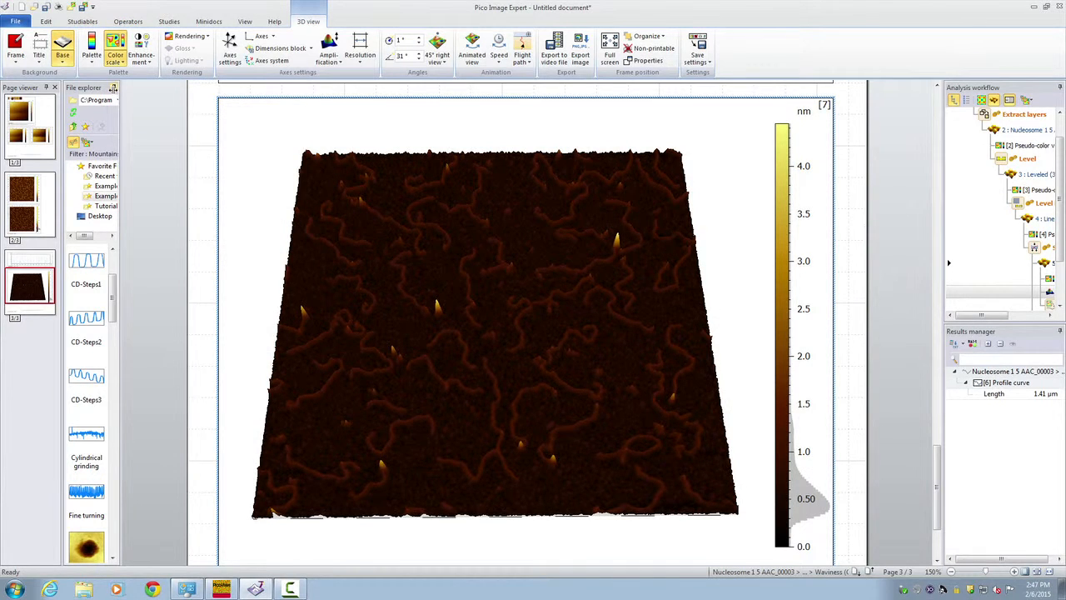
click(91, 42)
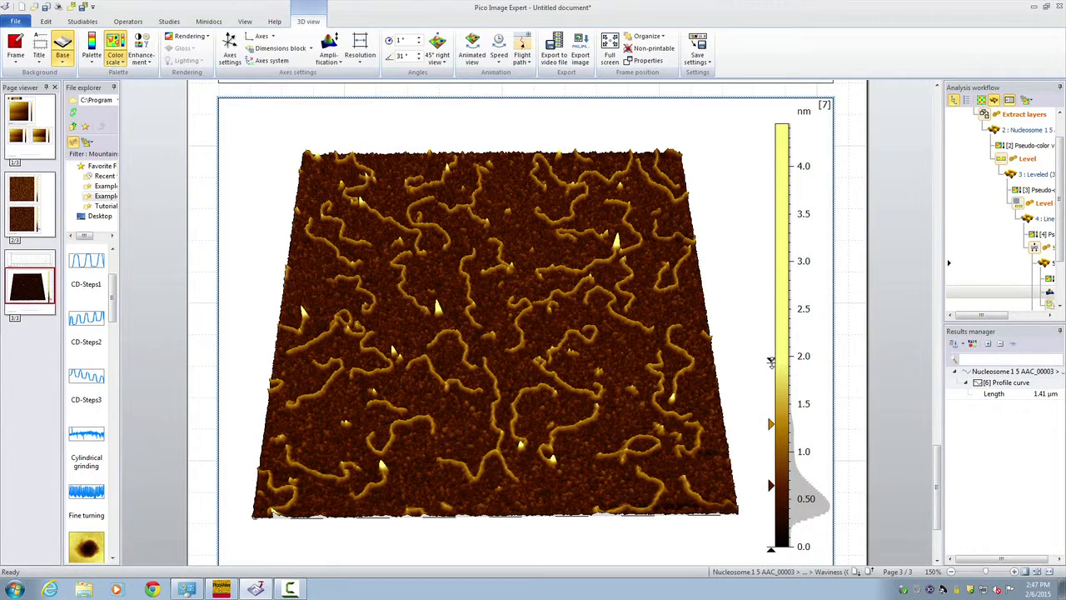
click(419, 55)
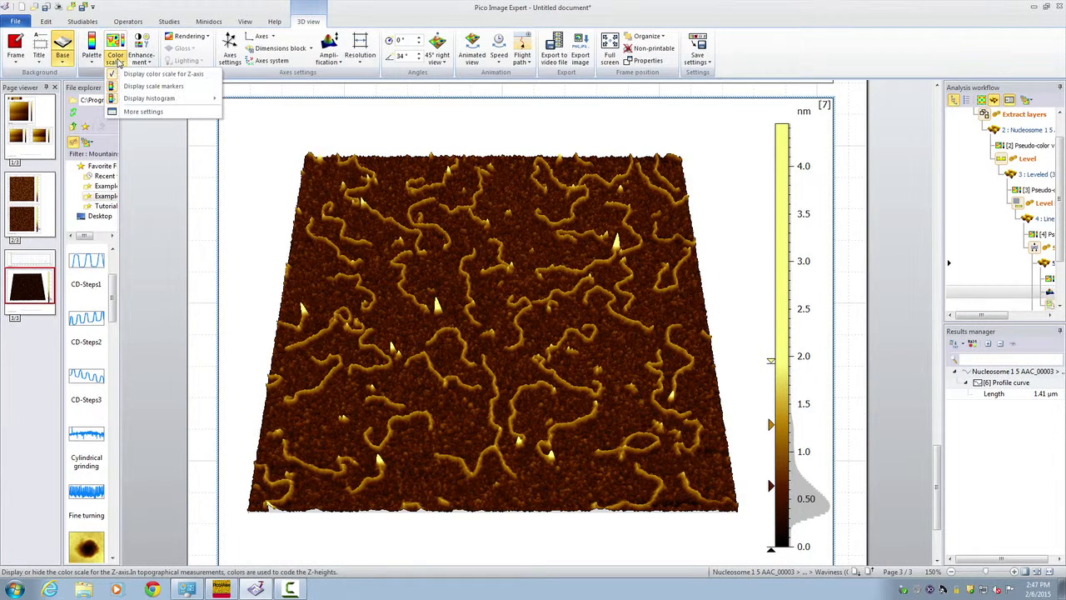
click(91, 50)
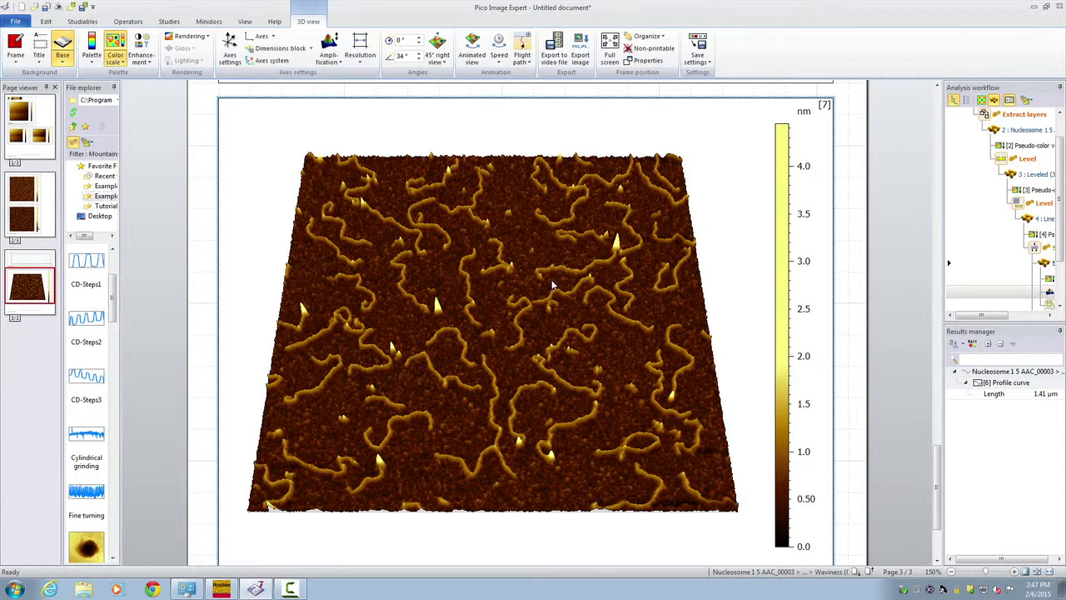
mouse_move(514, 296)
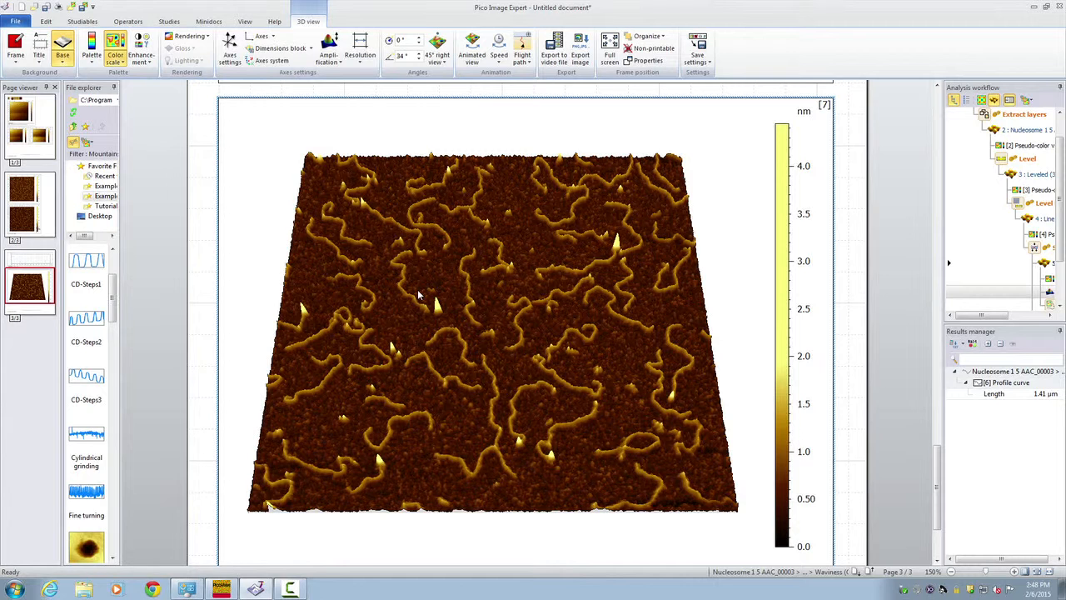
mouse_move(362, 248)
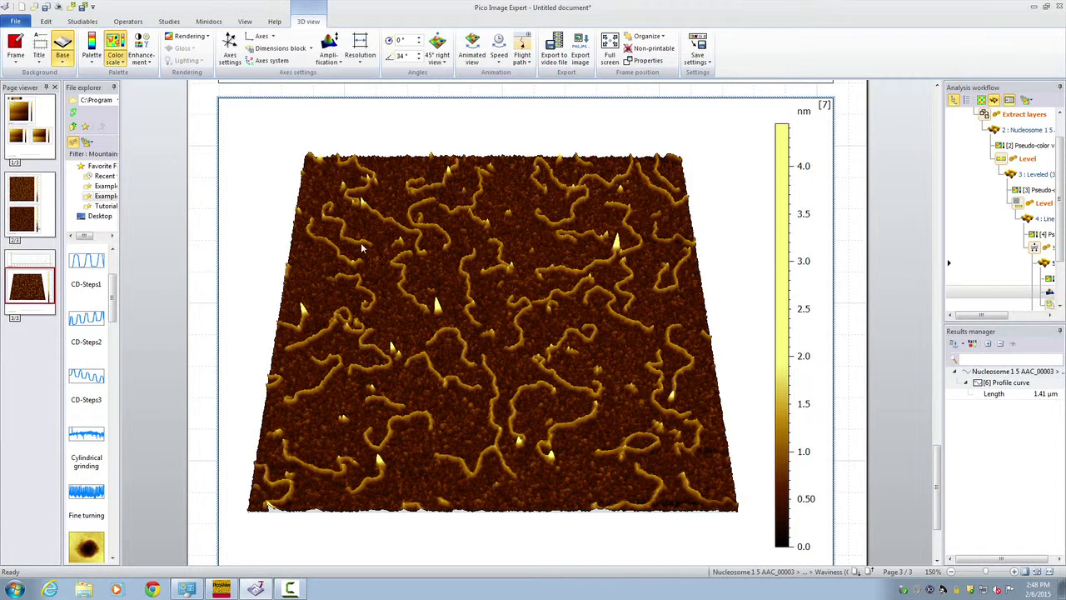
Preview several palettes on the 3D surface and keep the orange-toned one
click(91, 48)
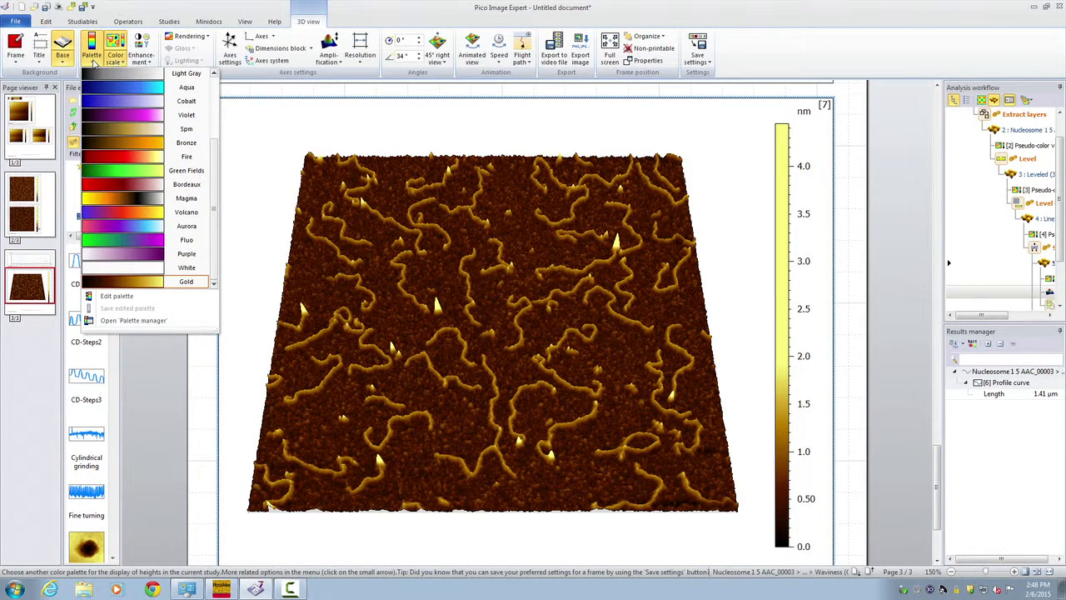
mouse_move(106, 130)
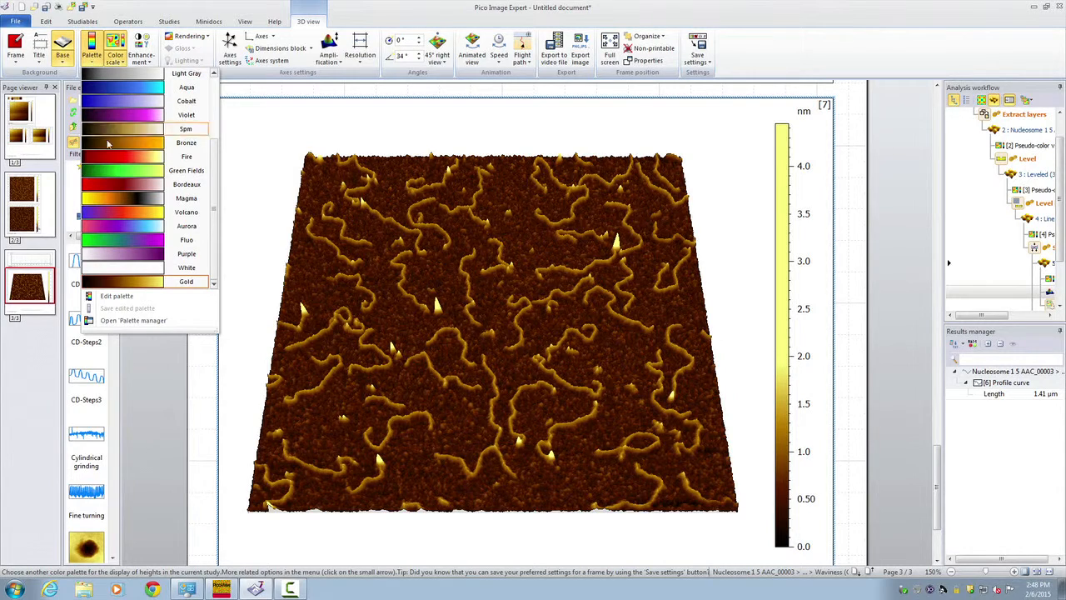
click(186, 197)
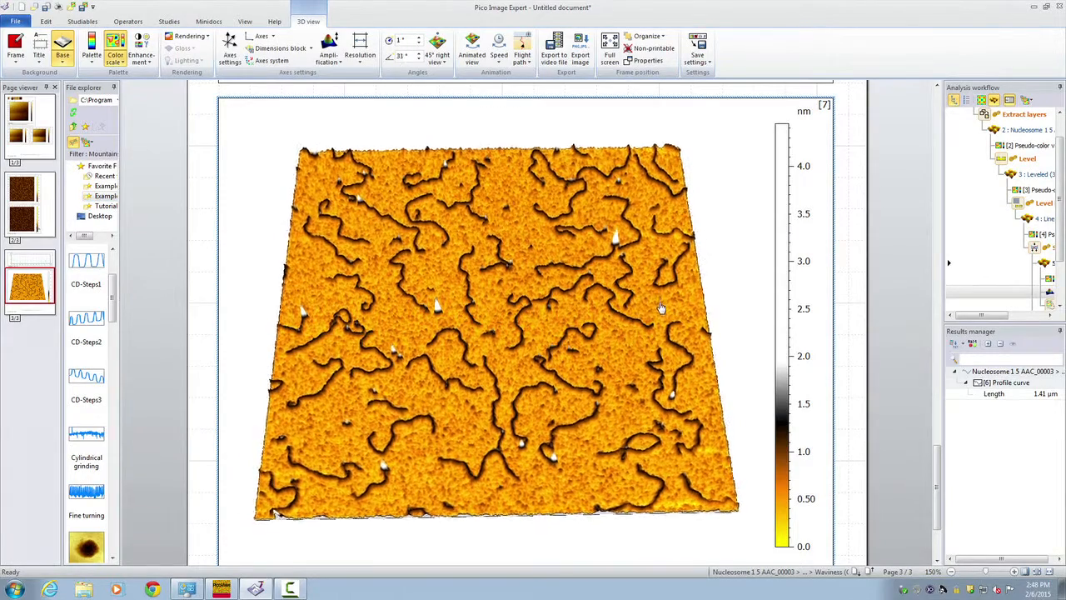
click(90, 48)
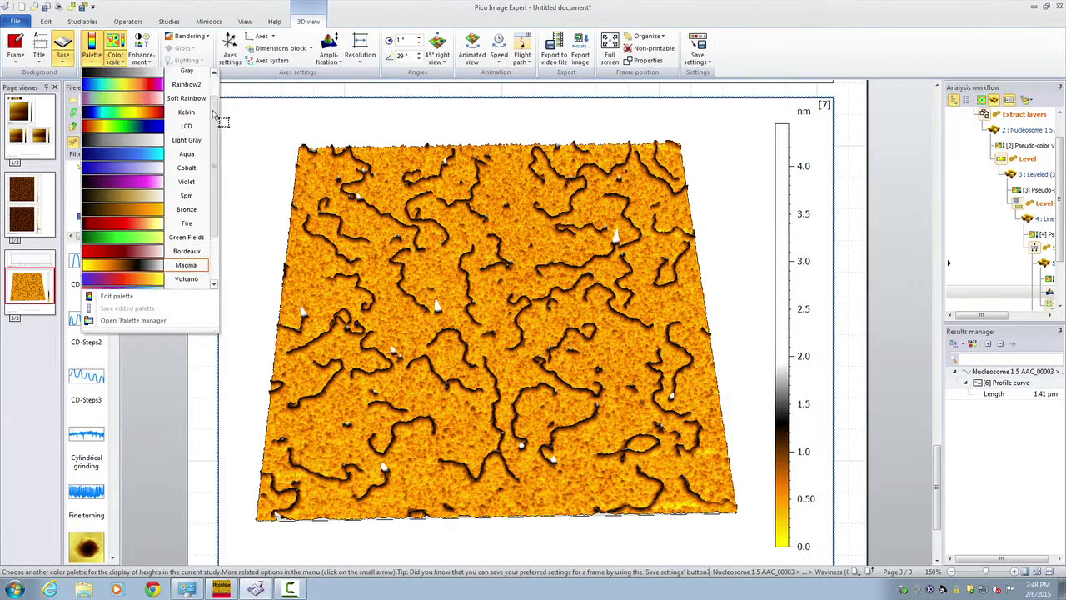
click(186, 133)
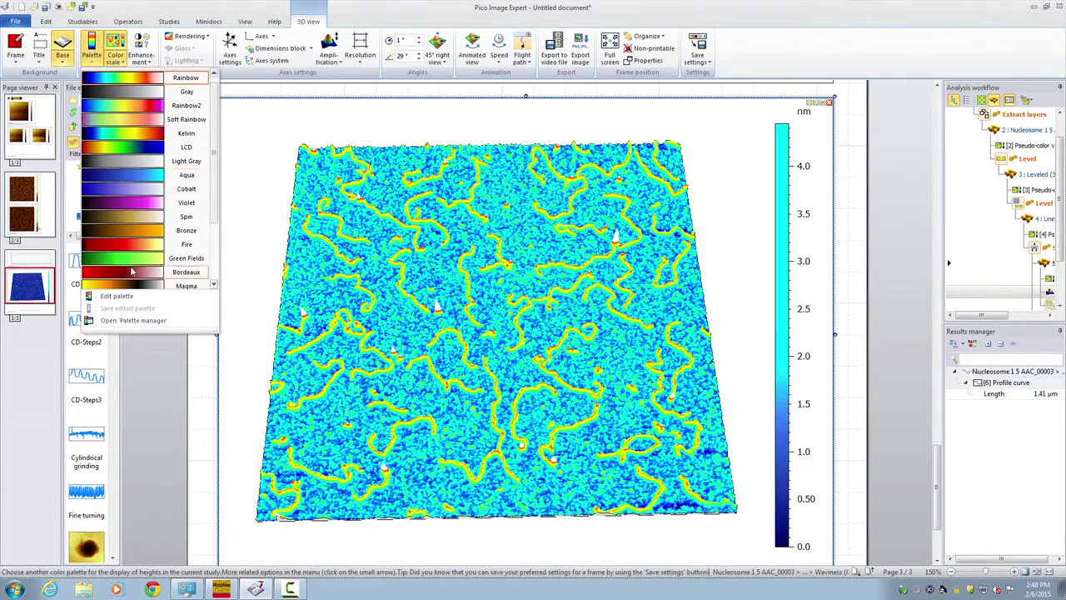
click(187, 243)
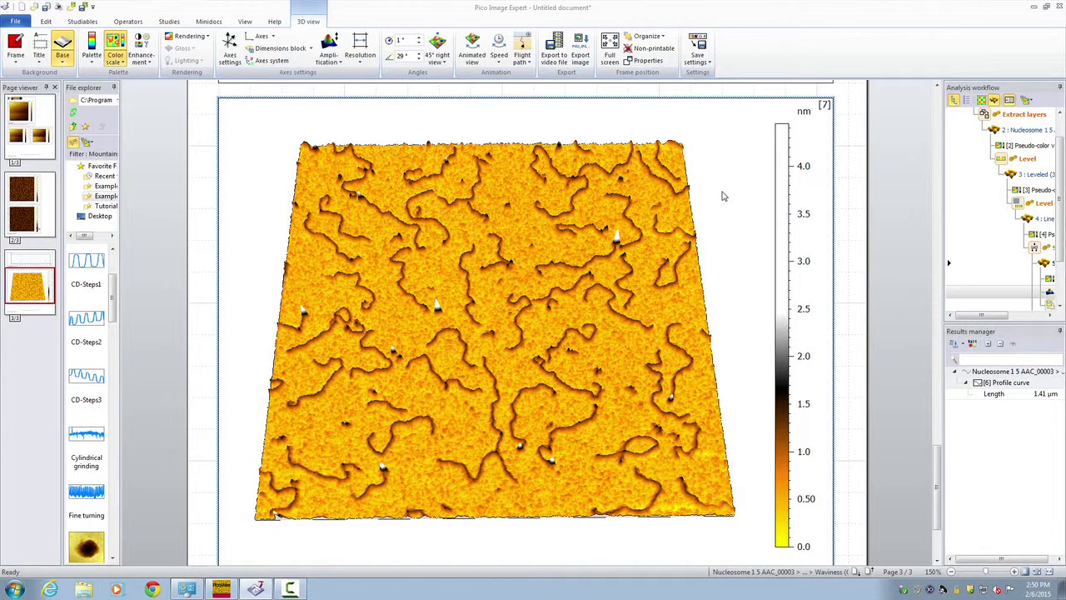
mouse_move(559, 209)
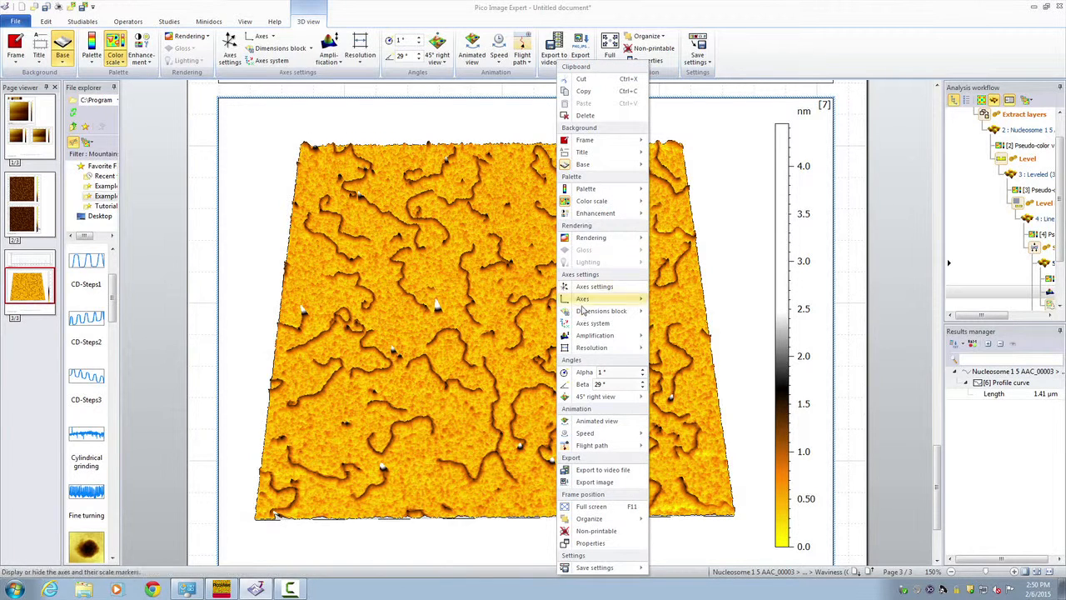
mouse_move(595, 481)
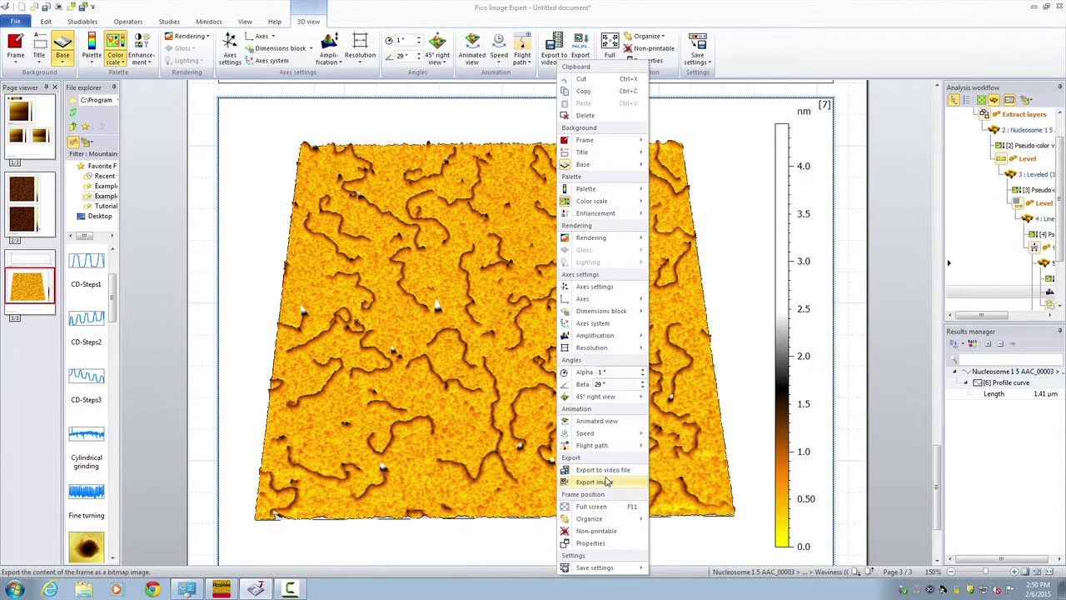
Save the 3D view image in JPG format with file name 'example'
click(593, 482)
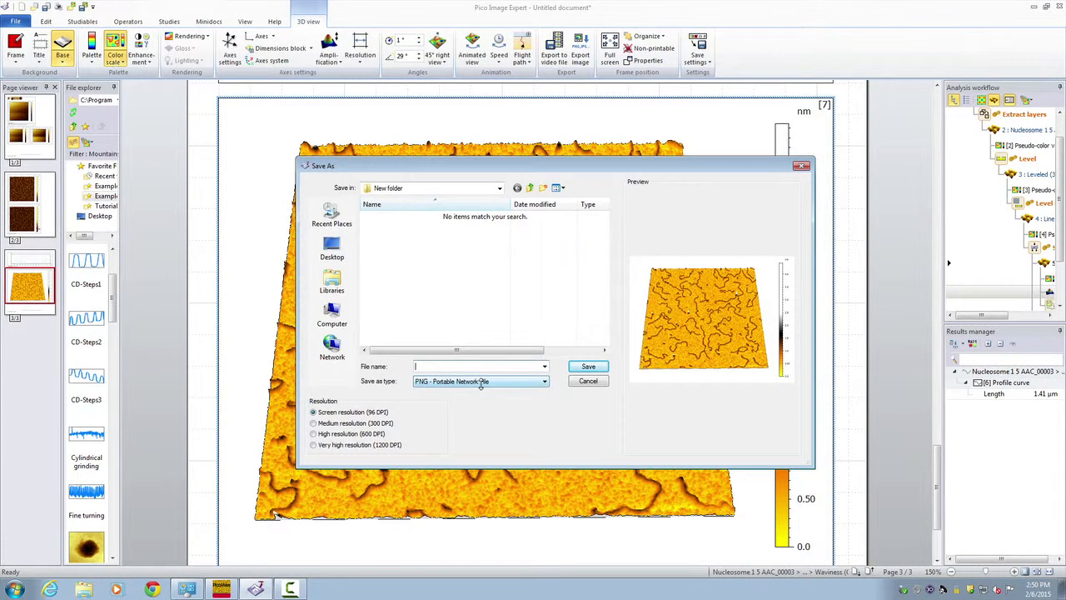
click(544, 380)
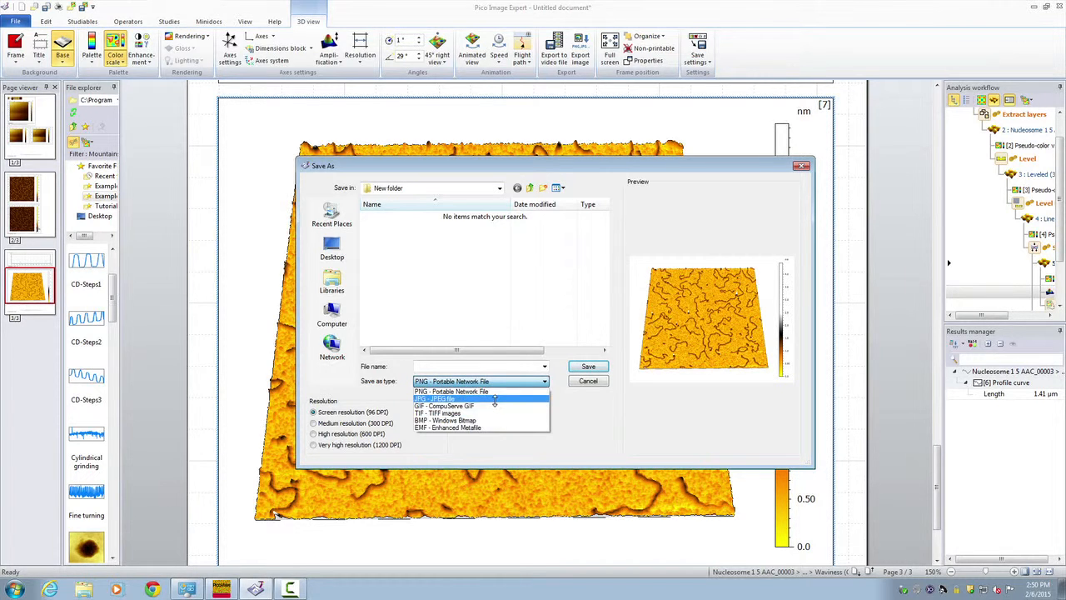
click(437, 399)
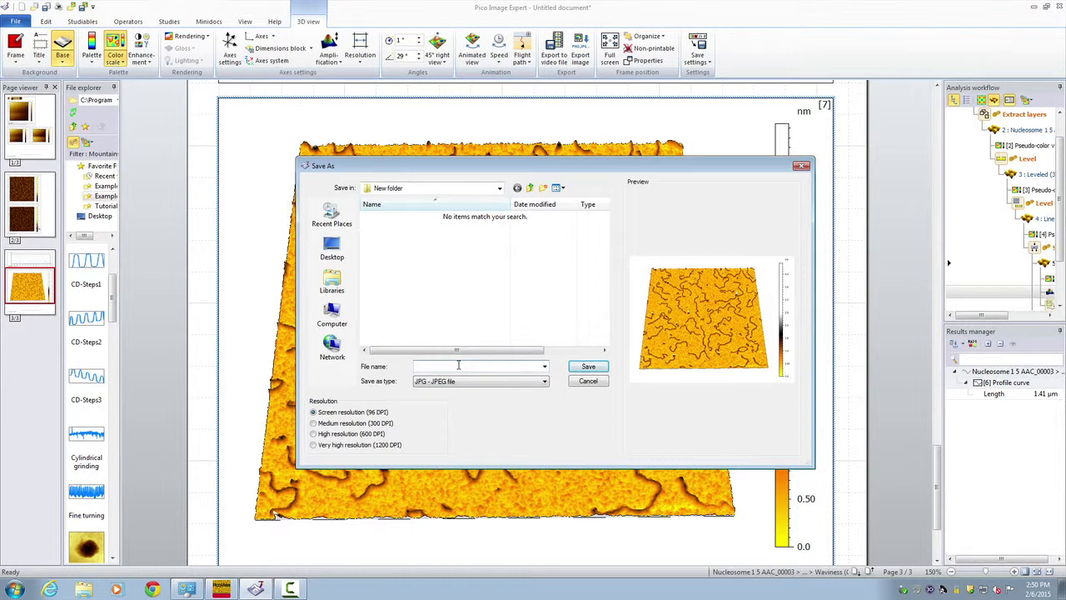
text(example)
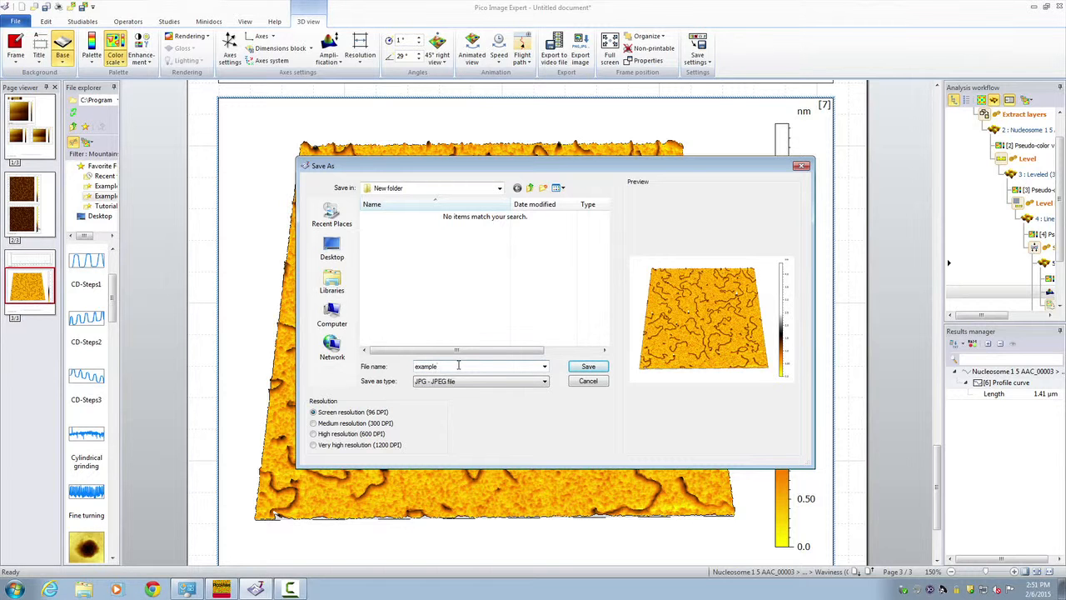
click(588, 367)
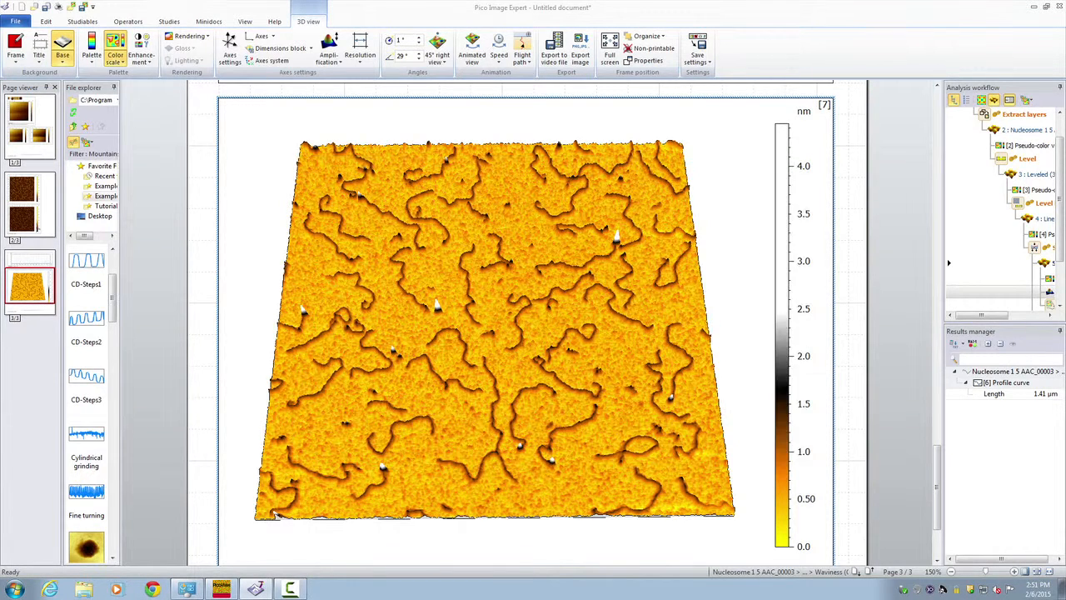